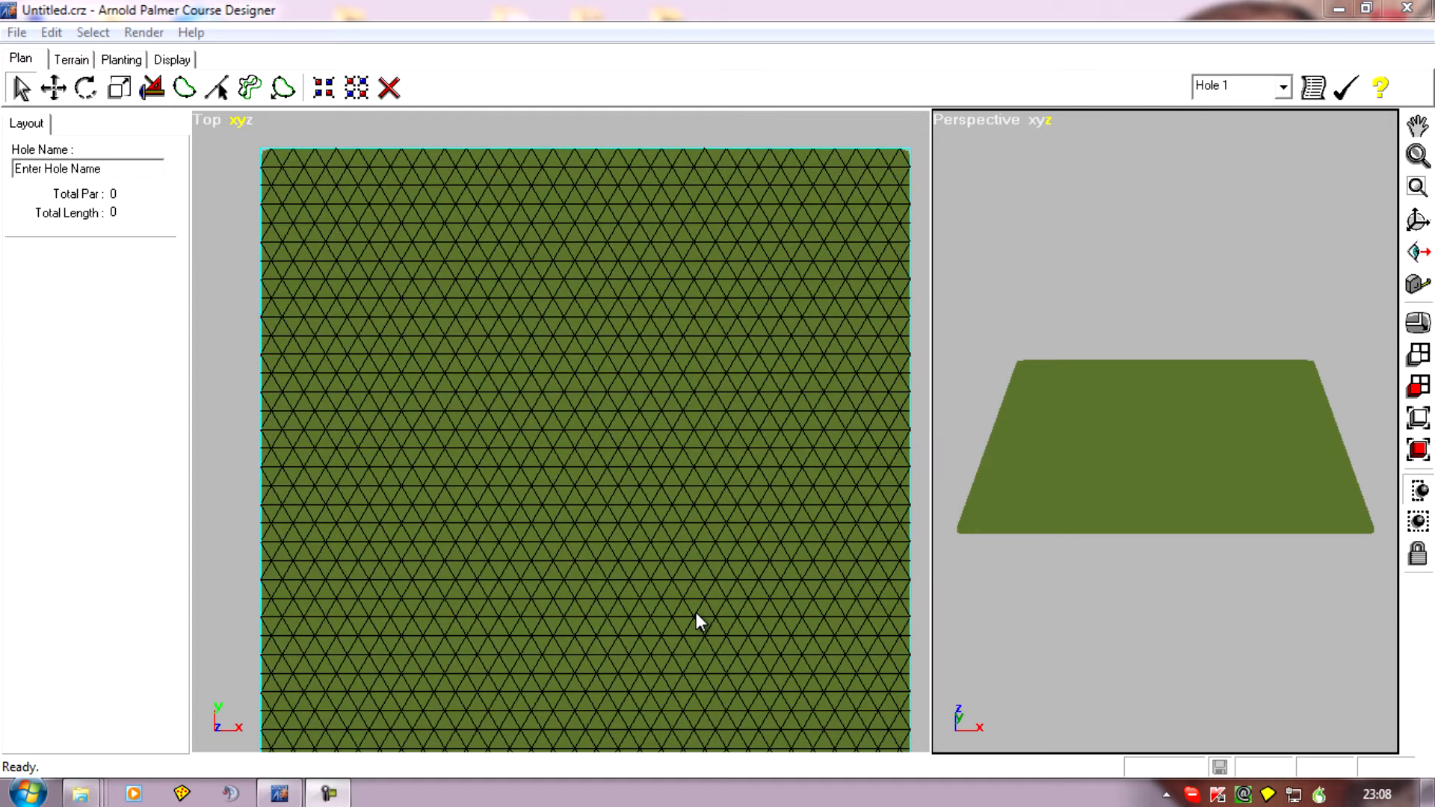
pyautogui.moveTo(73, 81)
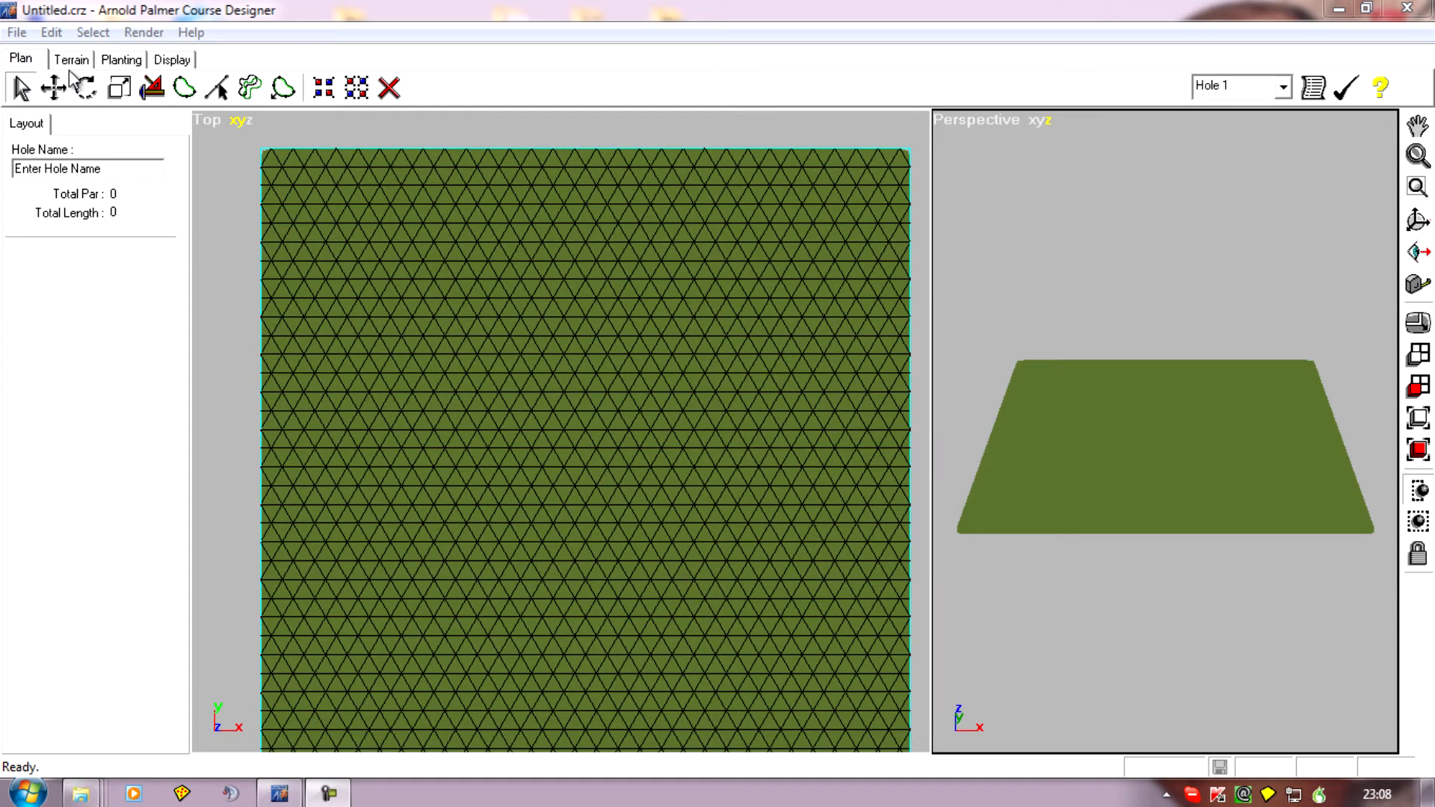
# Step: Switch to the Terrain tab for vertex editing of the mesh
pyautogui.click(70, 60)
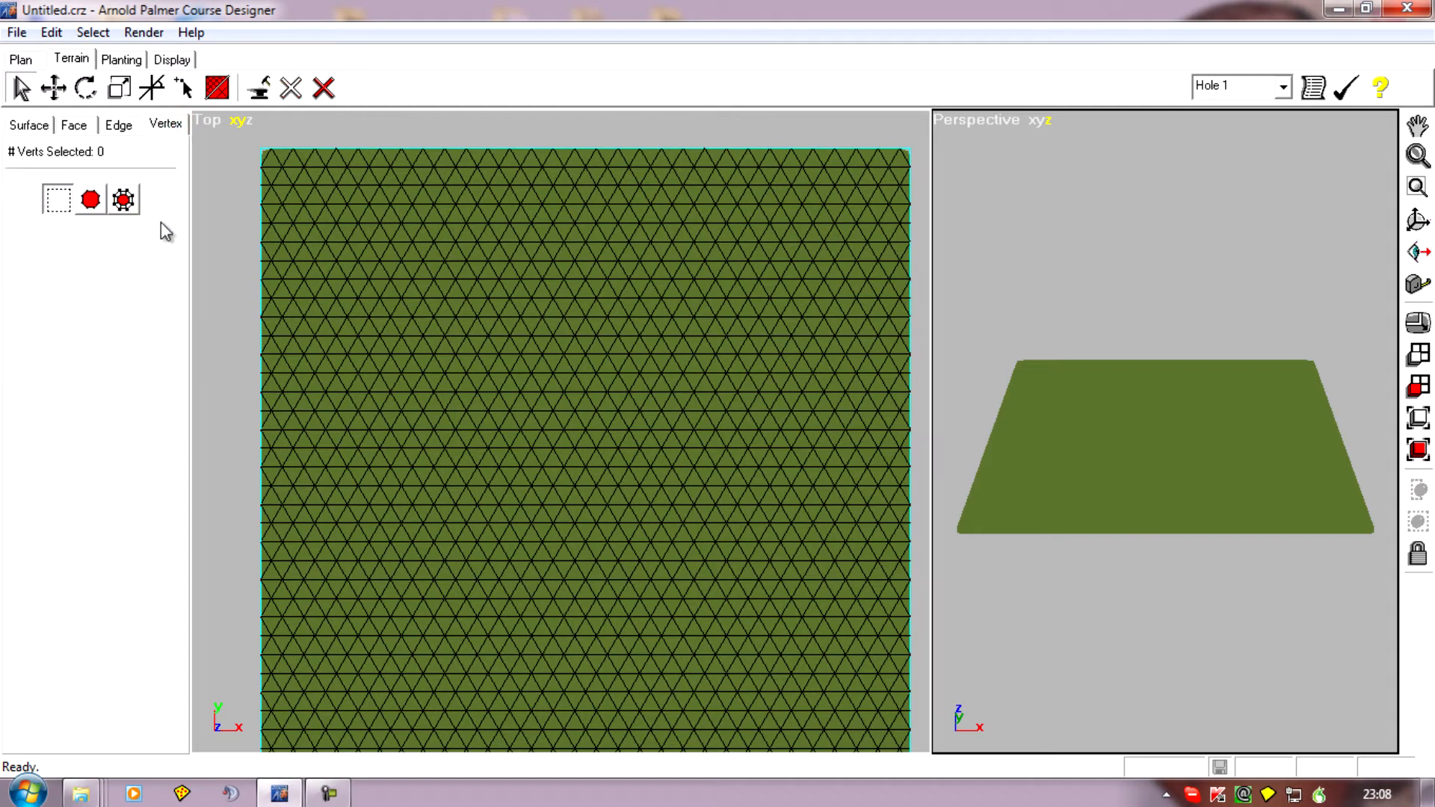
pyautogui.moveTo(184, 88)
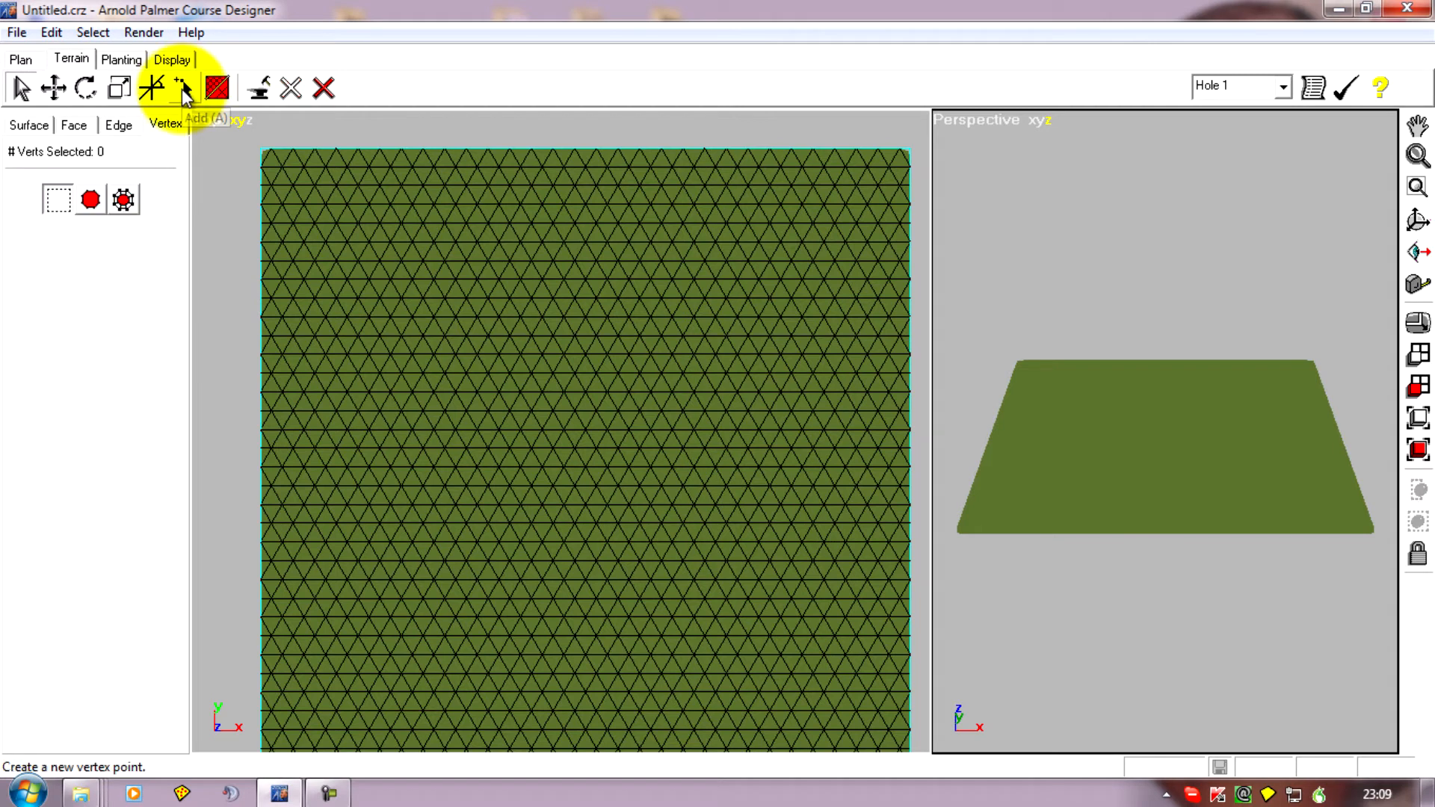
# Step: Select the Add Vertex tool to place new vertices inside a terrain triangle
pyautogui.click(181, 88)
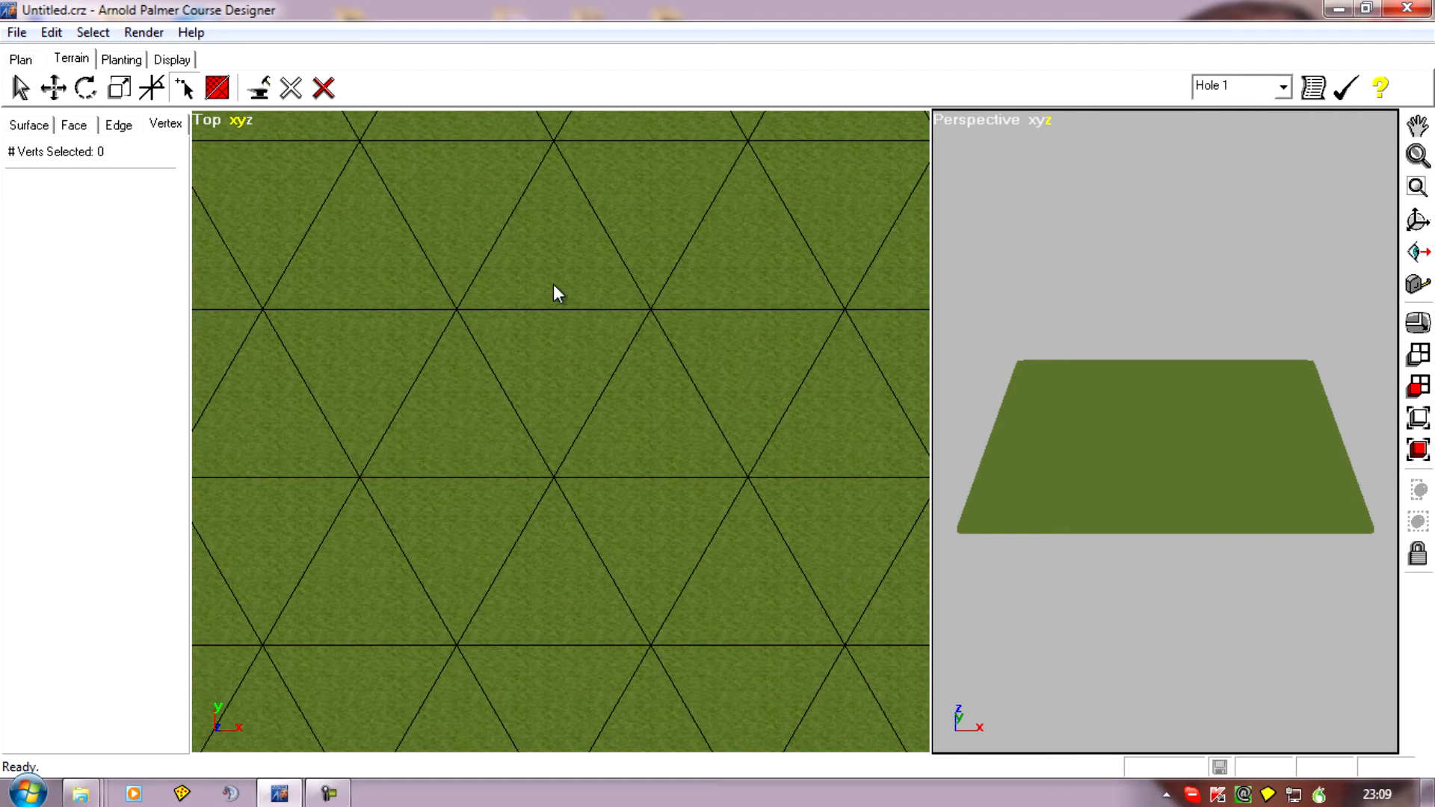
pyautogui.moveTo(518, 384)
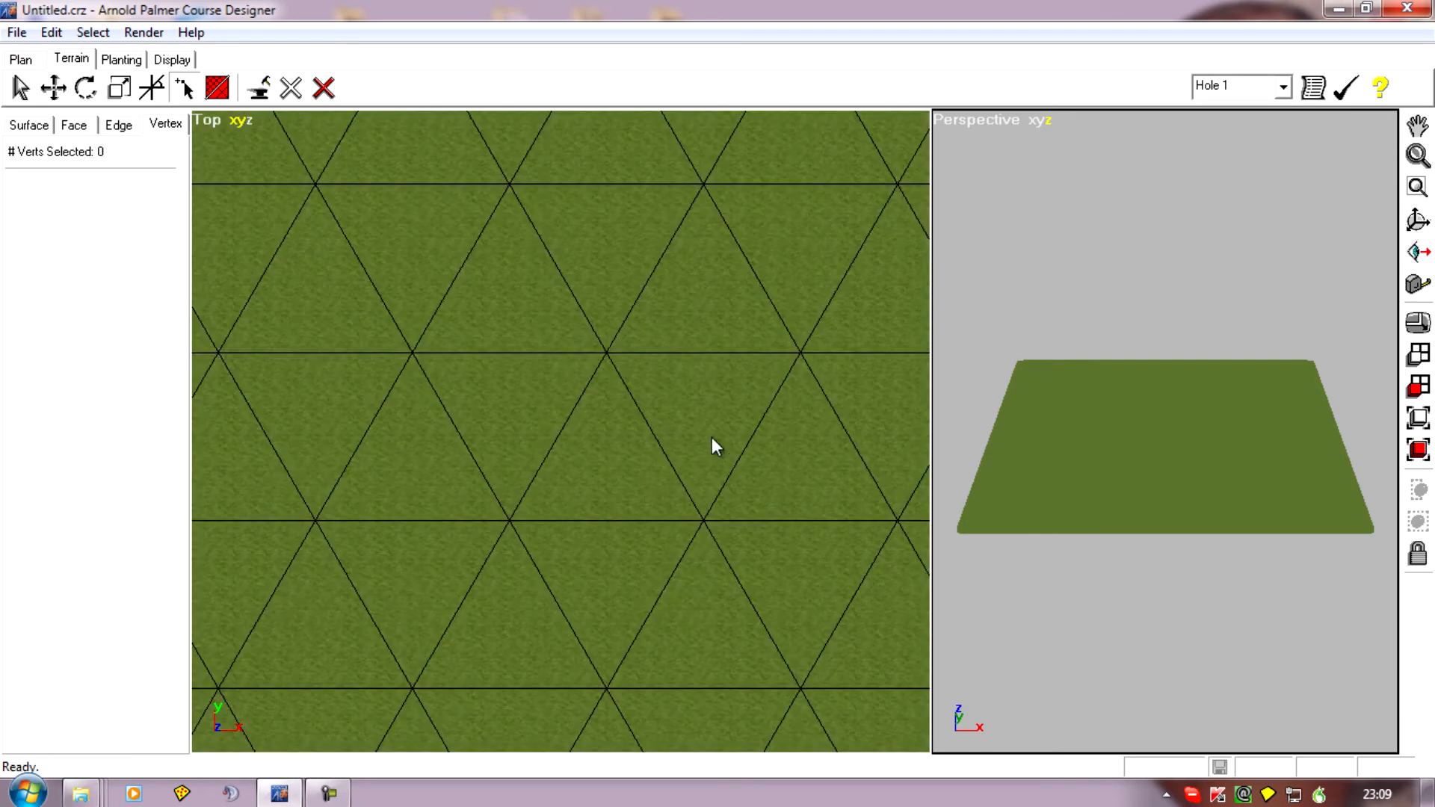
pyautogui.moveTo(705, 442)
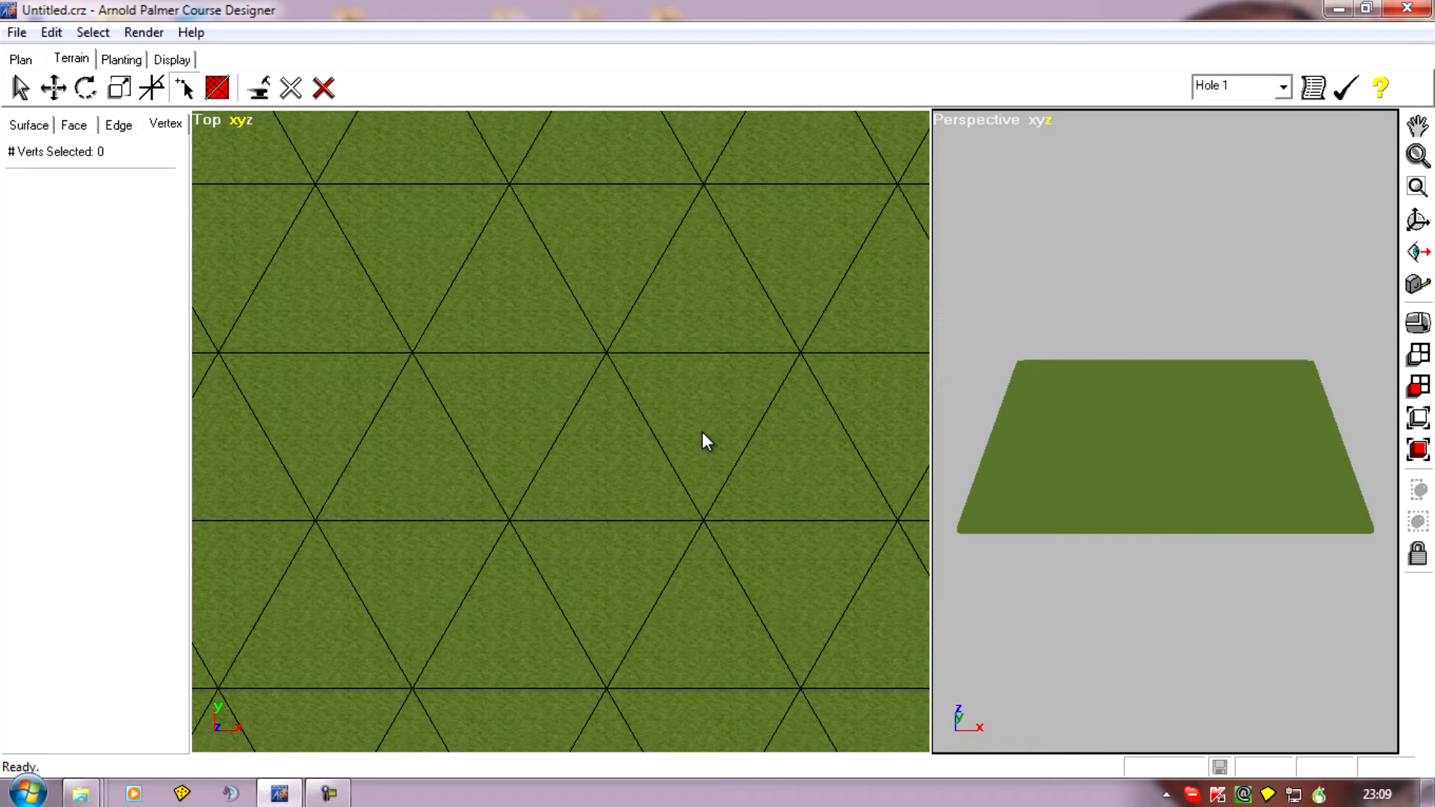
pyautogui.moveTo(669, 506)
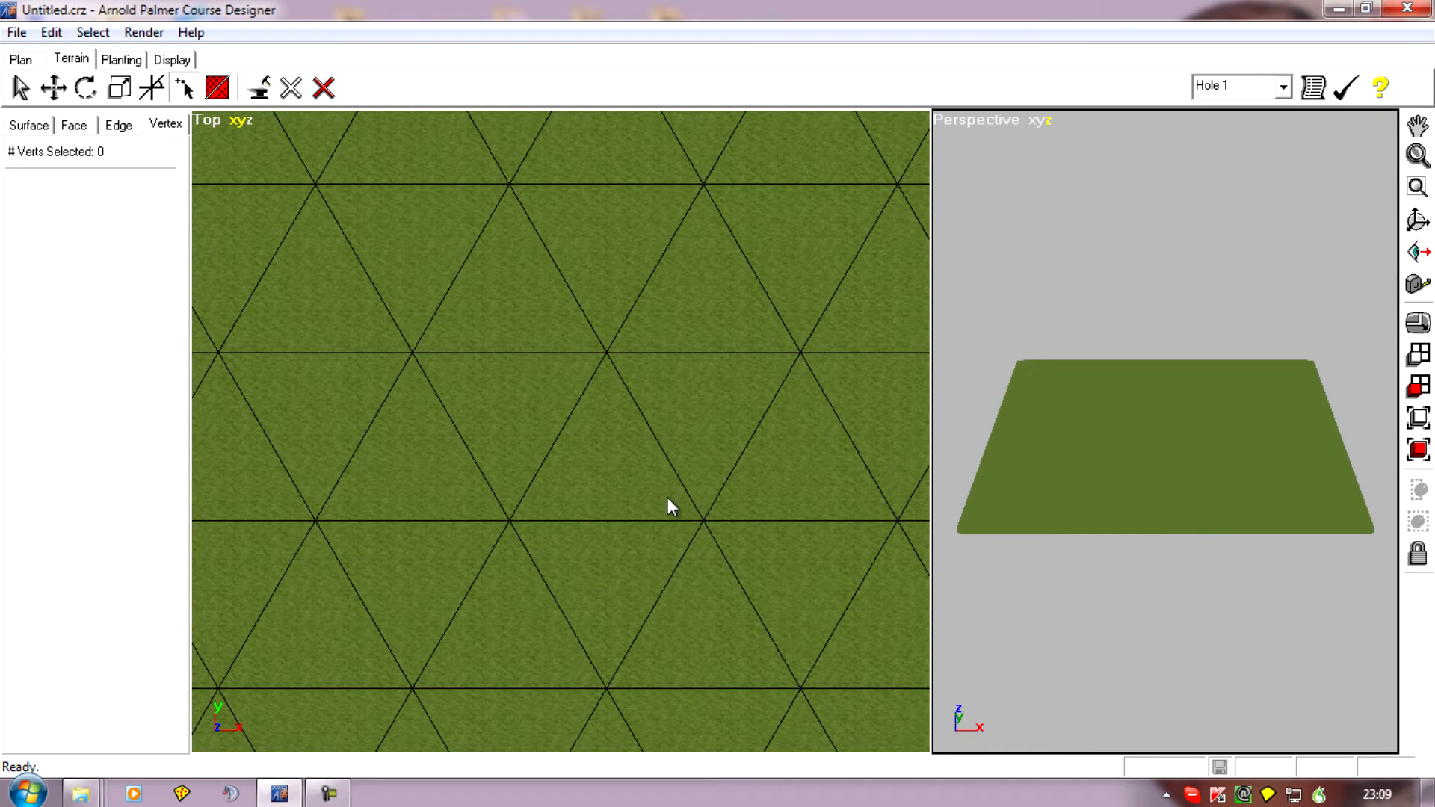
pyautogui.moveTo(686, 428)
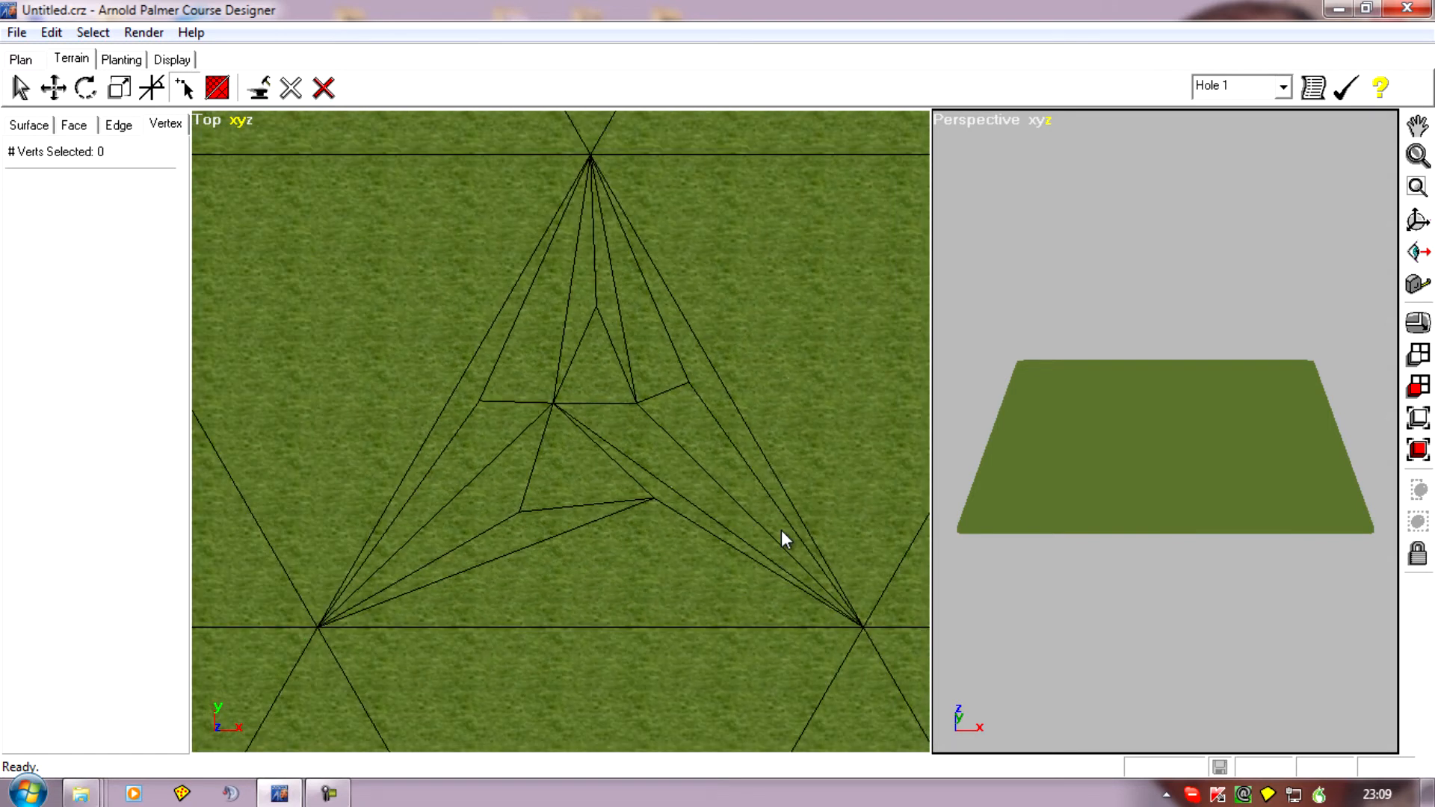
pyautogui.moveTo(657, 482)
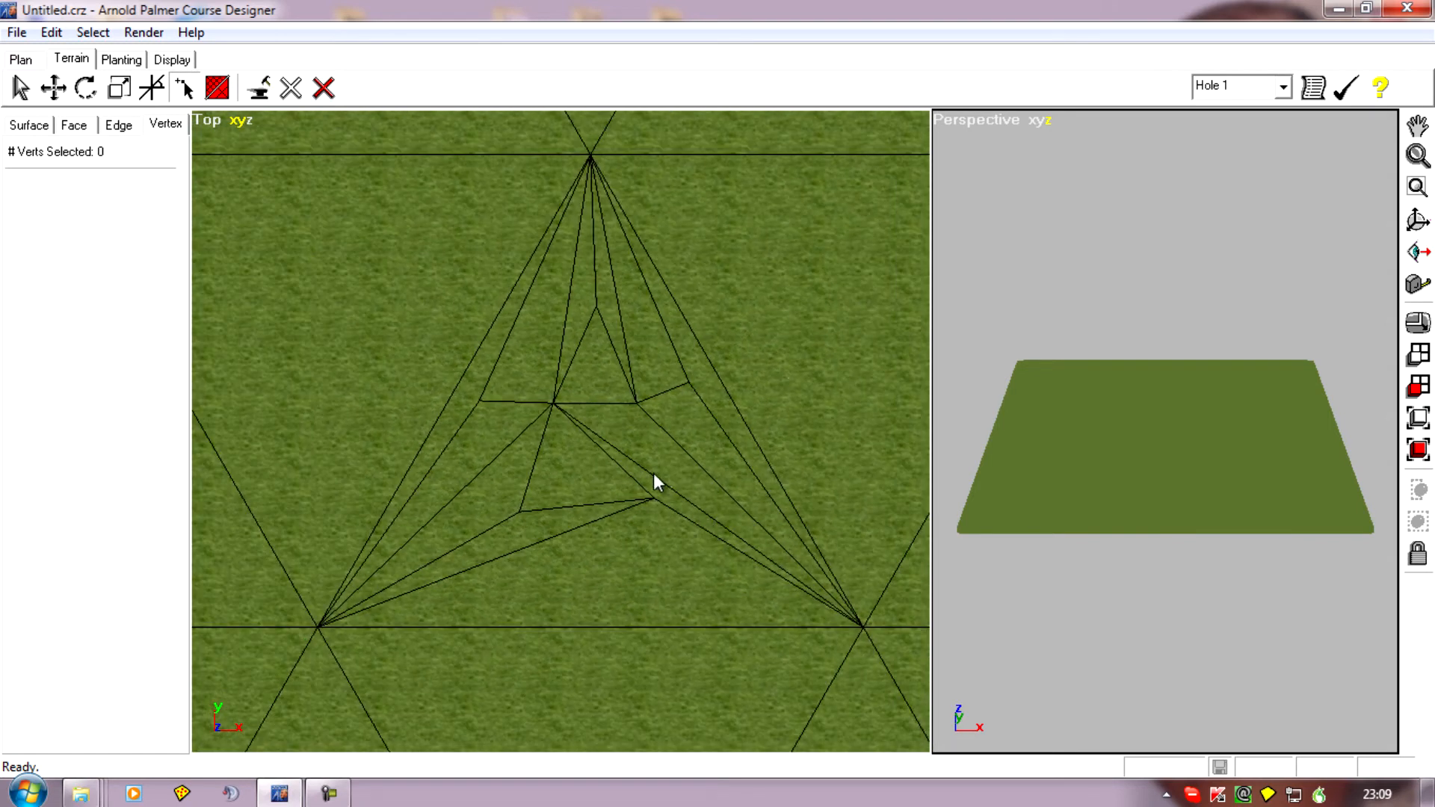
pyautogui.moveTo(520, 505)
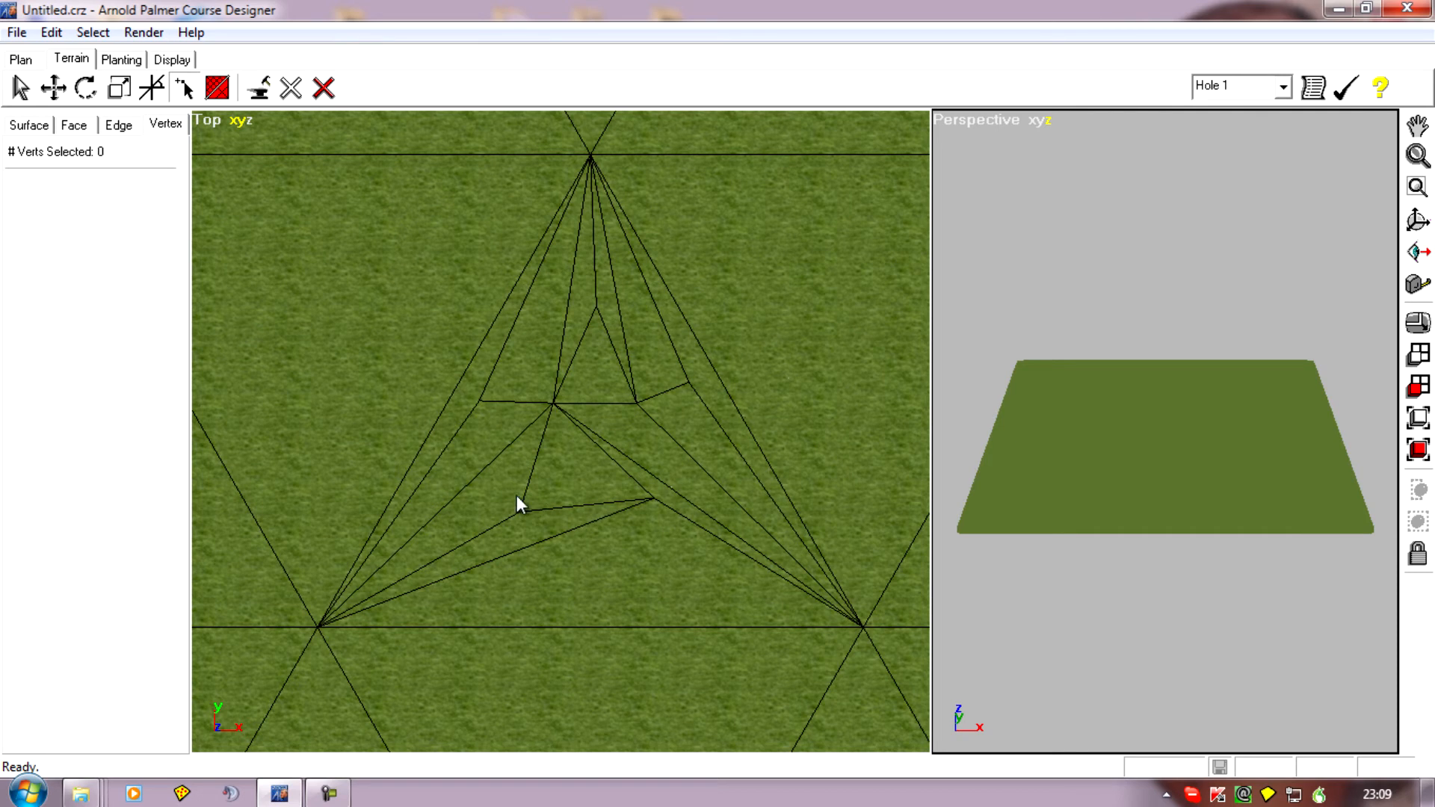
pyautogui.moveTo(686, 486)
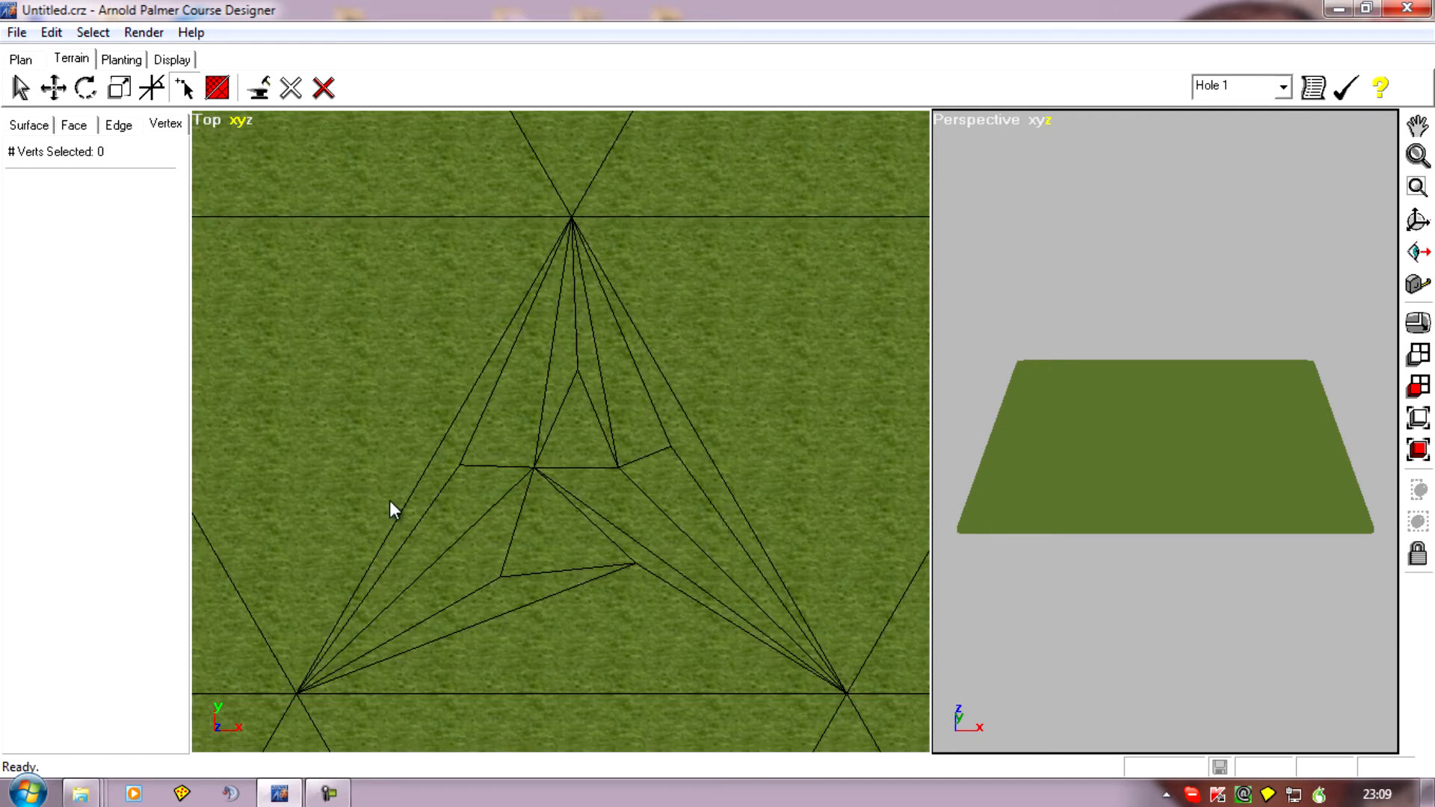
pyautogui.moveTo(346, 339)
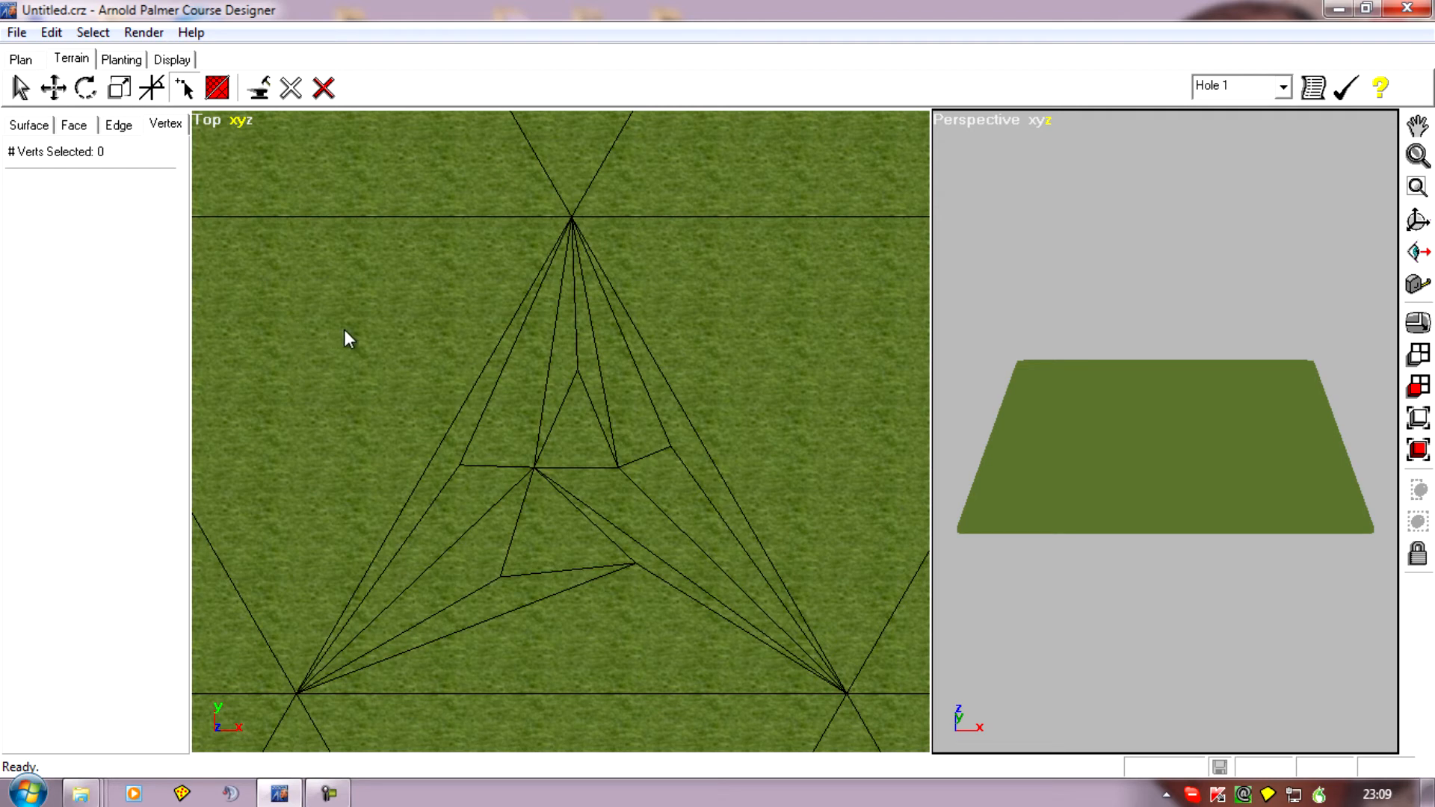
# Step: Place another vertex beside the split triangle
pyautogui.click(427, 345)
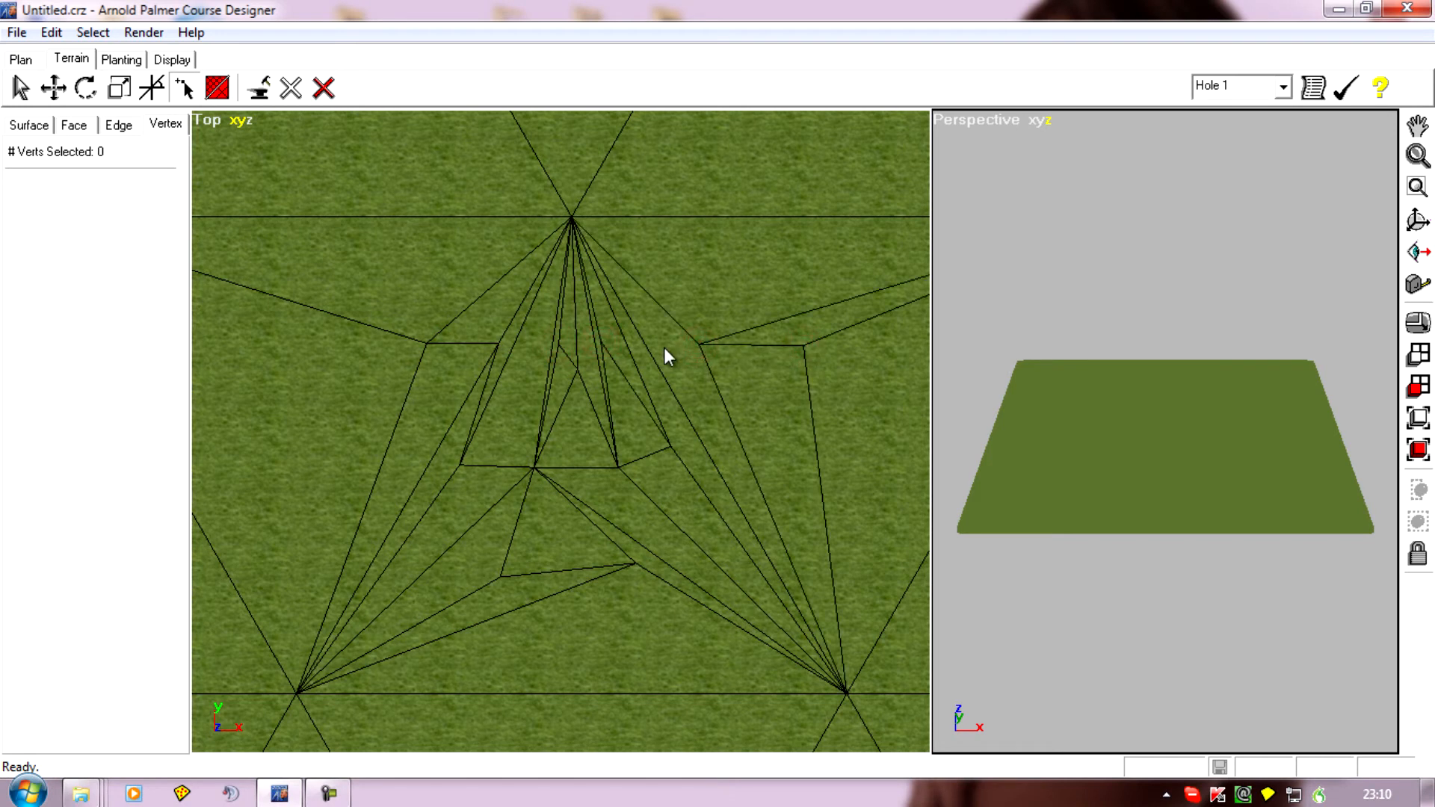
pyautogui.moveTo(710, 355)
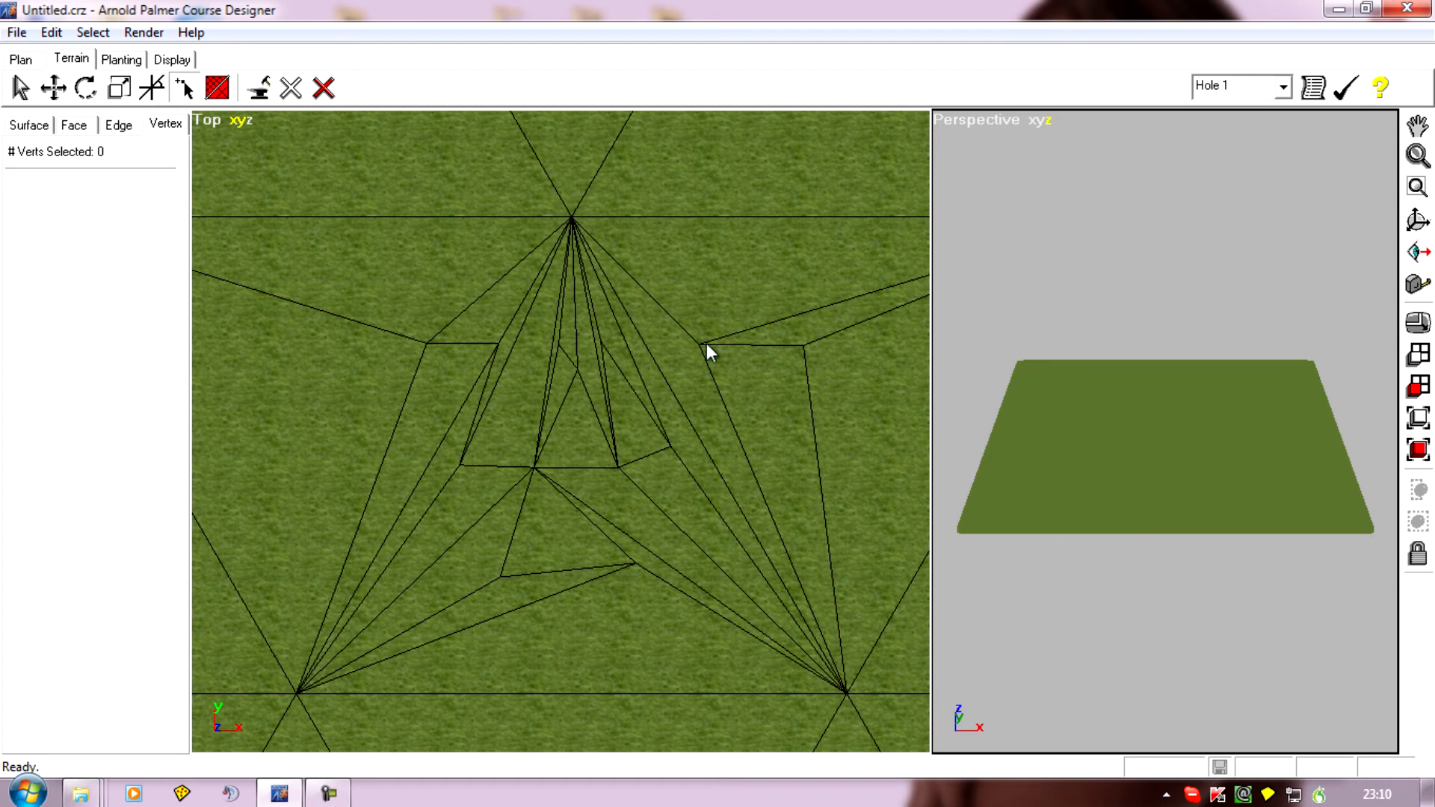
pyautogui.moveTo(426, 358)
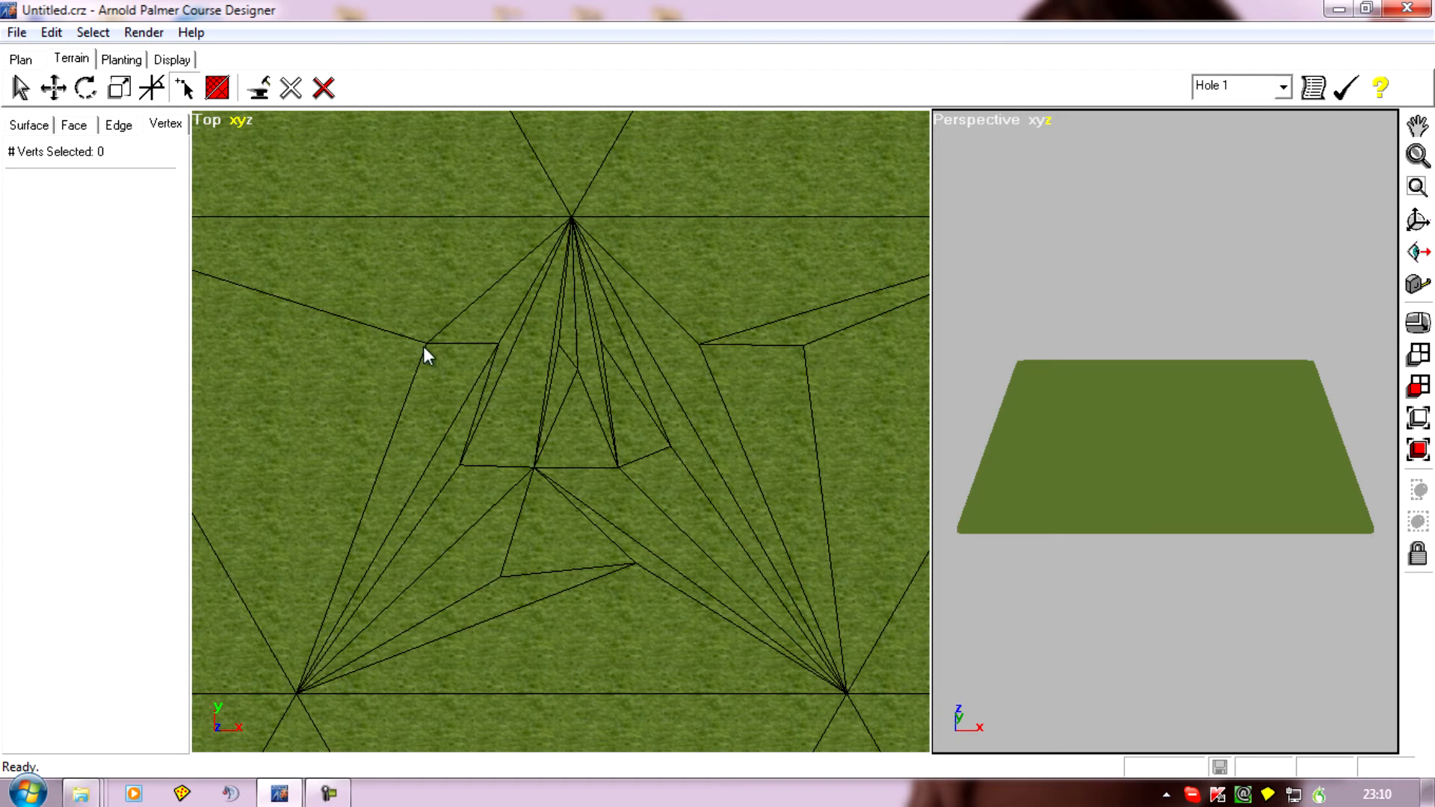
pyautogui.moveTo(563, 419)
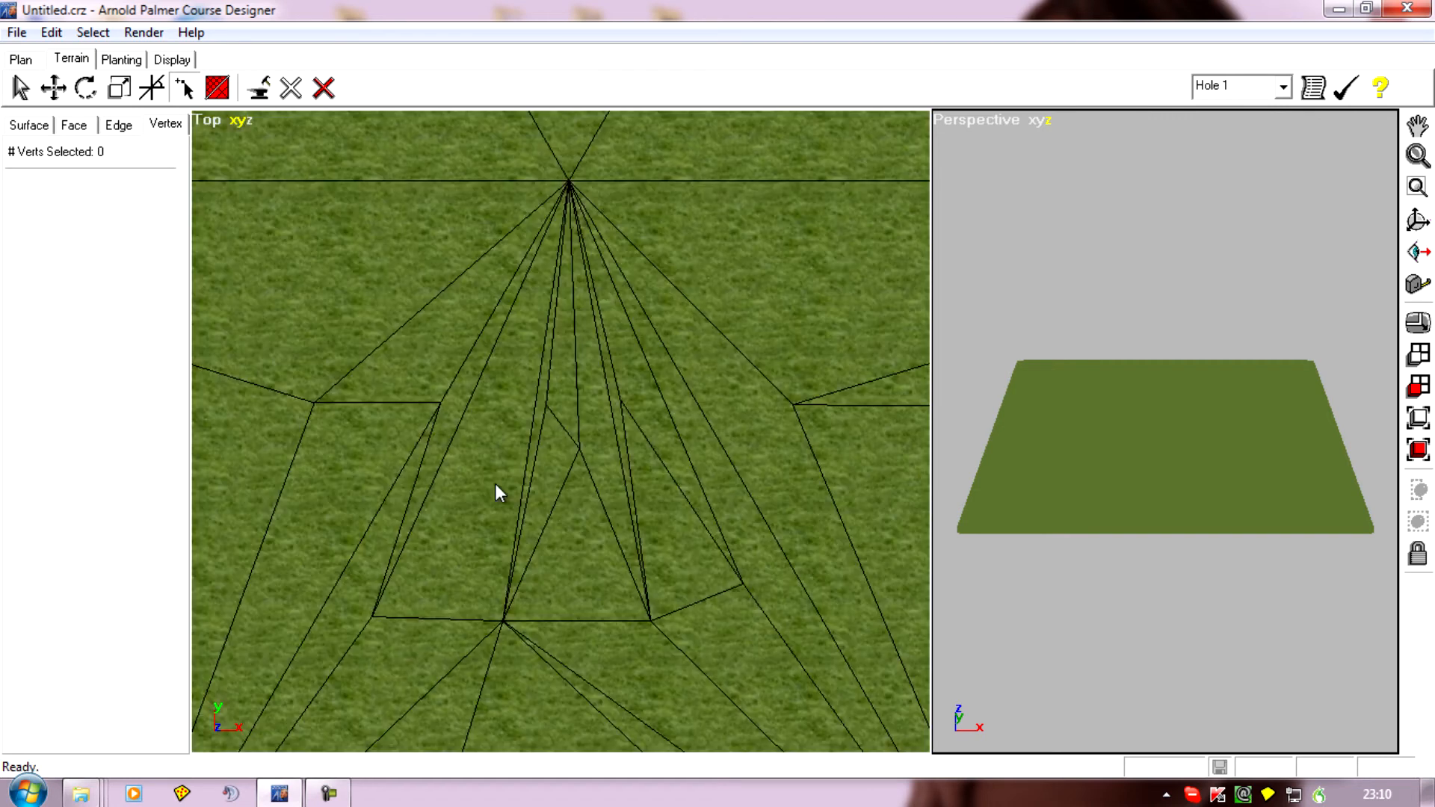
pyautogui.moveTo(217, 128)
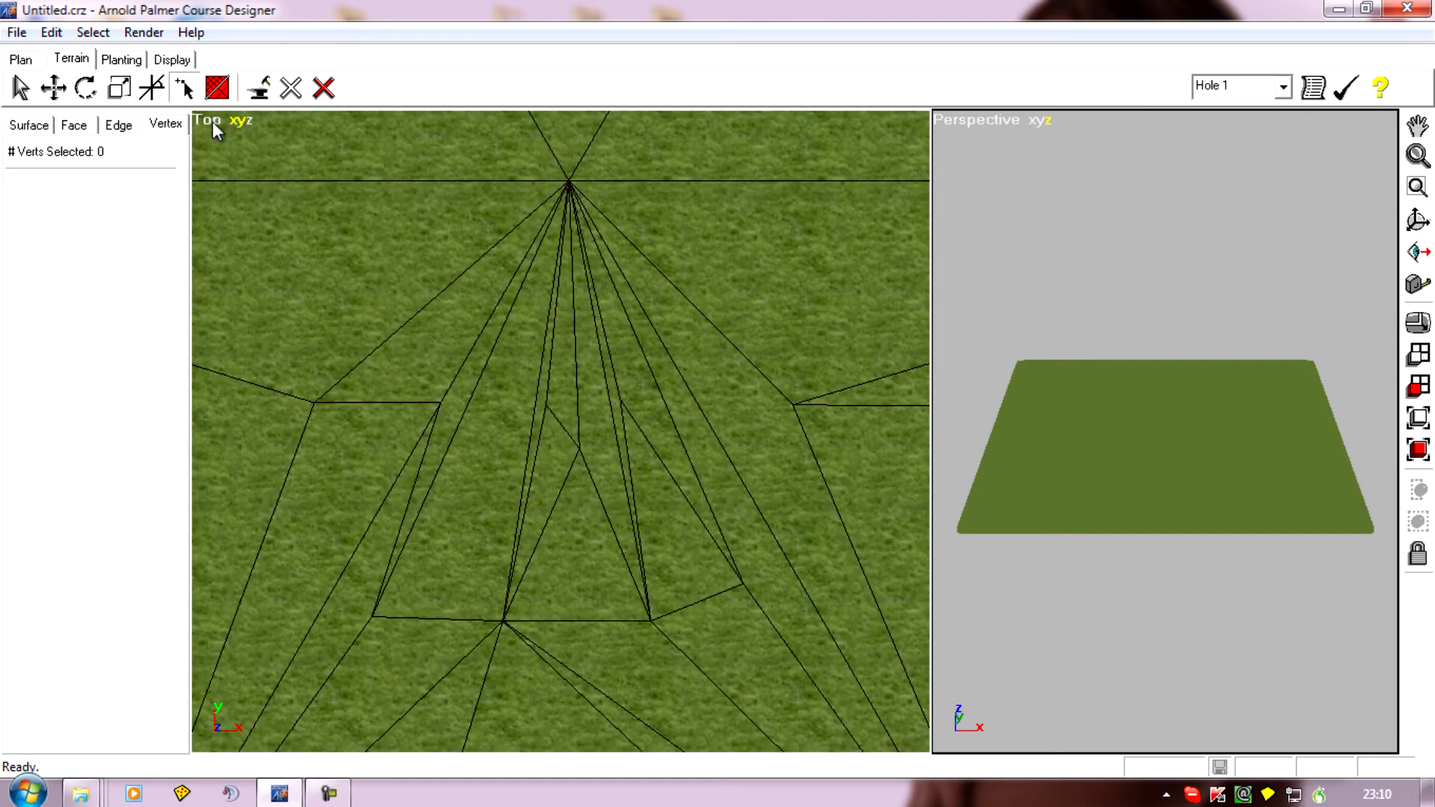
pyautogui.moveTo(625, 376)
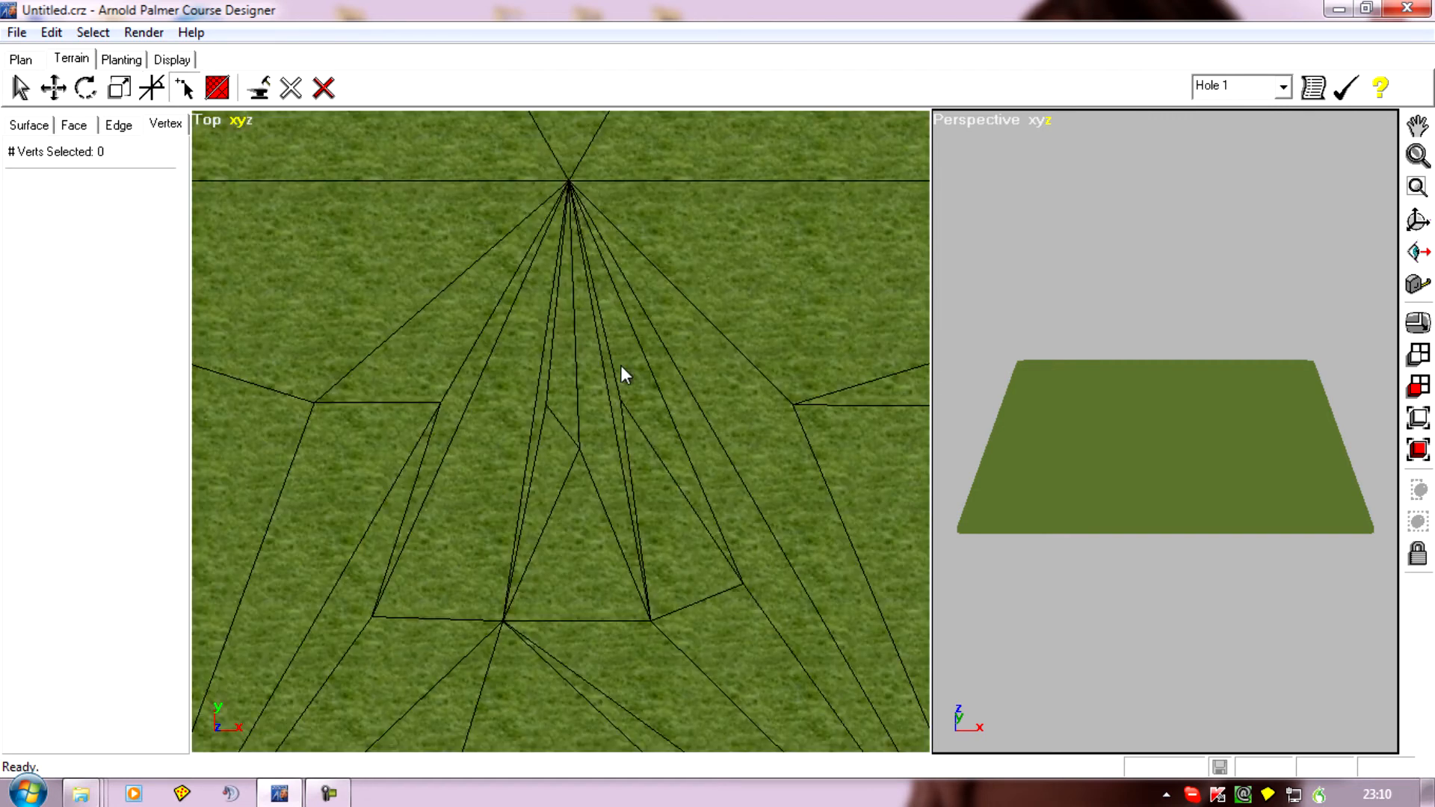
pyautogui.moveTo(310, 392)
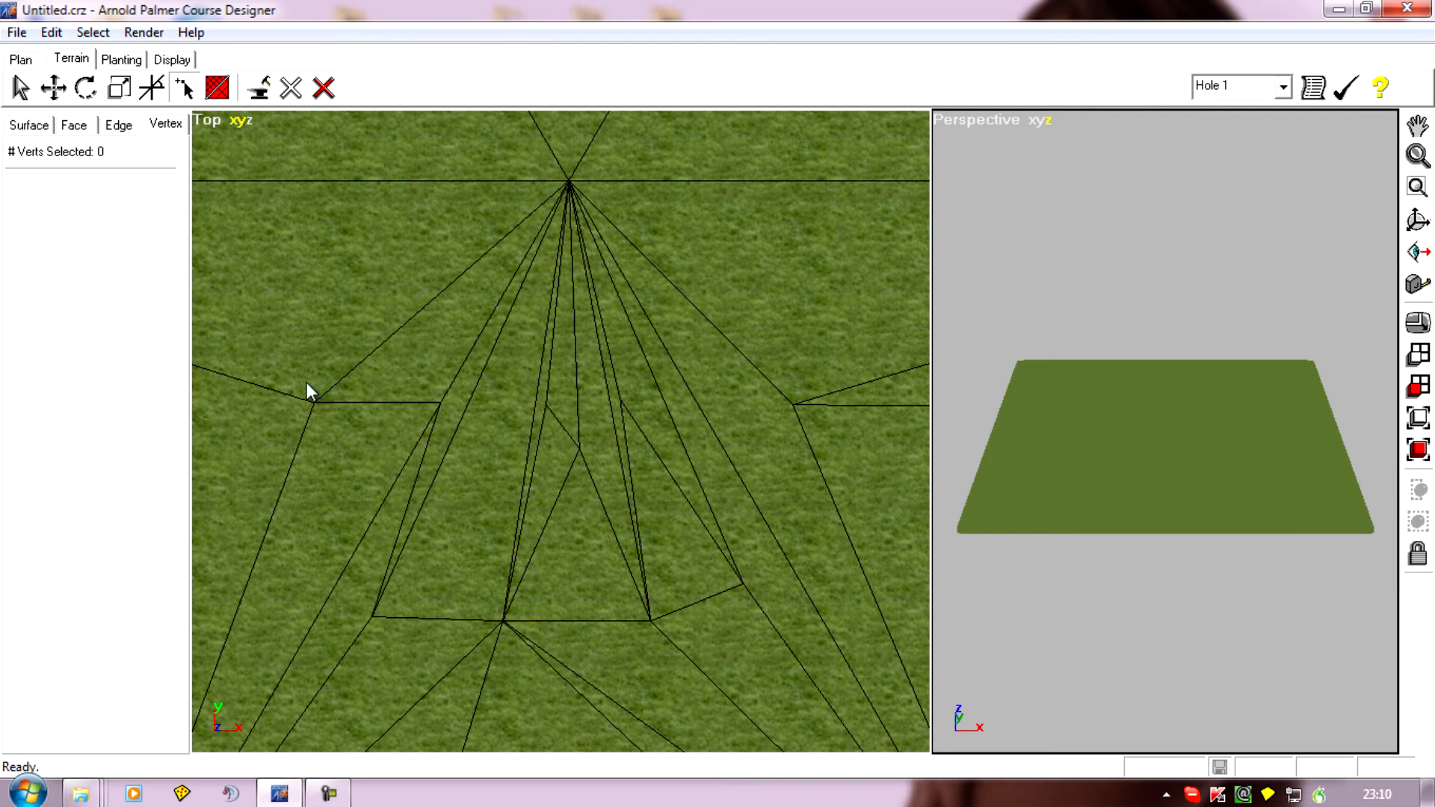
pyautogui.moveTo(128, 133)
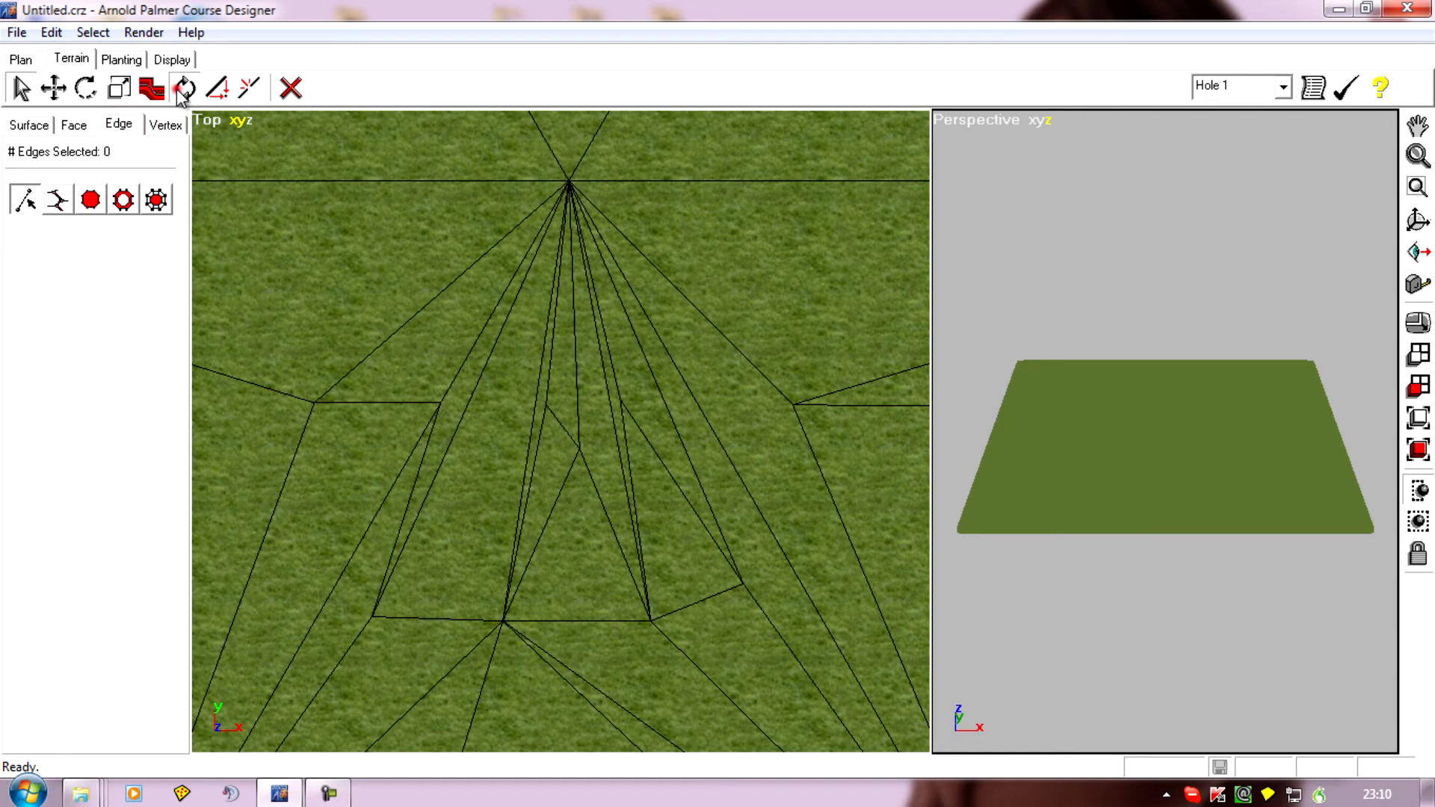
# Step: Rotate two edges near the new vertices with the Rotate Edge tool
pyautogui.click(184, 86)
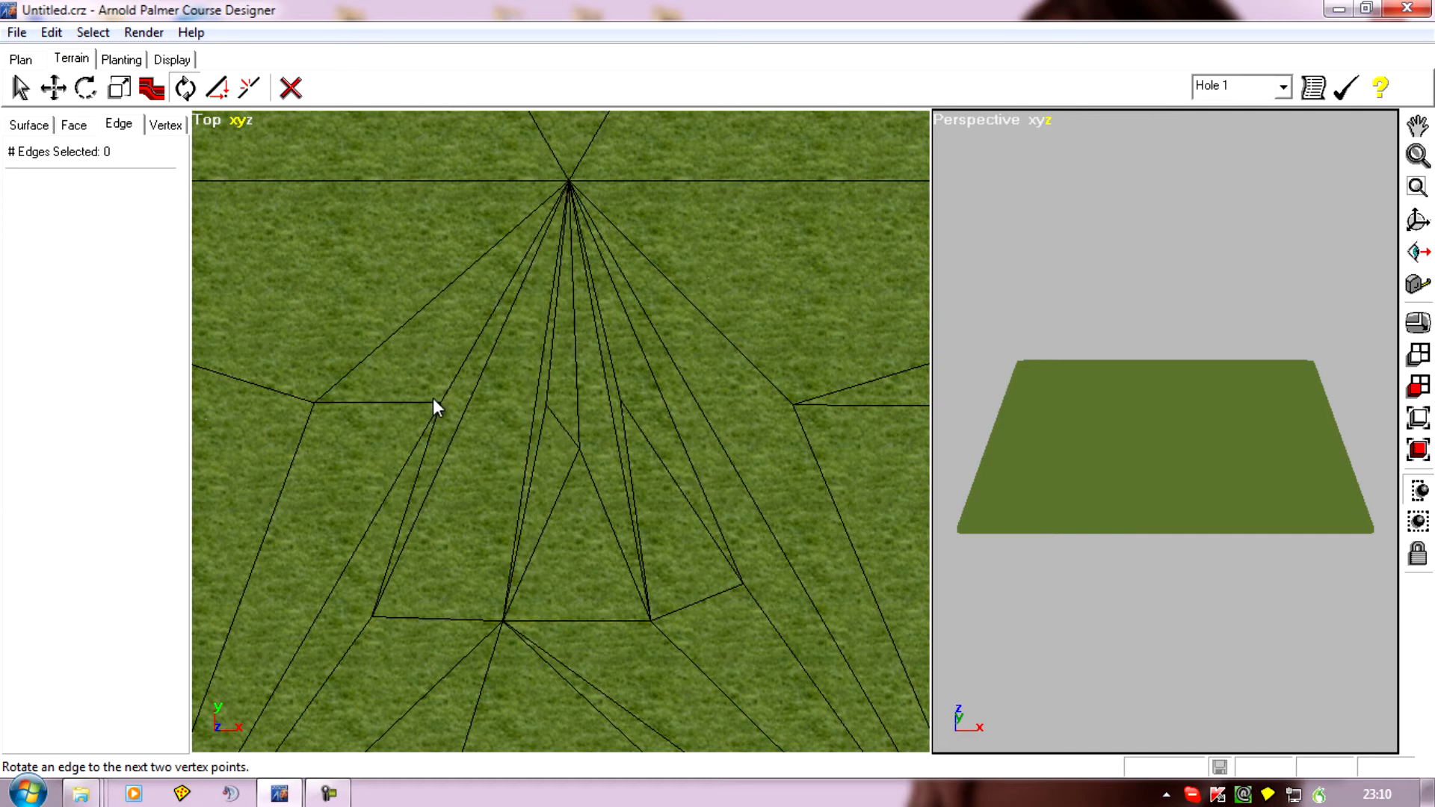
pyautogui.click(462, 412)
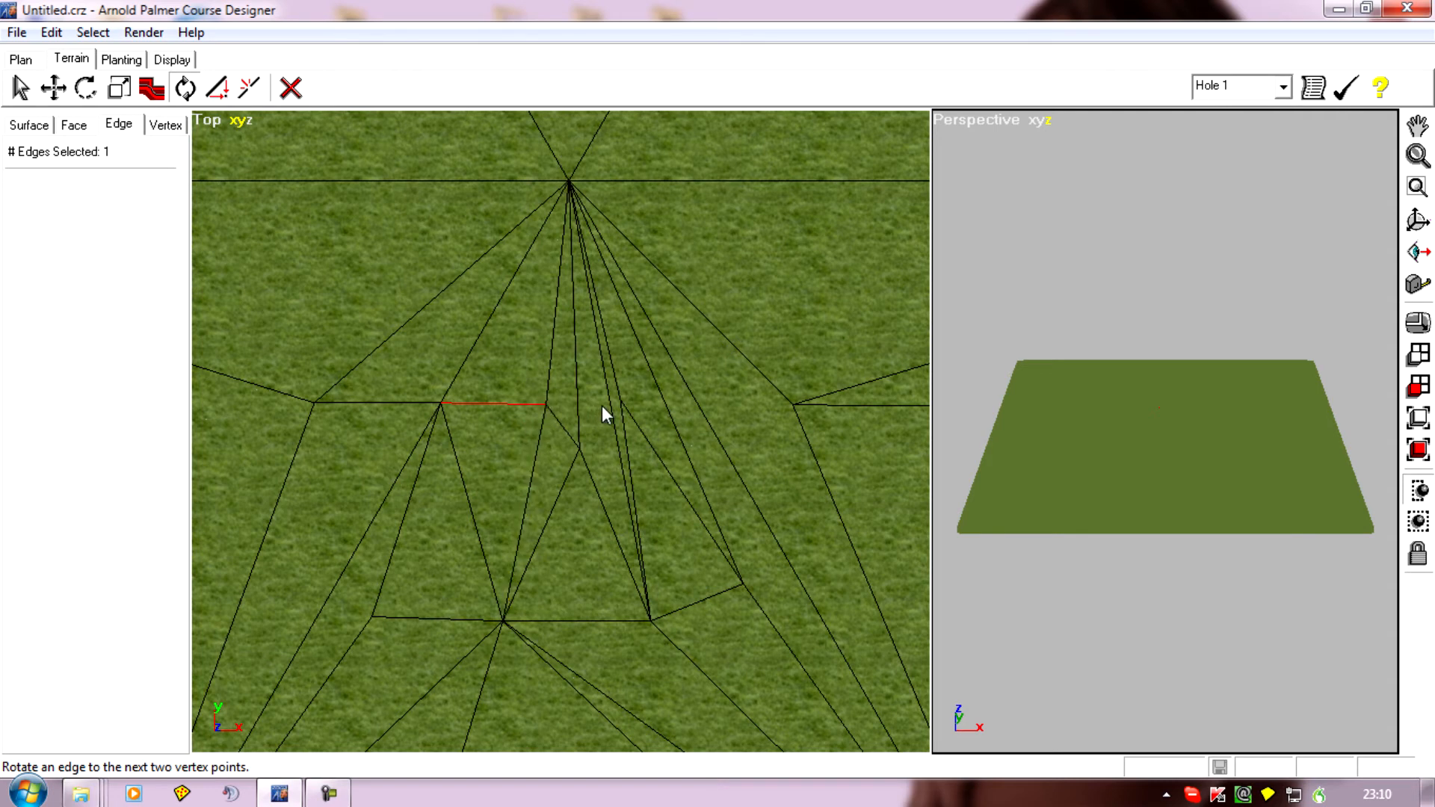
pyautogui.click(599, 412)
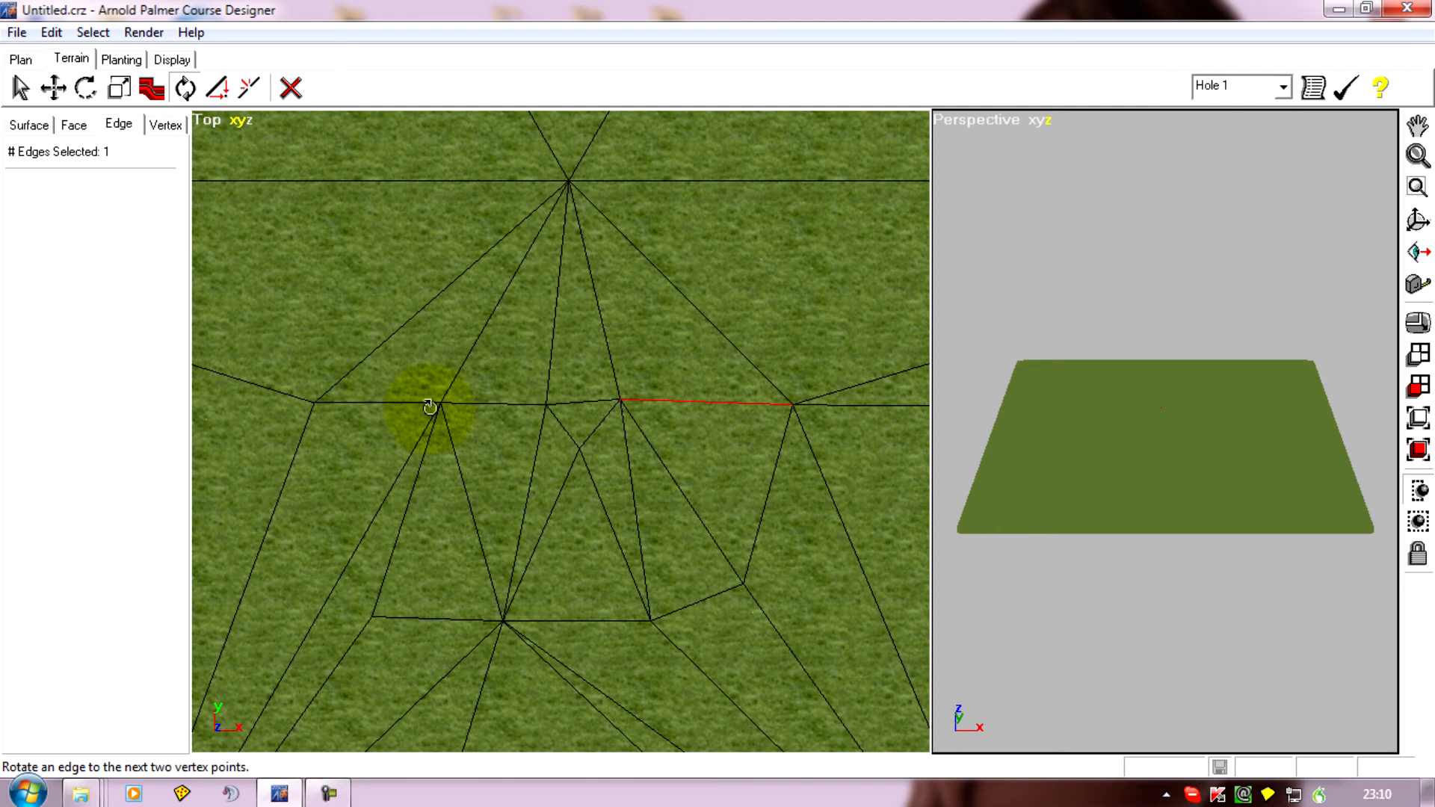
pyautogui.moveTo(869, 407)
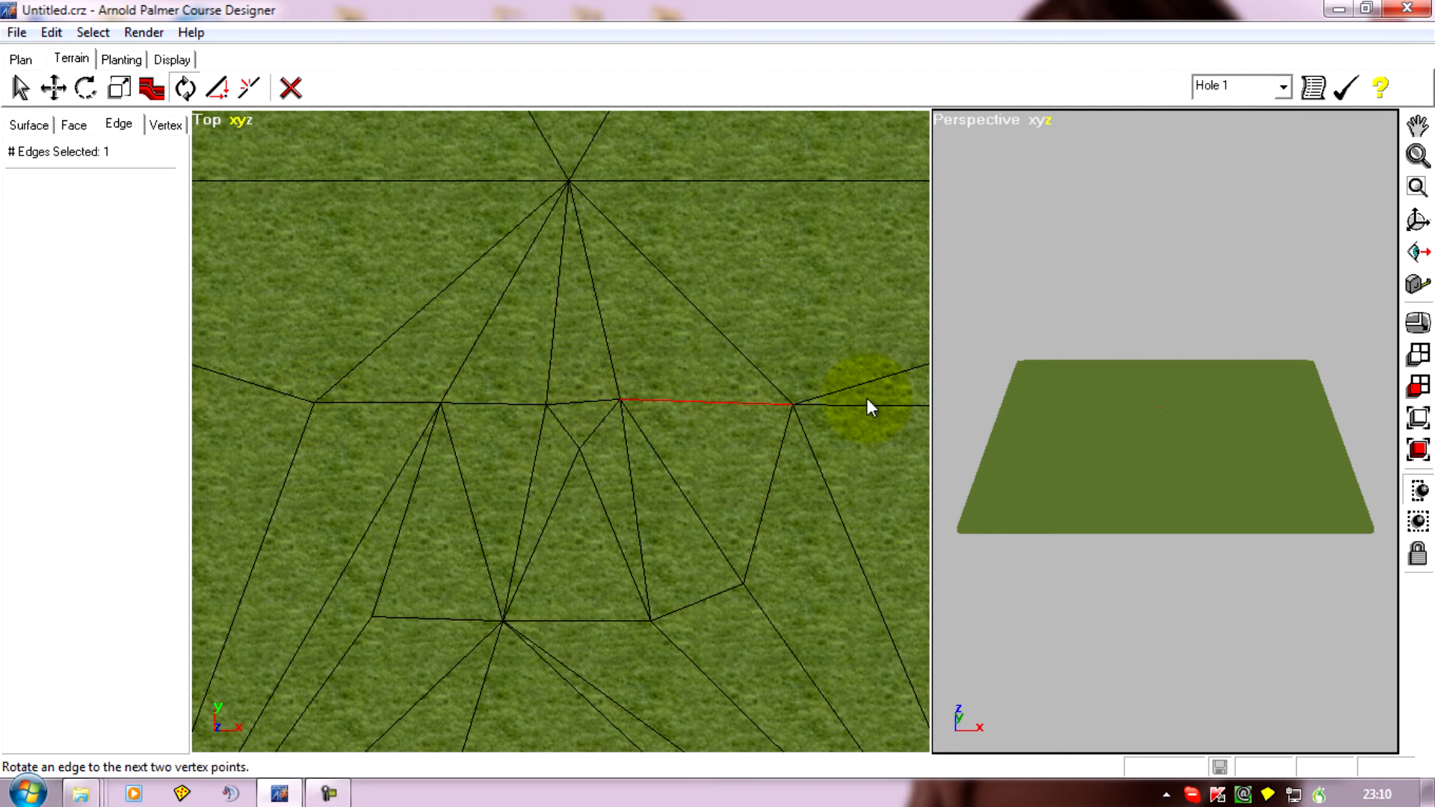
pyautogui.moveTo(322, 423)
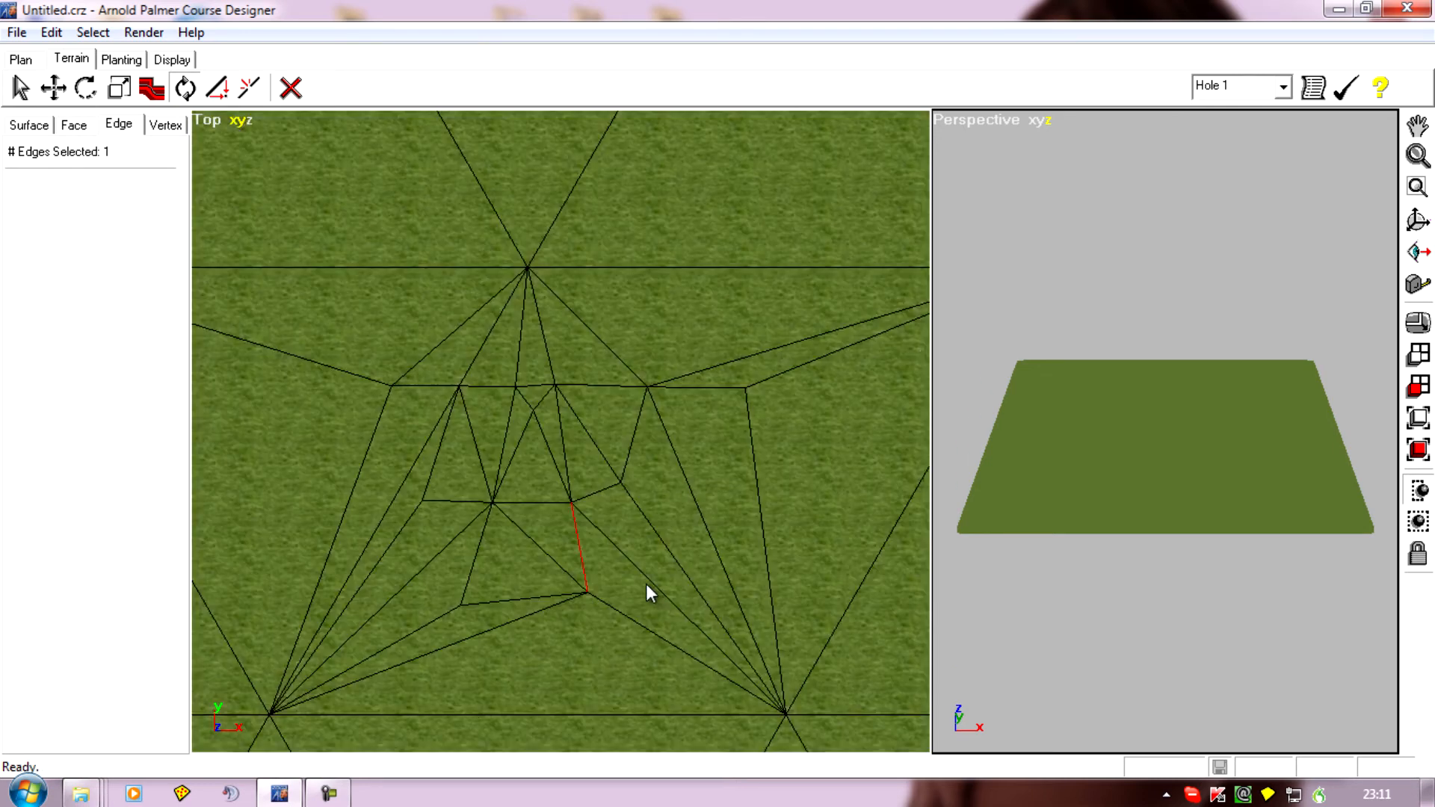
pyautogui.moveTo(662, 611)
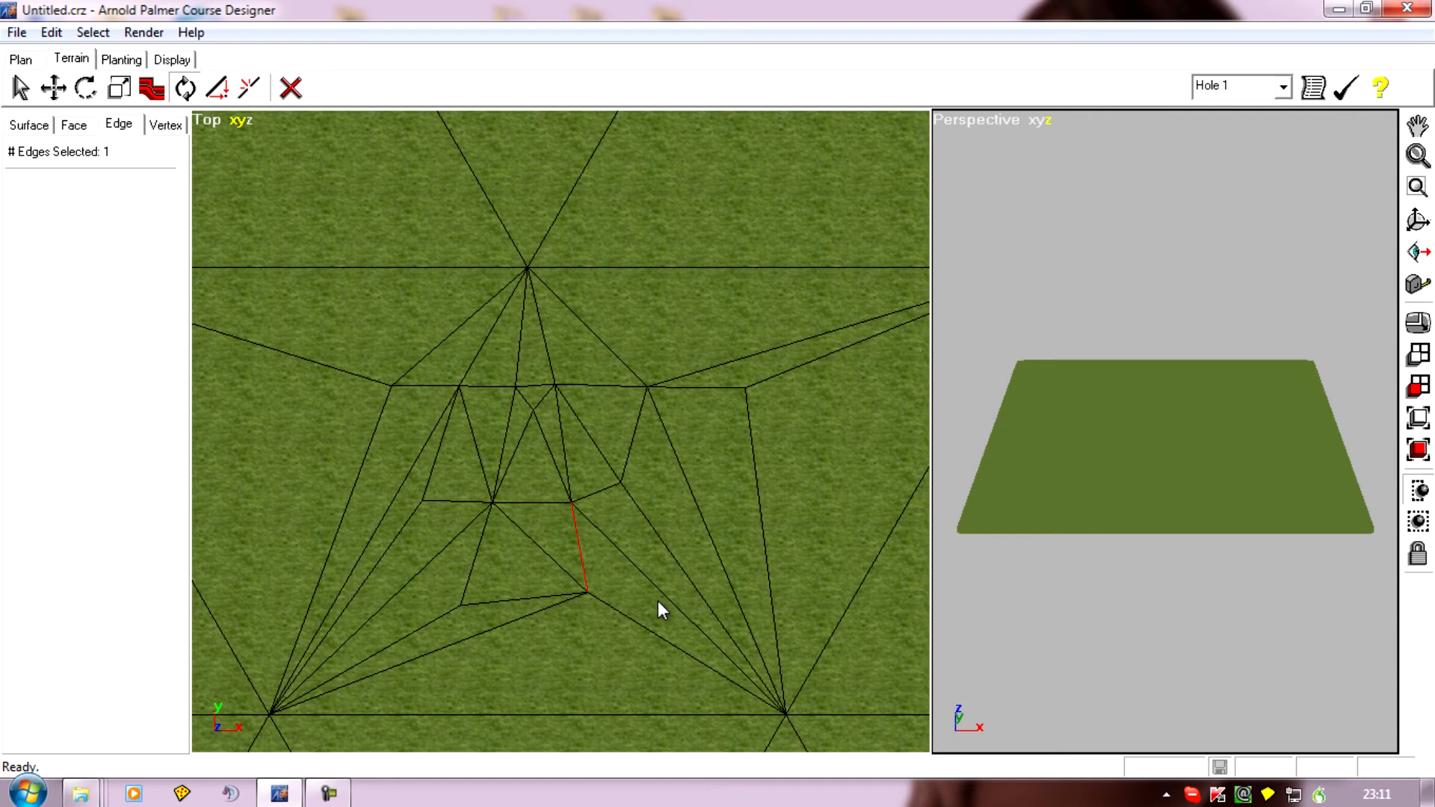
pyautogui.moveTo(641, 533)
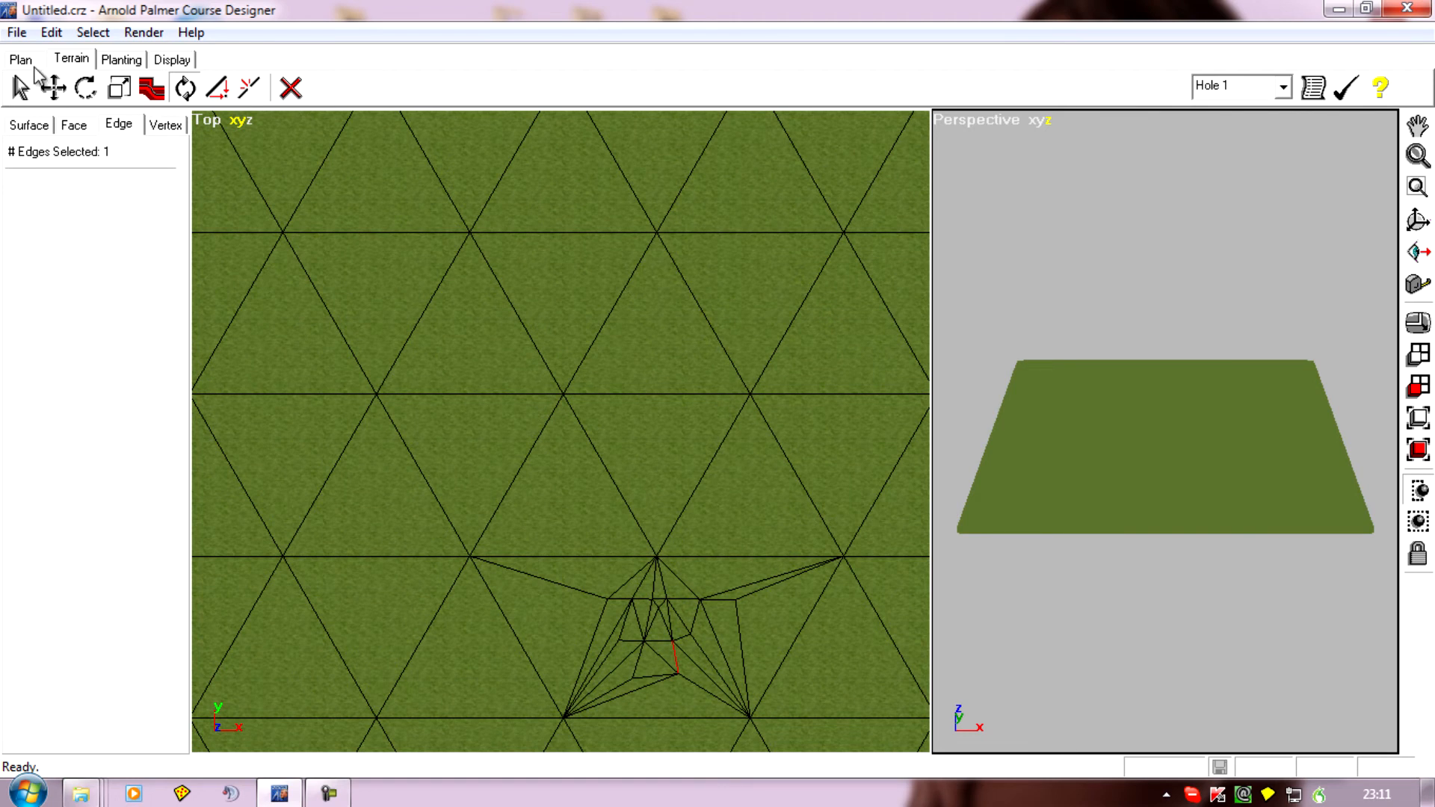
pyautogui.moveTo(49, 119)
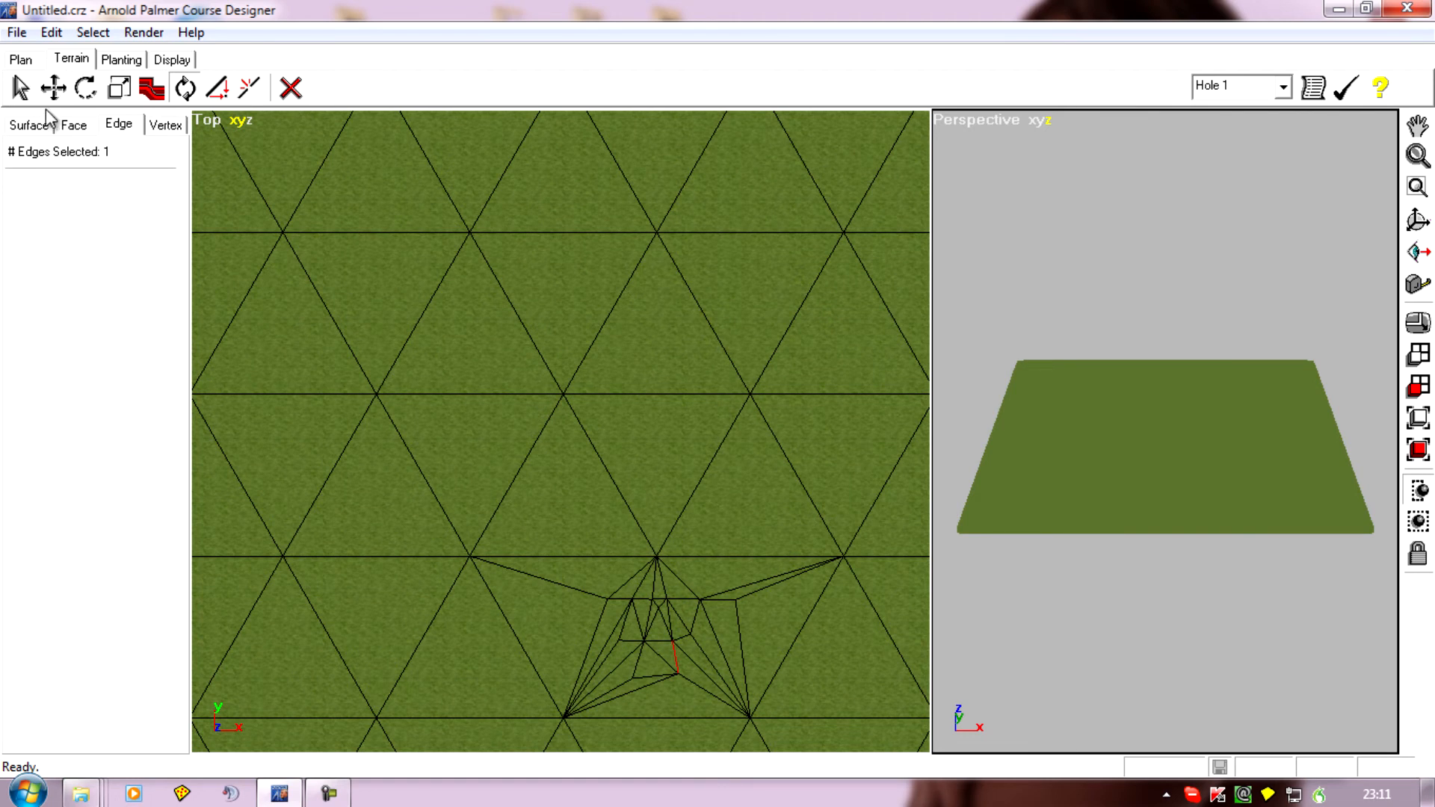
pyautogui.moveTo(50, 120)
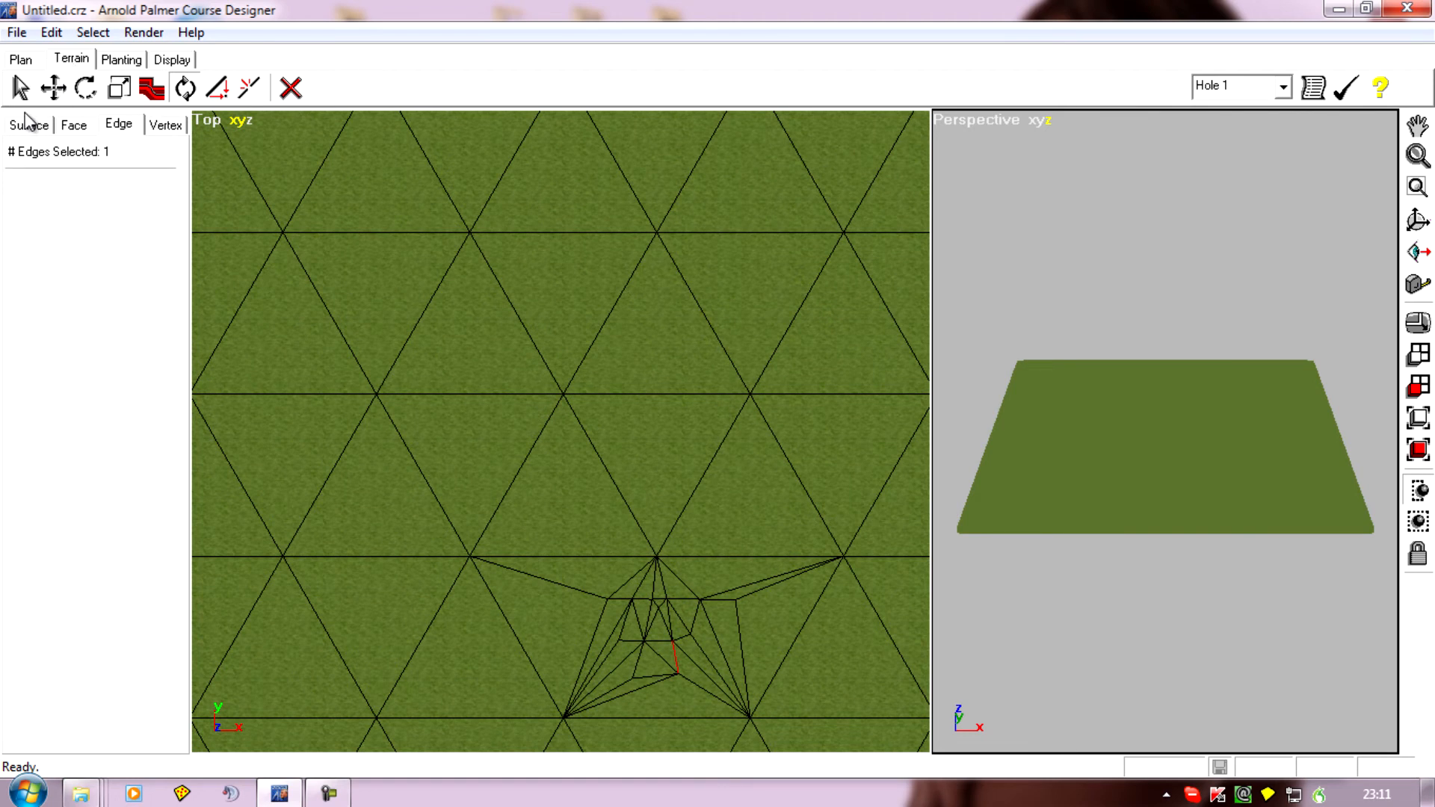
# Step: Switch to the Surface tab and activate the Terrain Painter
pyautogui.click(27, 124)
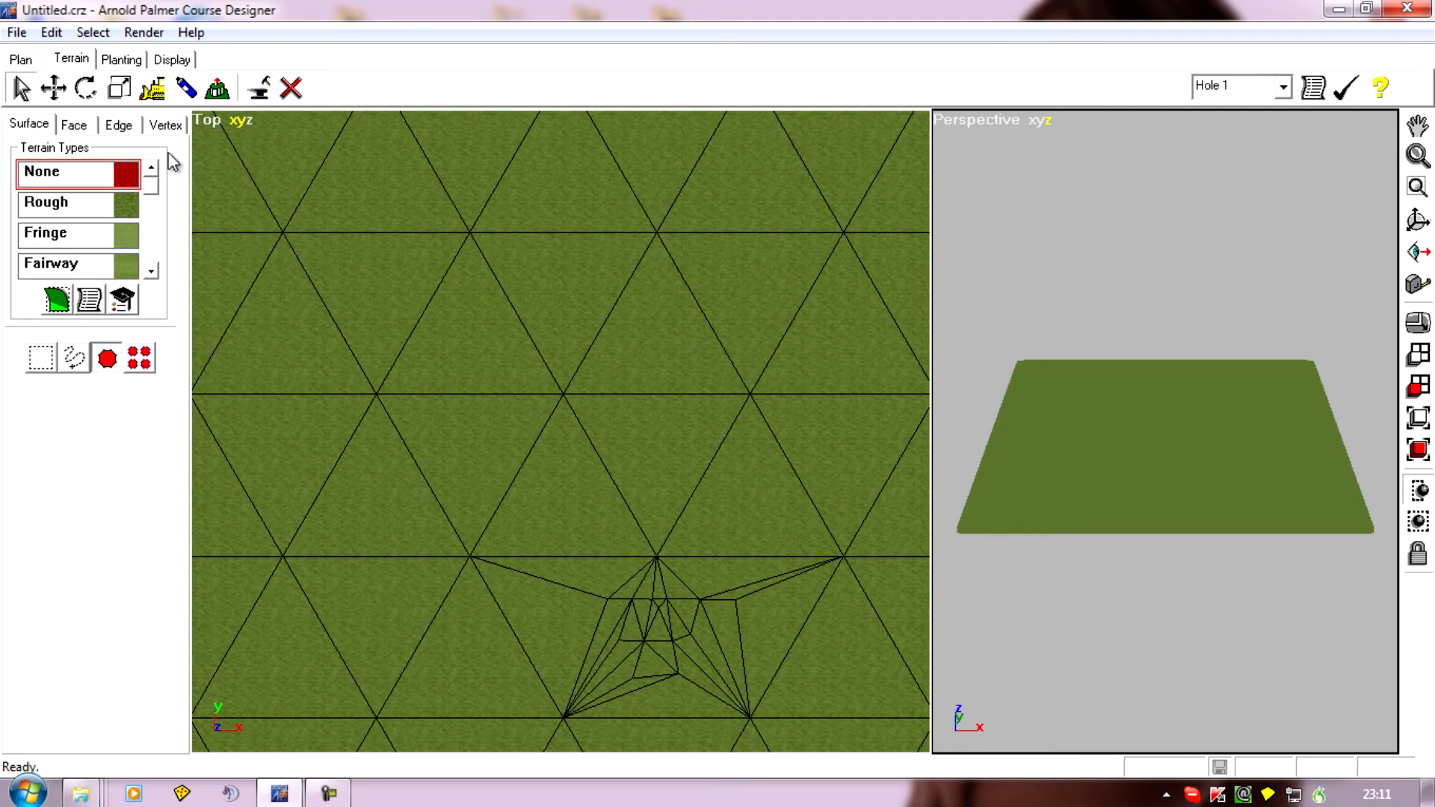
pyautogui.click(185, 89)
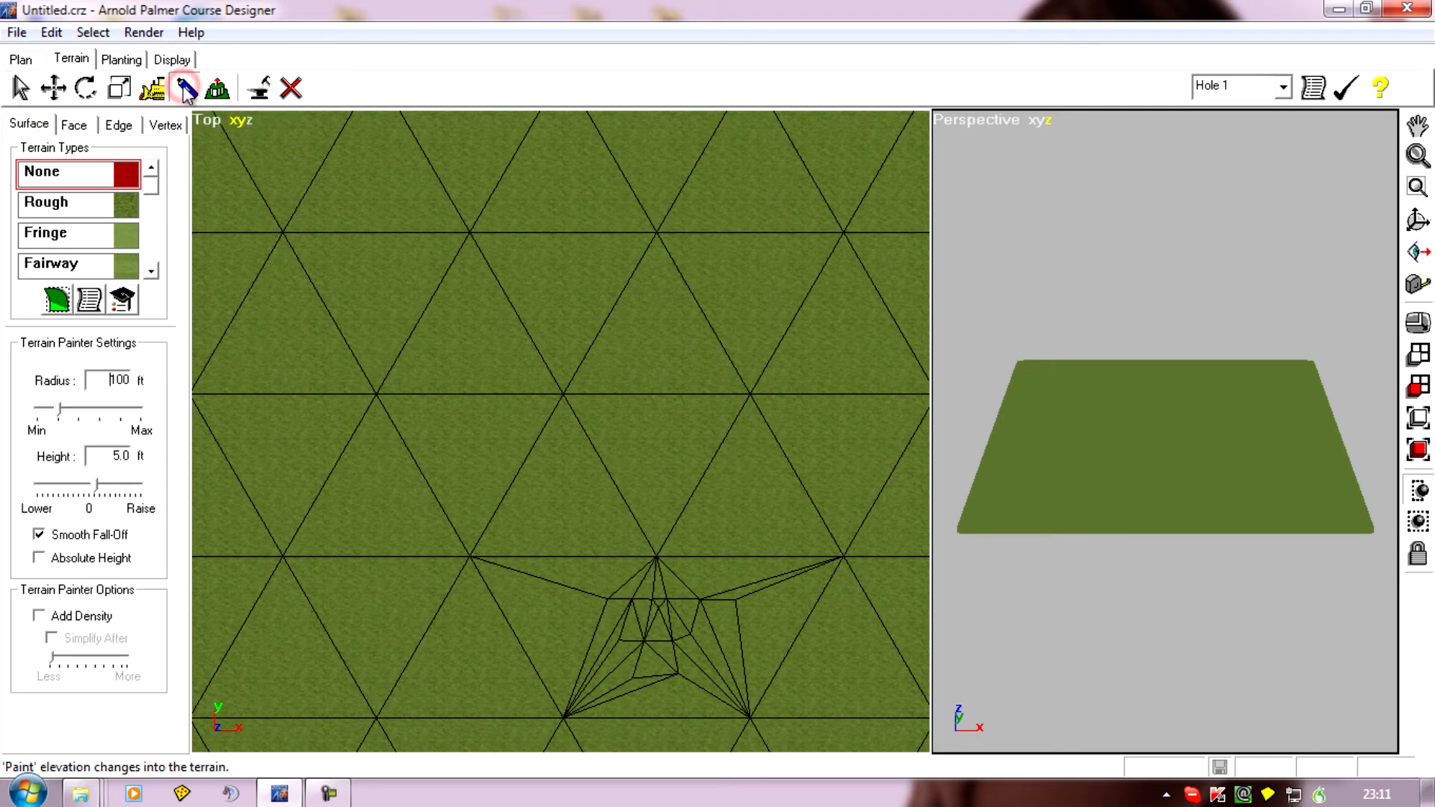
pyautogui.moveTo(209, 461)
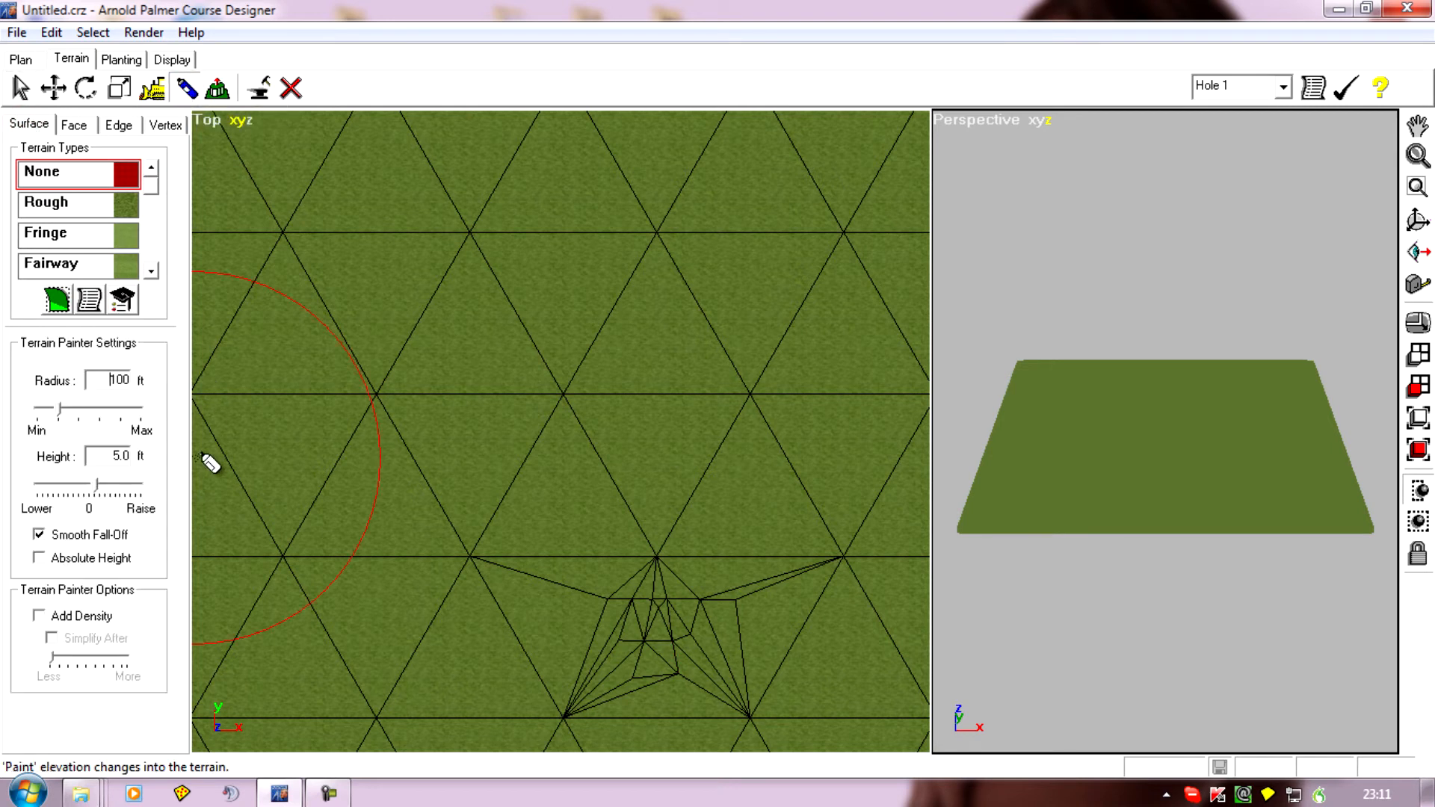
pyautogui.moveTo(75, 431)
pyautogui.write('1')
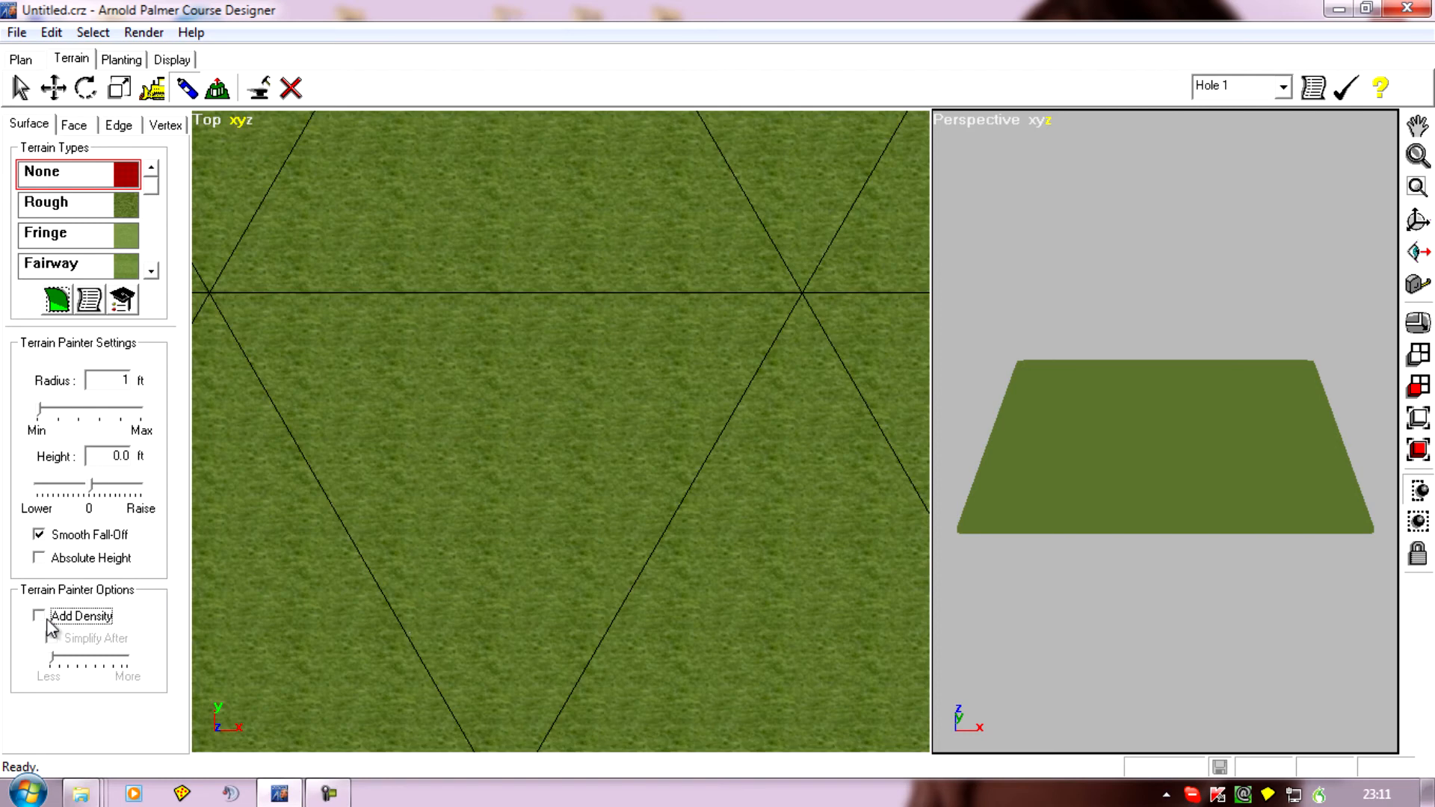
# Step: Enable Add Density and paint a line of new vertices across the mesh
pyautogui.click(38, 616)
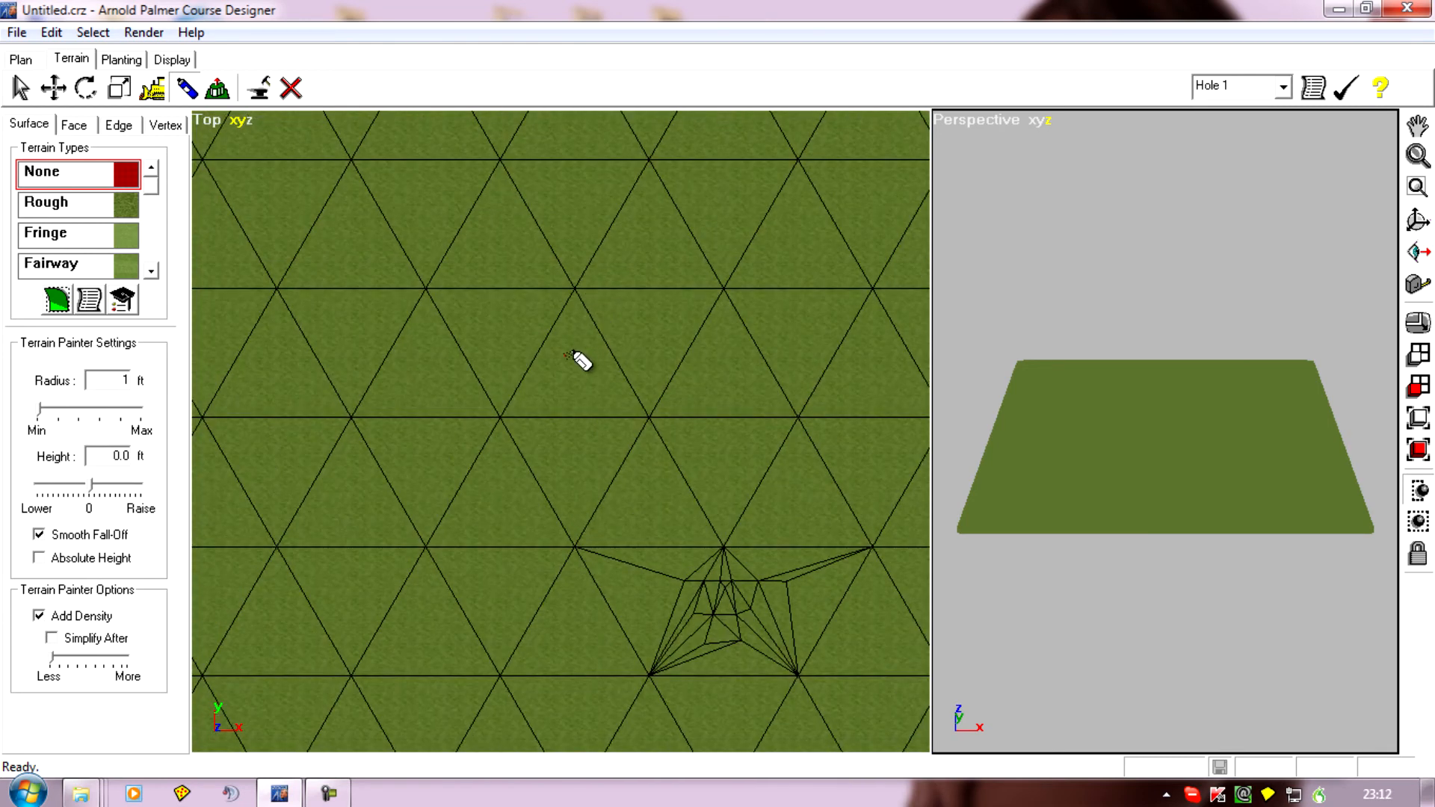
pyautogui.moveTo(582, 362)
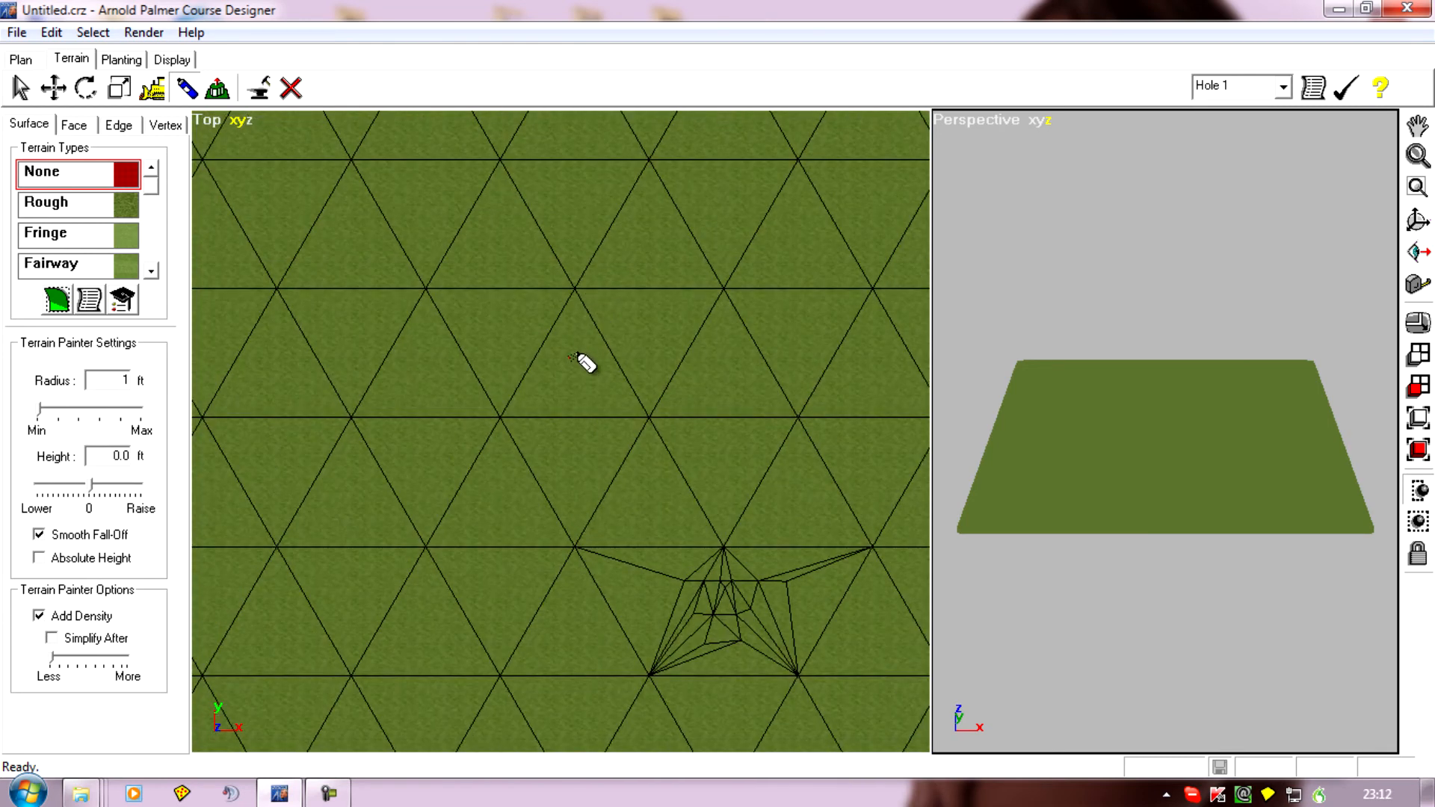
pyautogui.moveTo(501, 363)
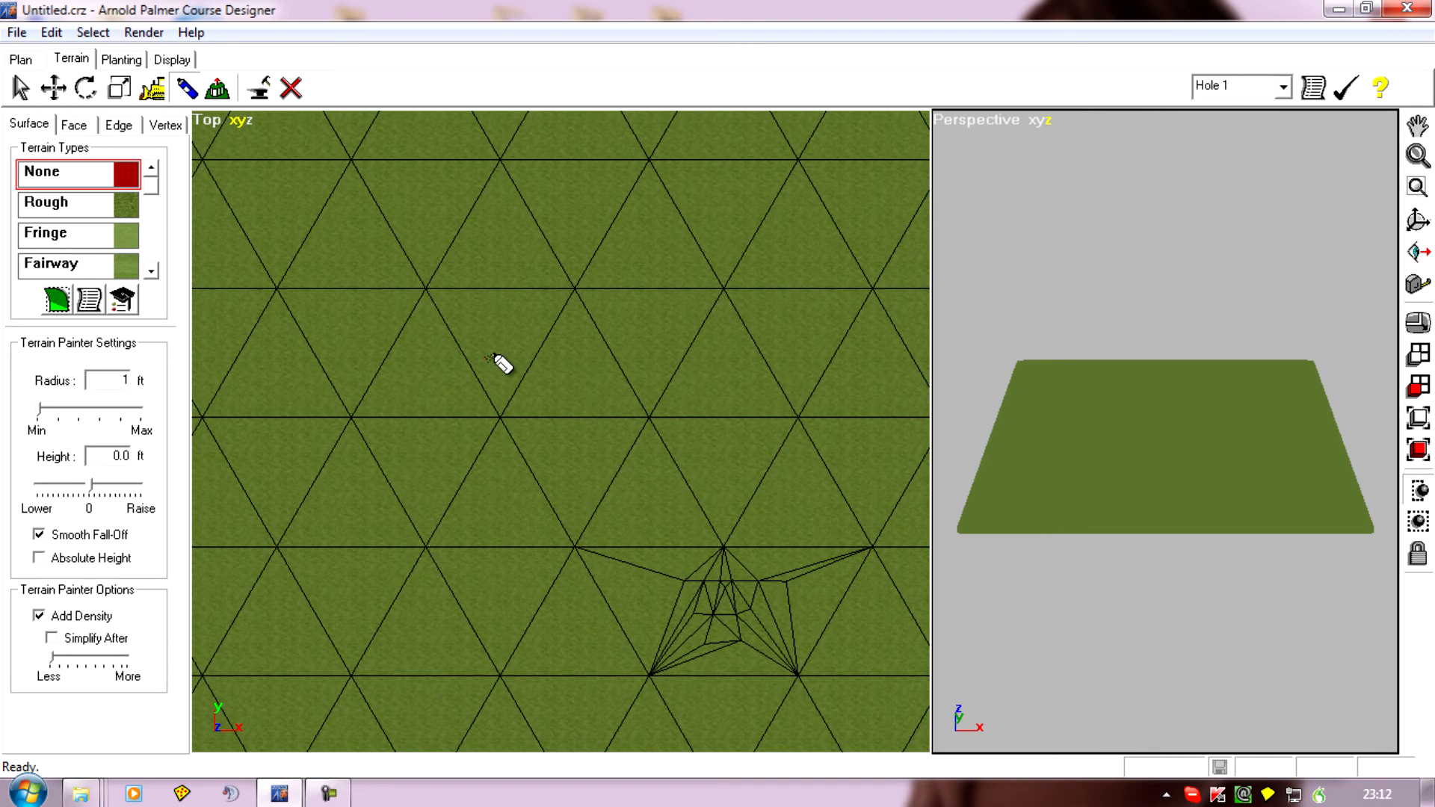
pyautogui.click(503, 343)
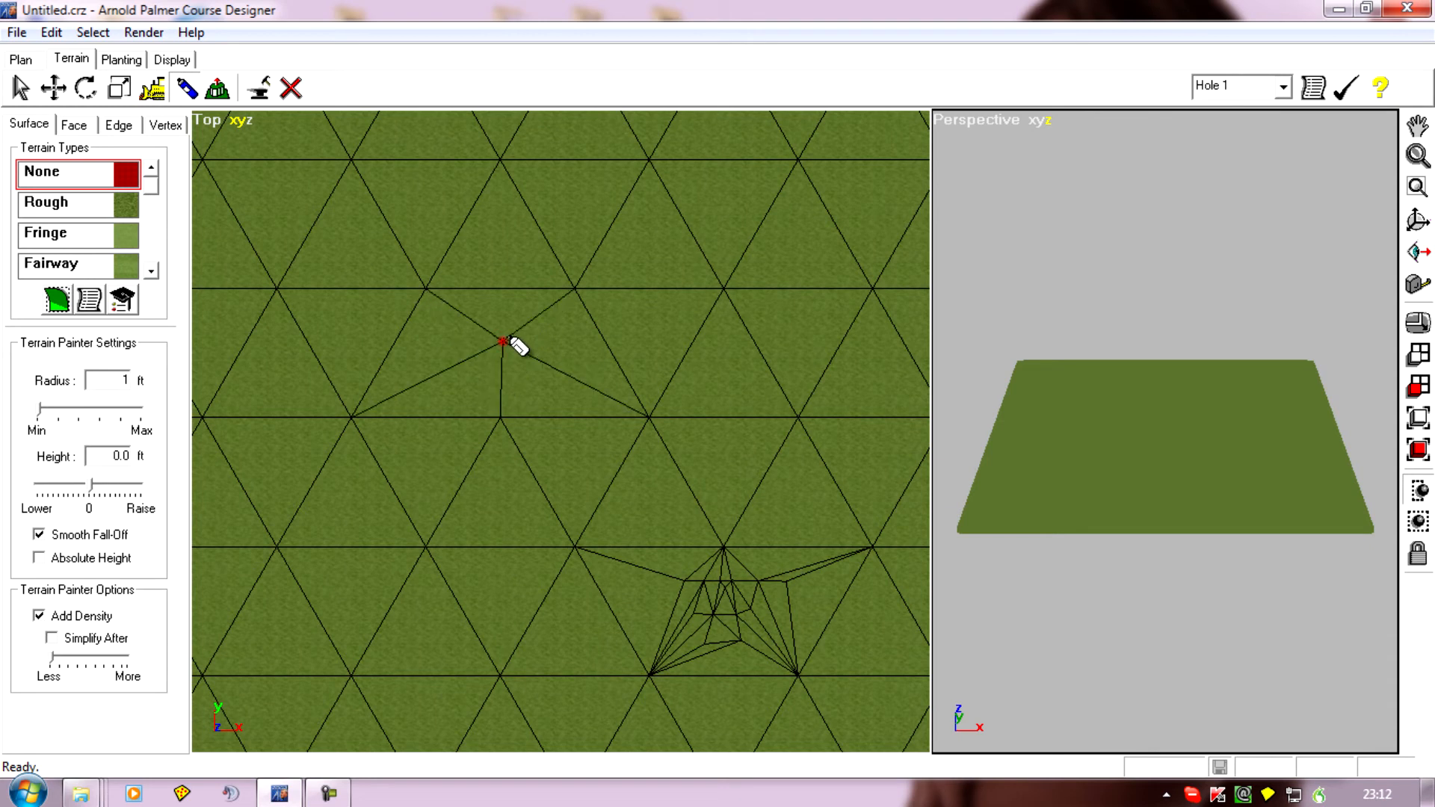
pyautogui.moveTo(604, 343)
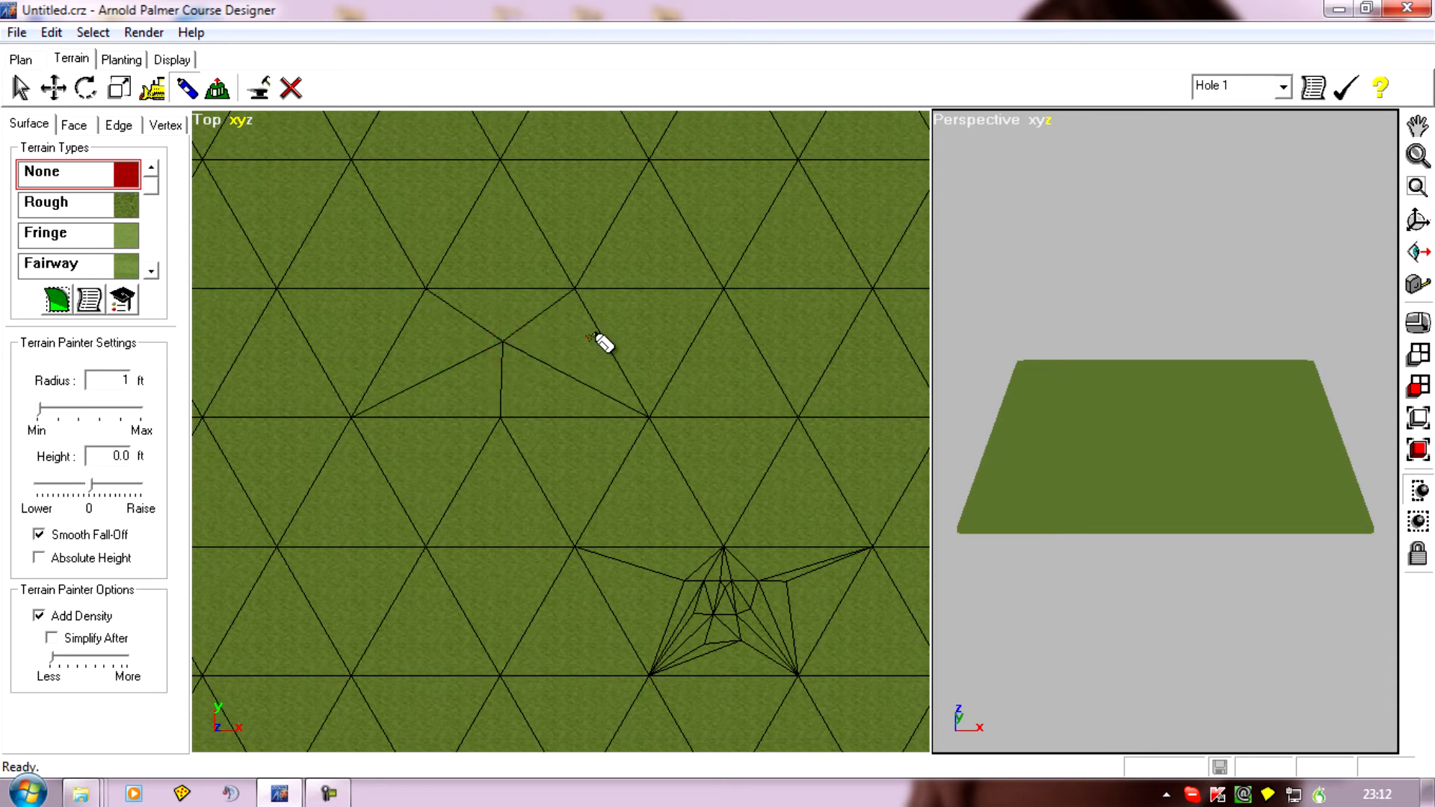
pyautogui.click(672, 339)
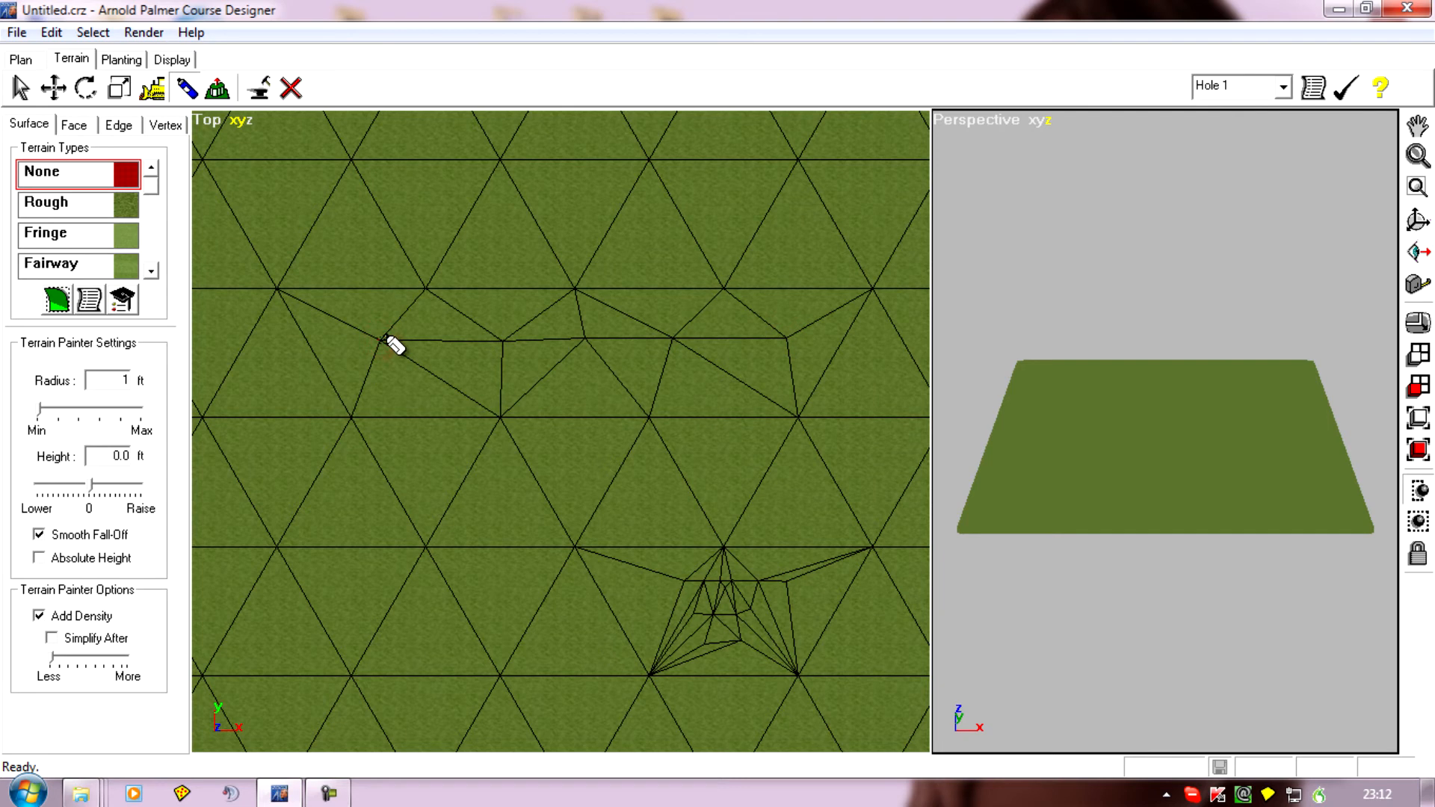
pyautogui.moveTo(733, 347)
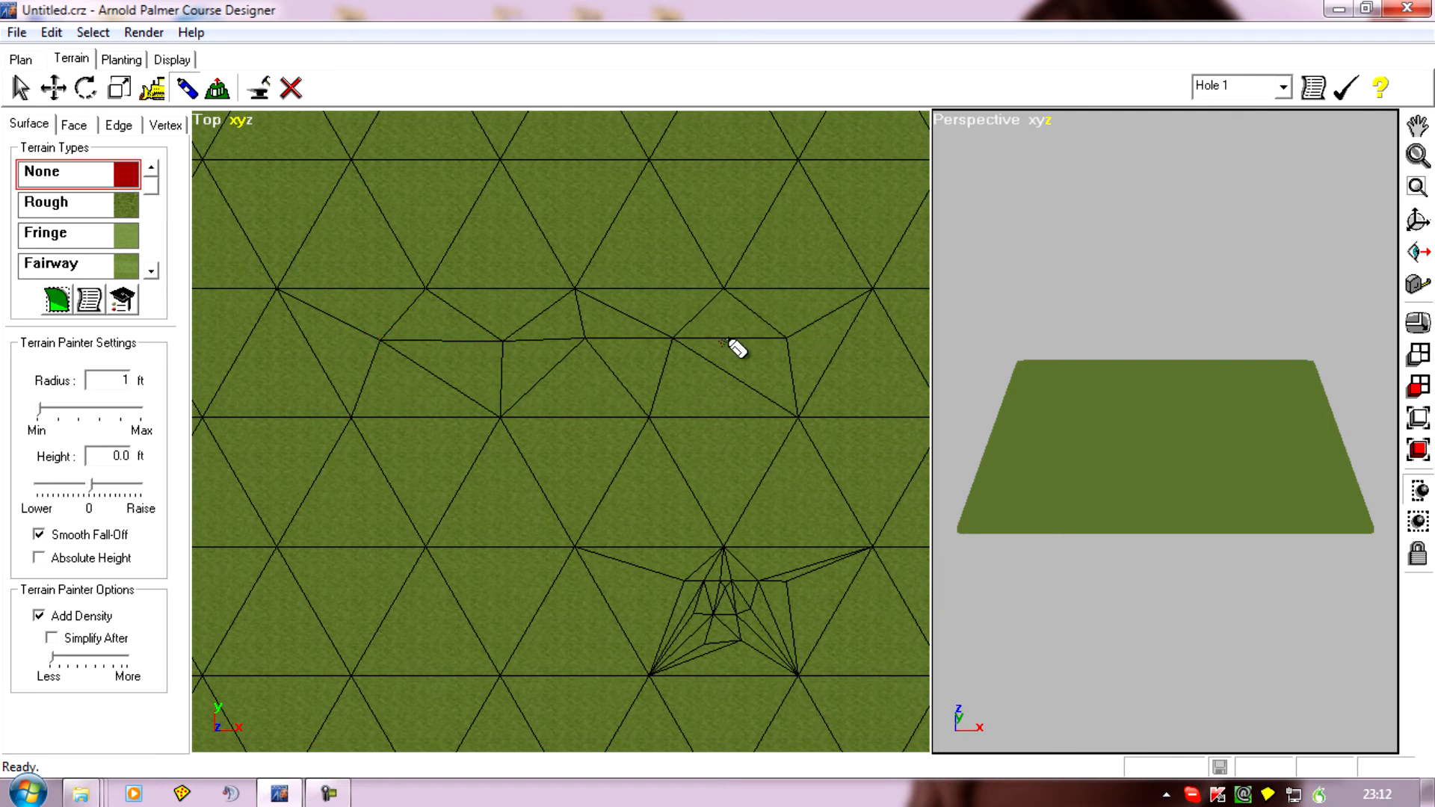
pyautogui.moveTo(302, 358)
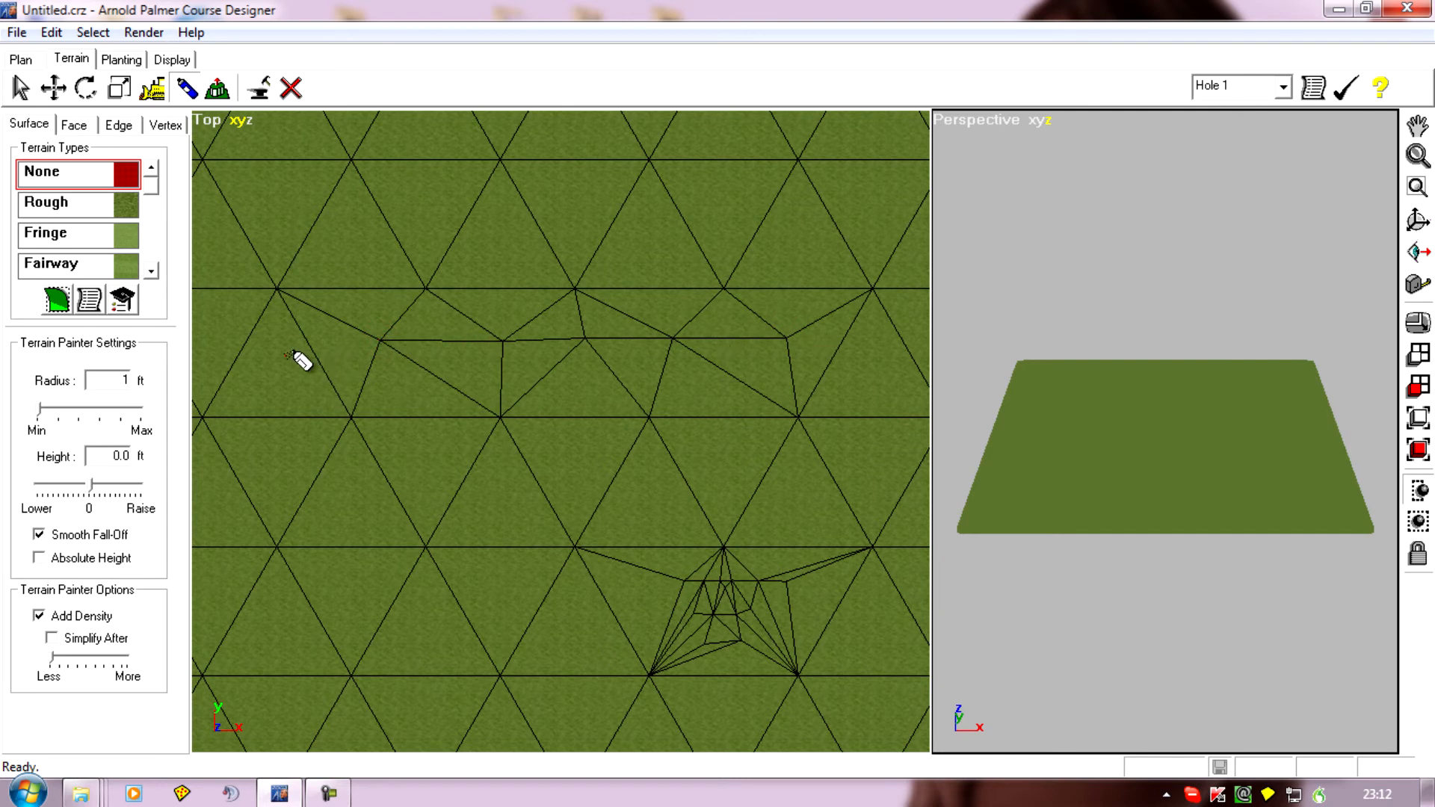
pyautogui.moveTo(299, 445)
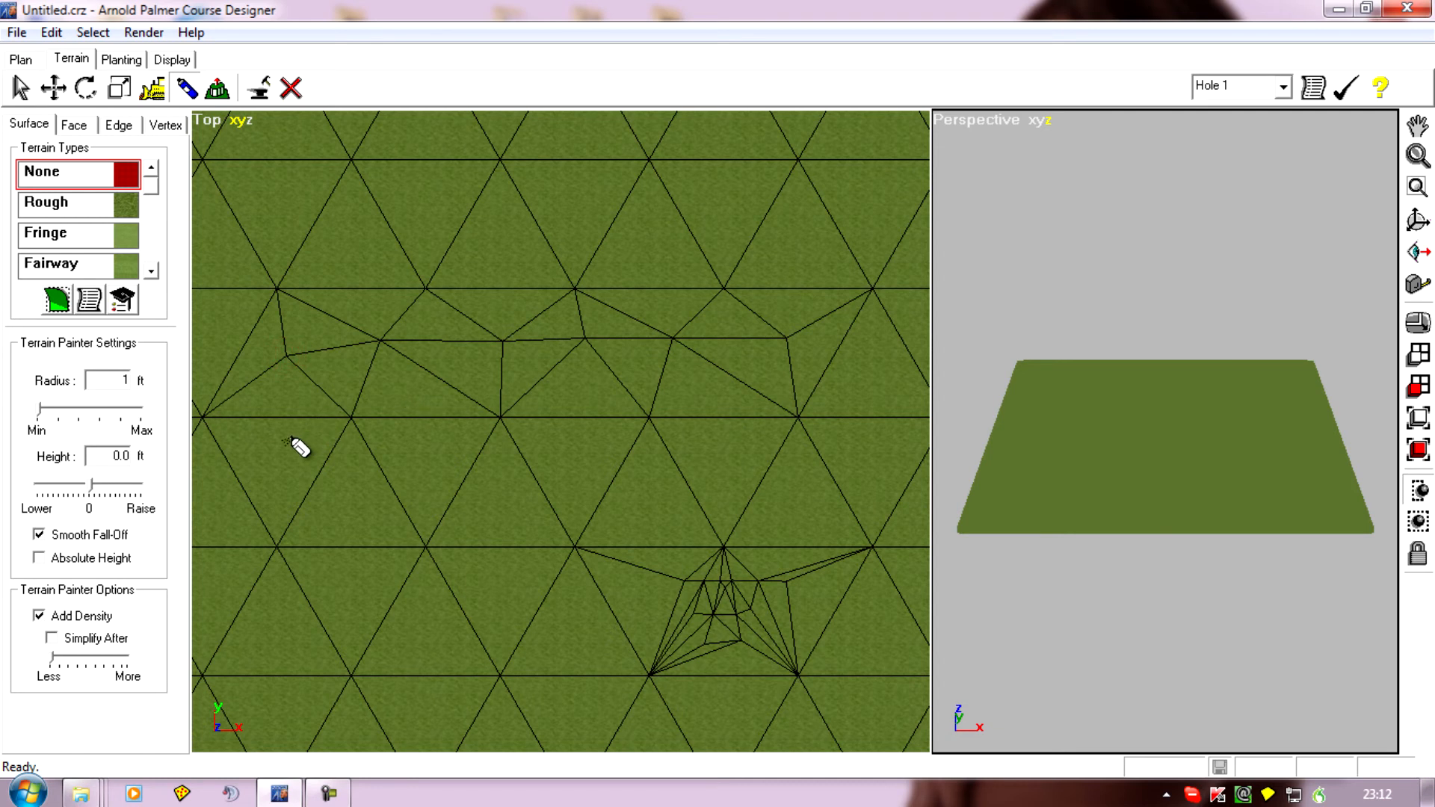
pyautogui.moveTo(640, 346)
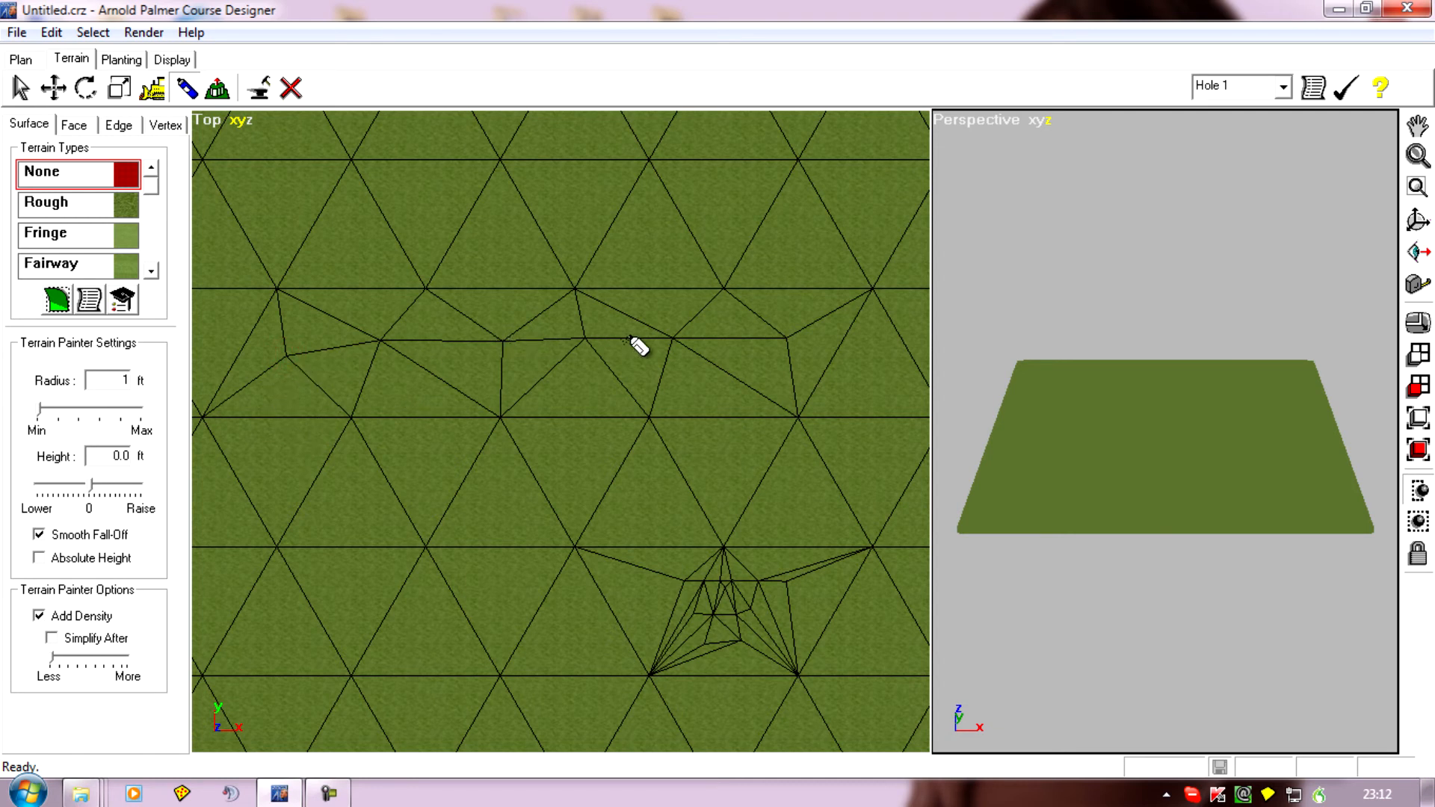
pyautogui.moveTo(281, 394)
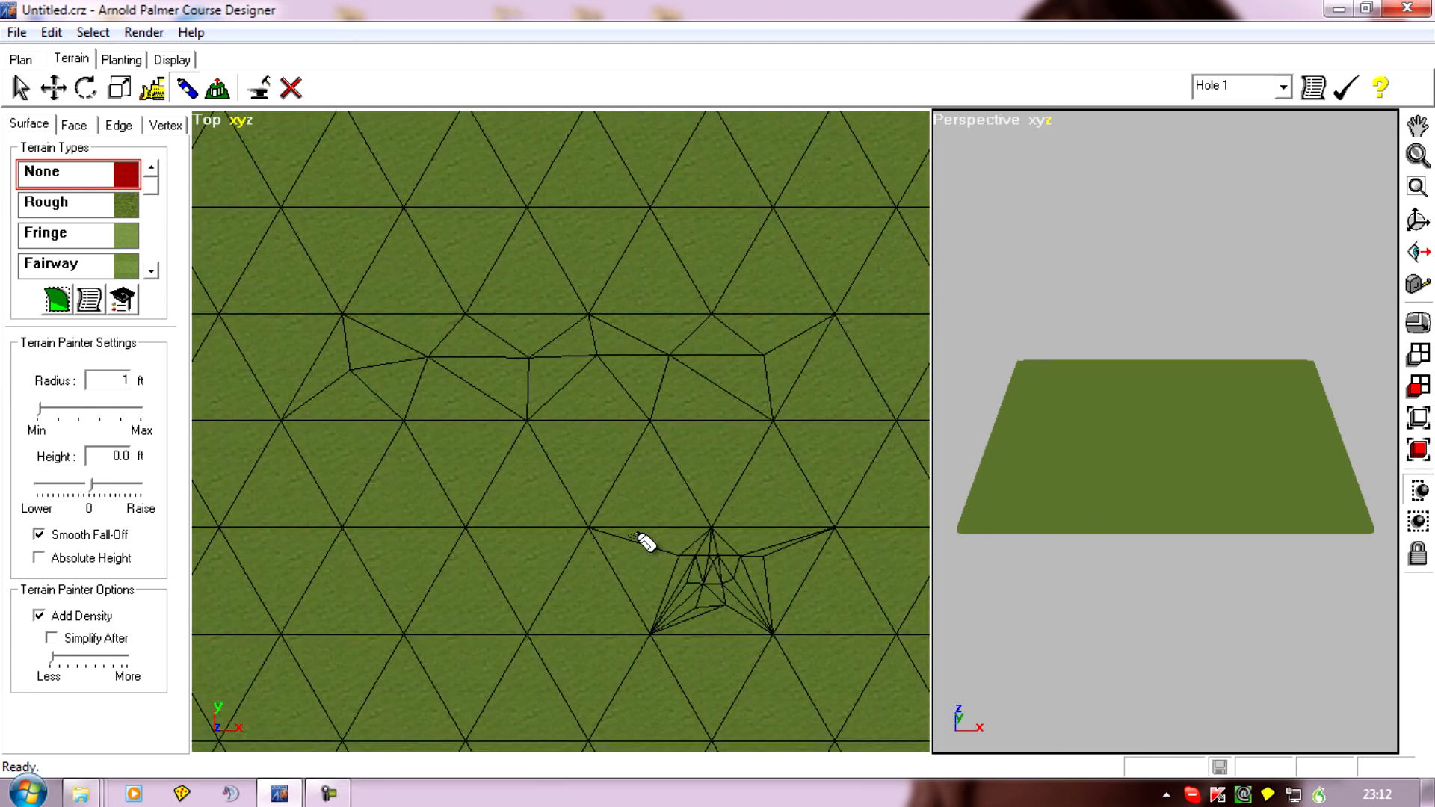
pyautogui.moveTo(618, 453)
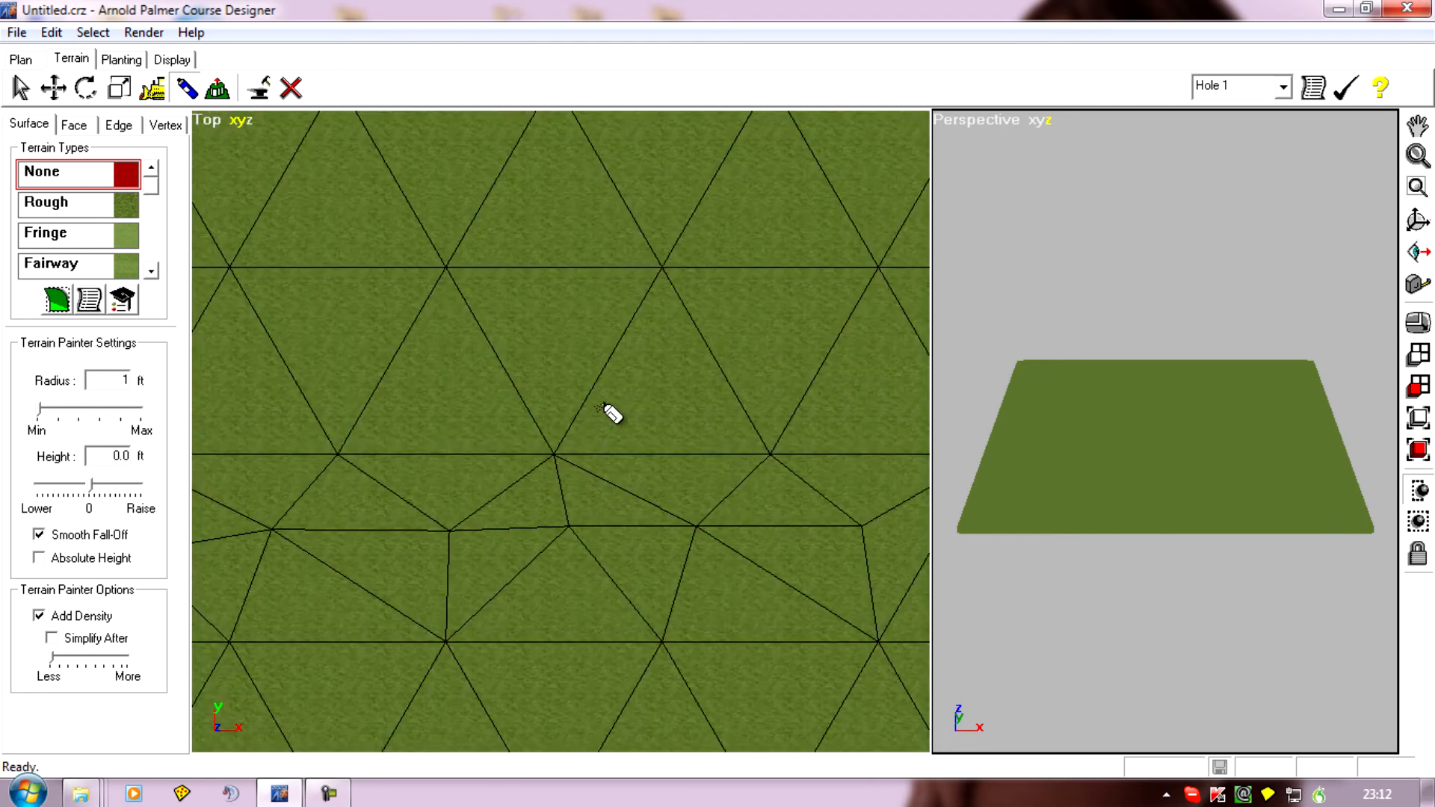
pyautogui.moveTo(645, 360)
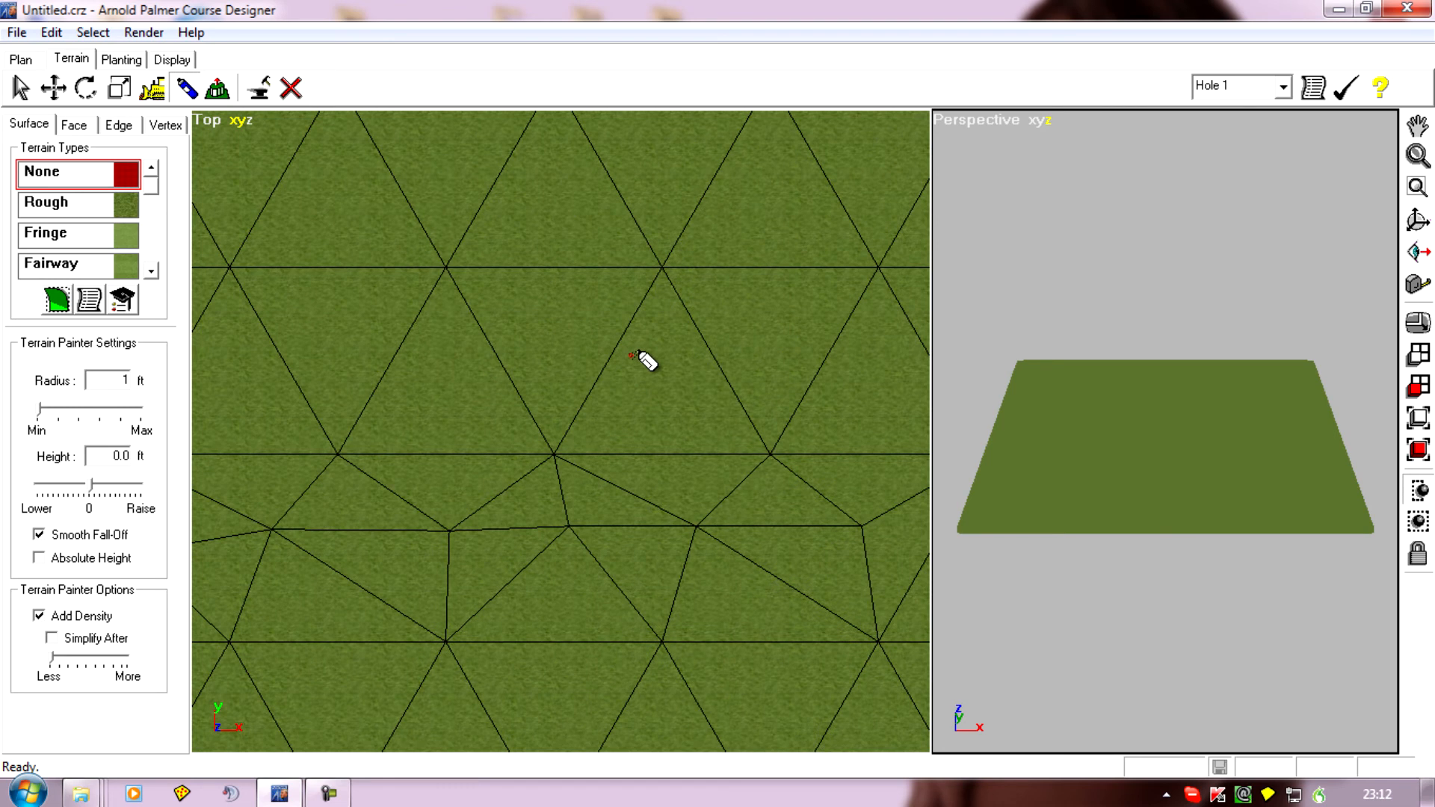
pyautogui.click(640, 362)
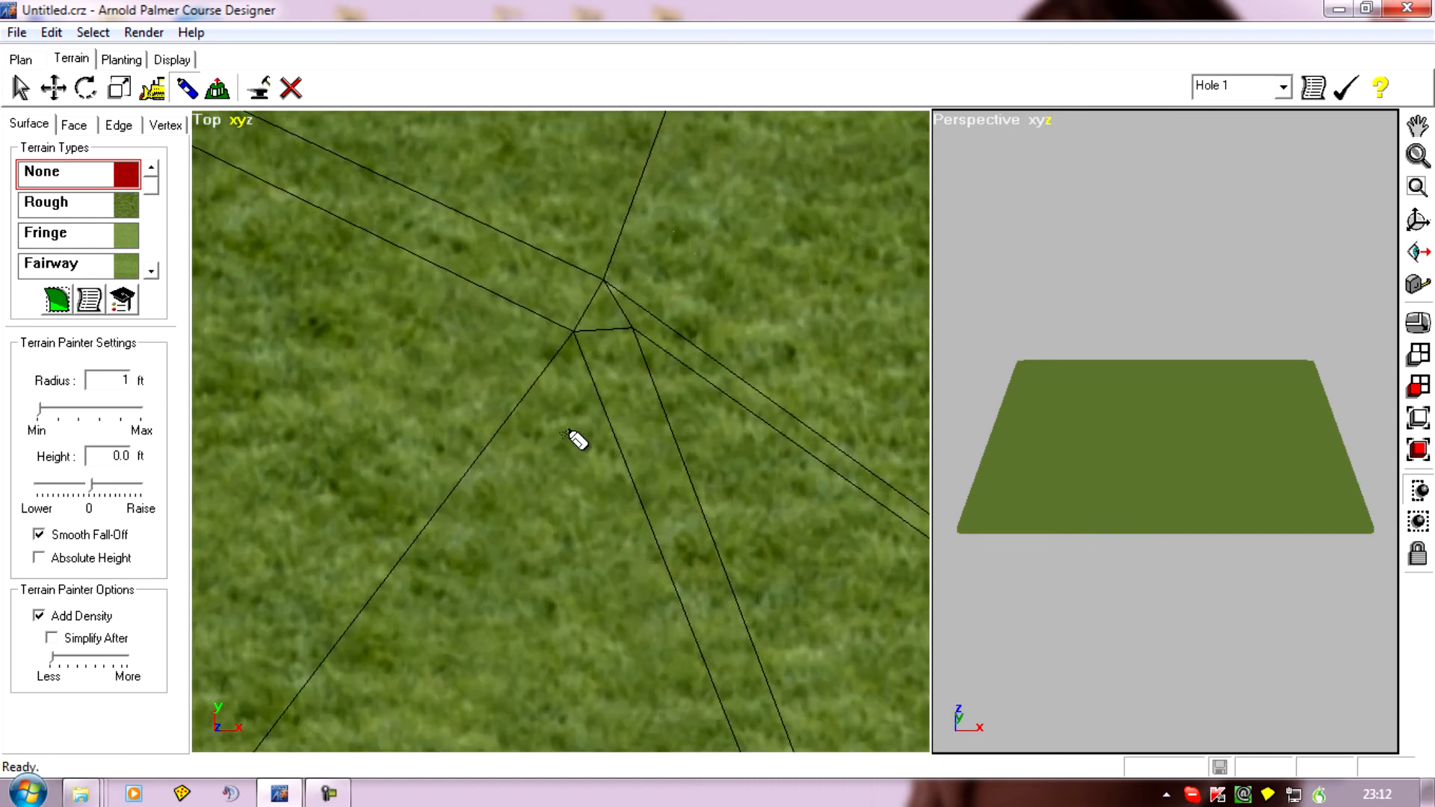
pyautogui.moveTo(572, 412)
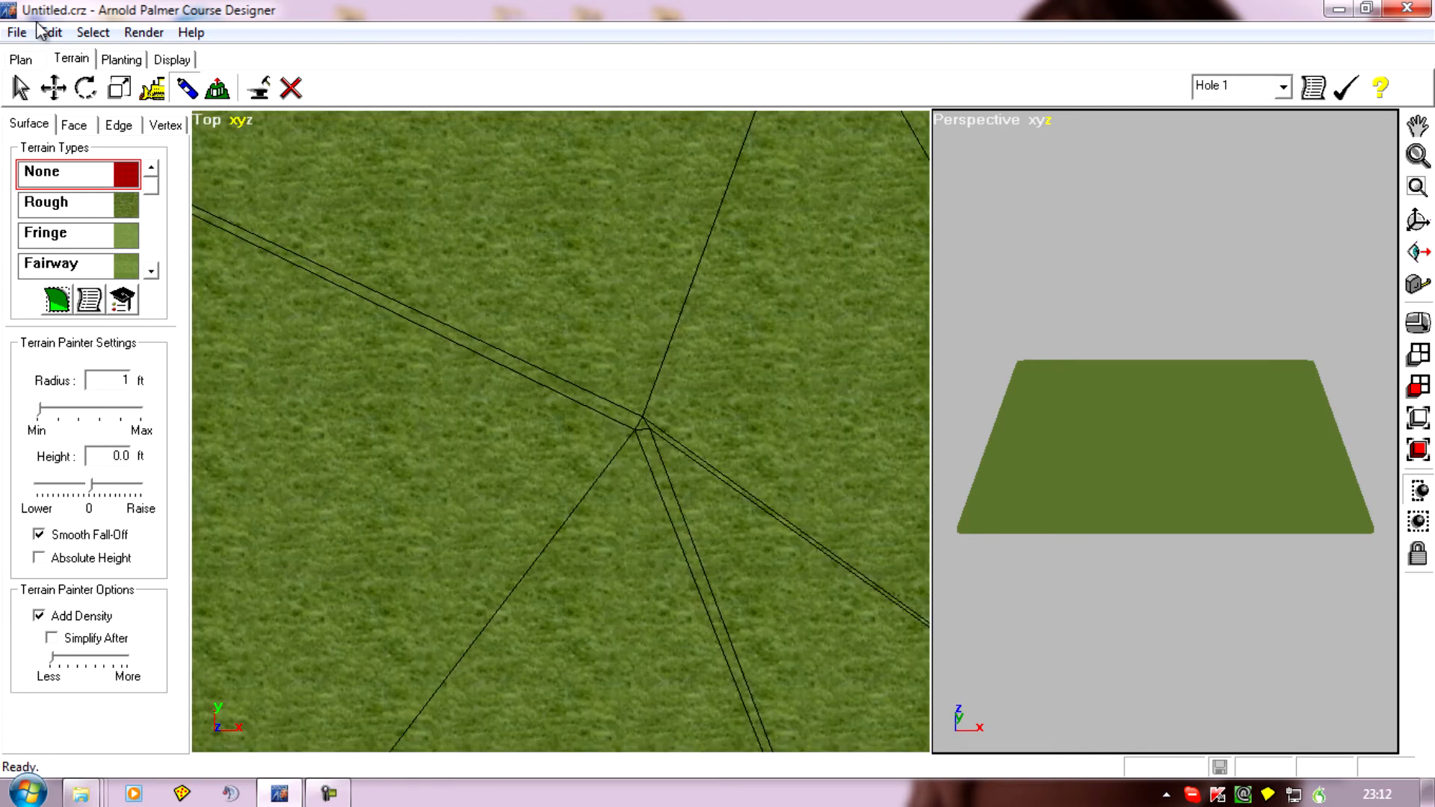
# Step: Paint over the flat terrain so extra edge lines appear at zero height
pyautogui.click(50, 32)
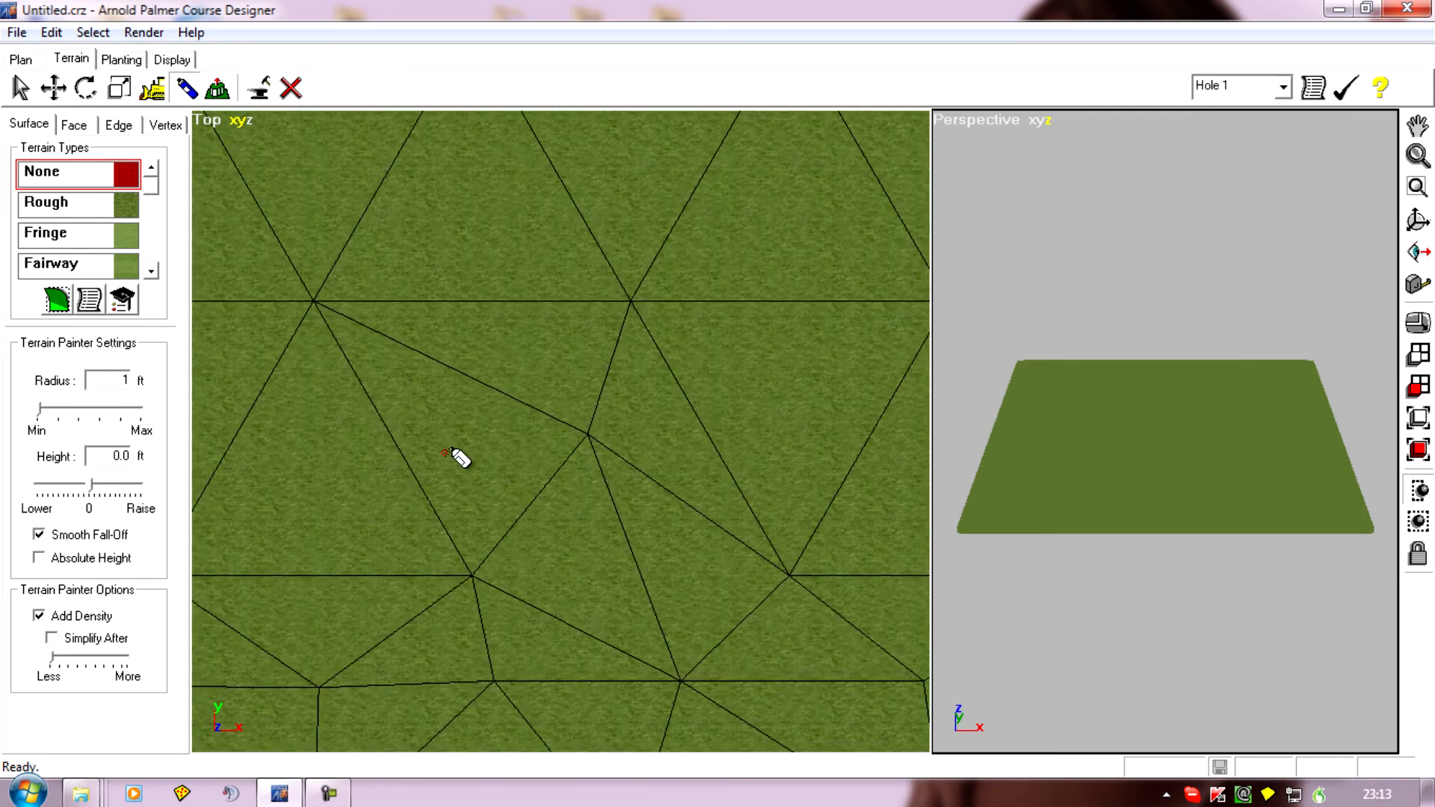
pyautogui.moveTo(576, 613)
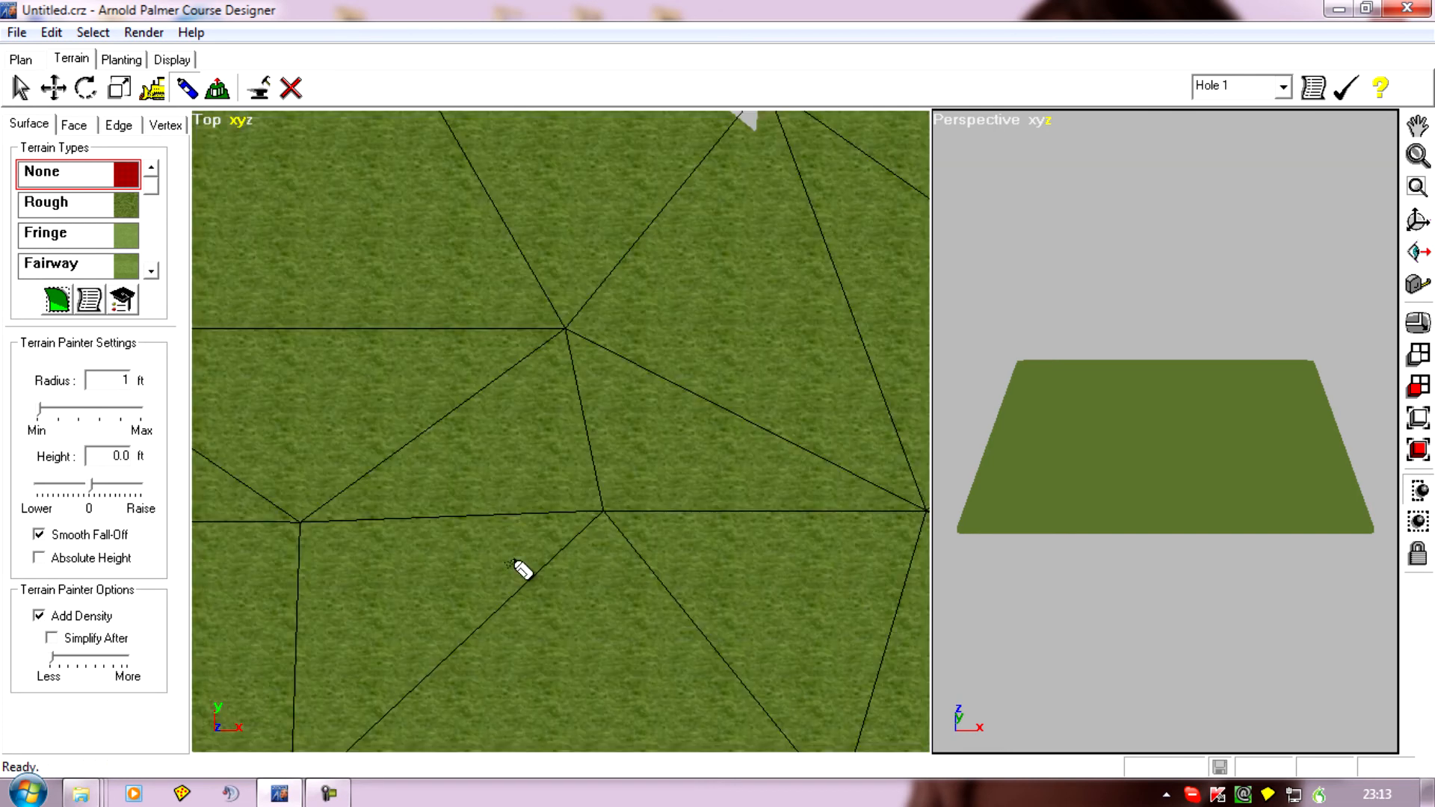
pyautogui.moveTo(549, 622)
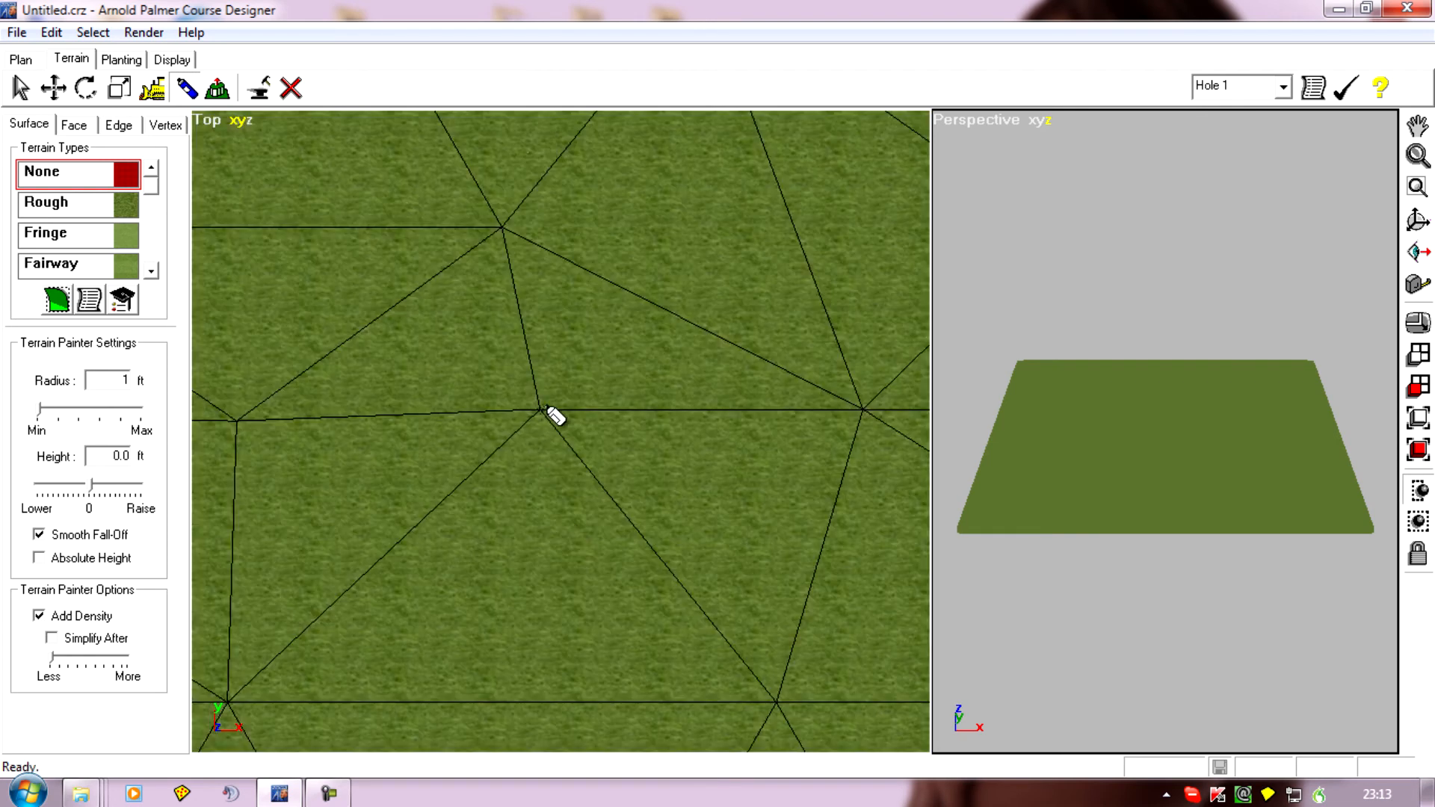
pyautogui.moveTo(524, 618)
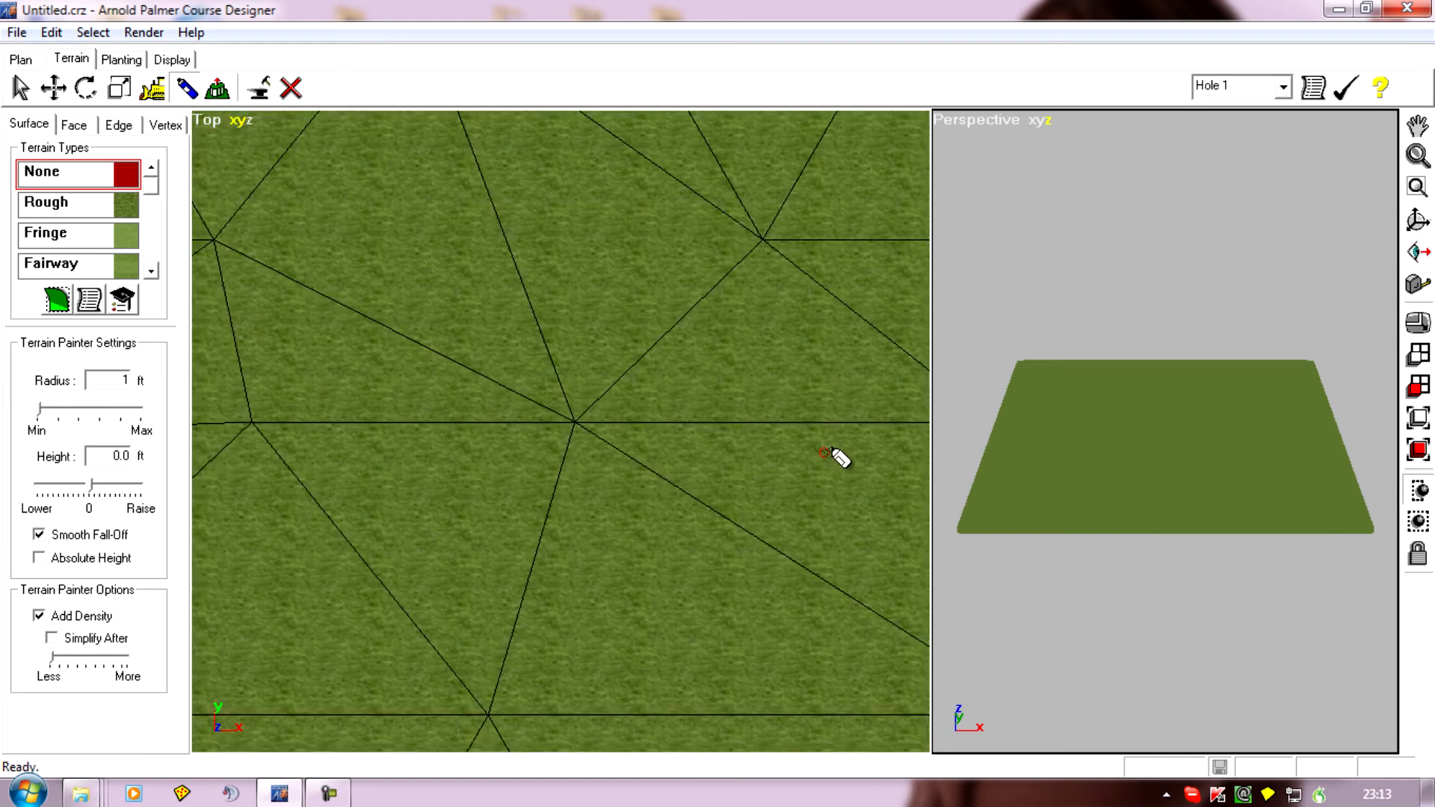
pyautogui.moveTo(783, 485)
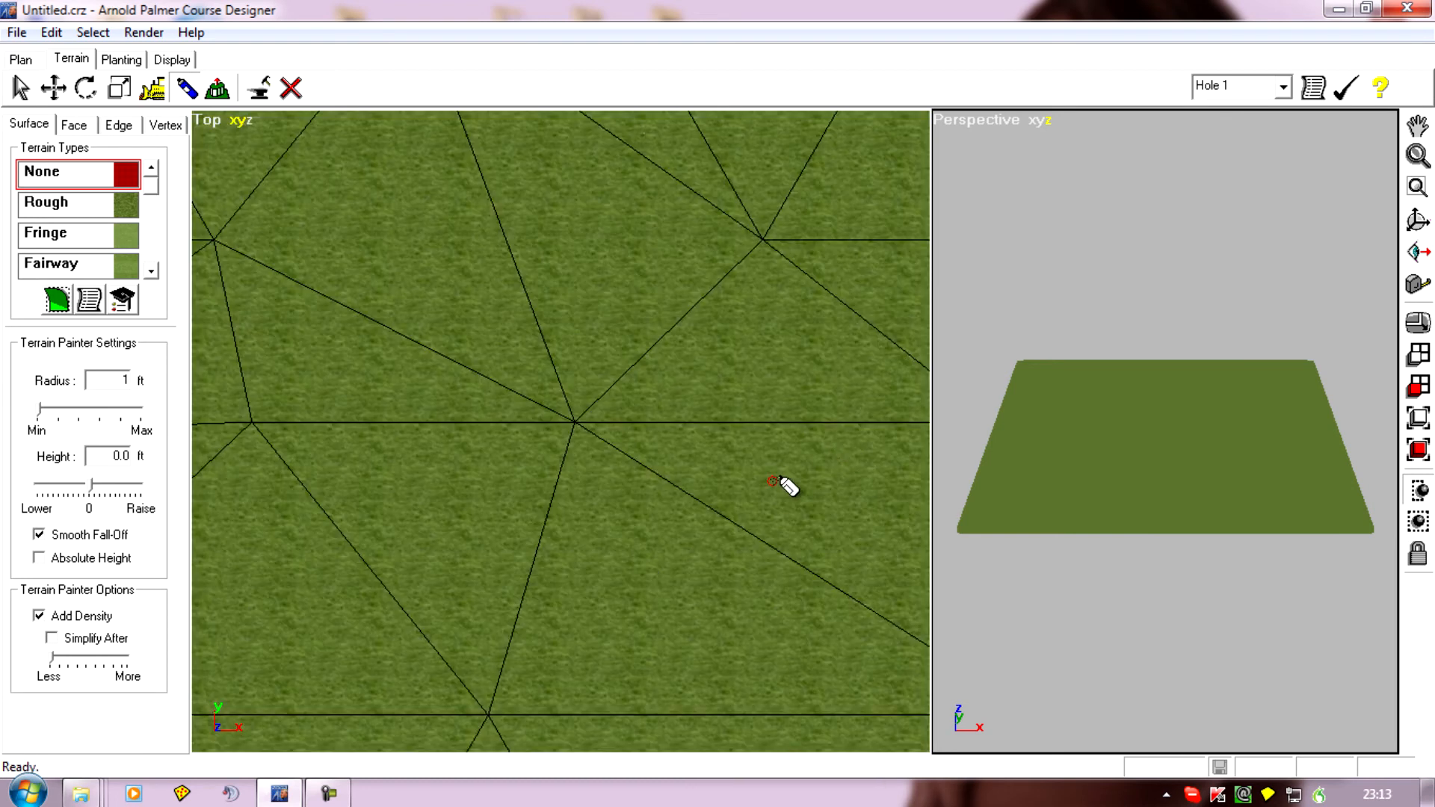
pyautogui.moveTo(792, 433)
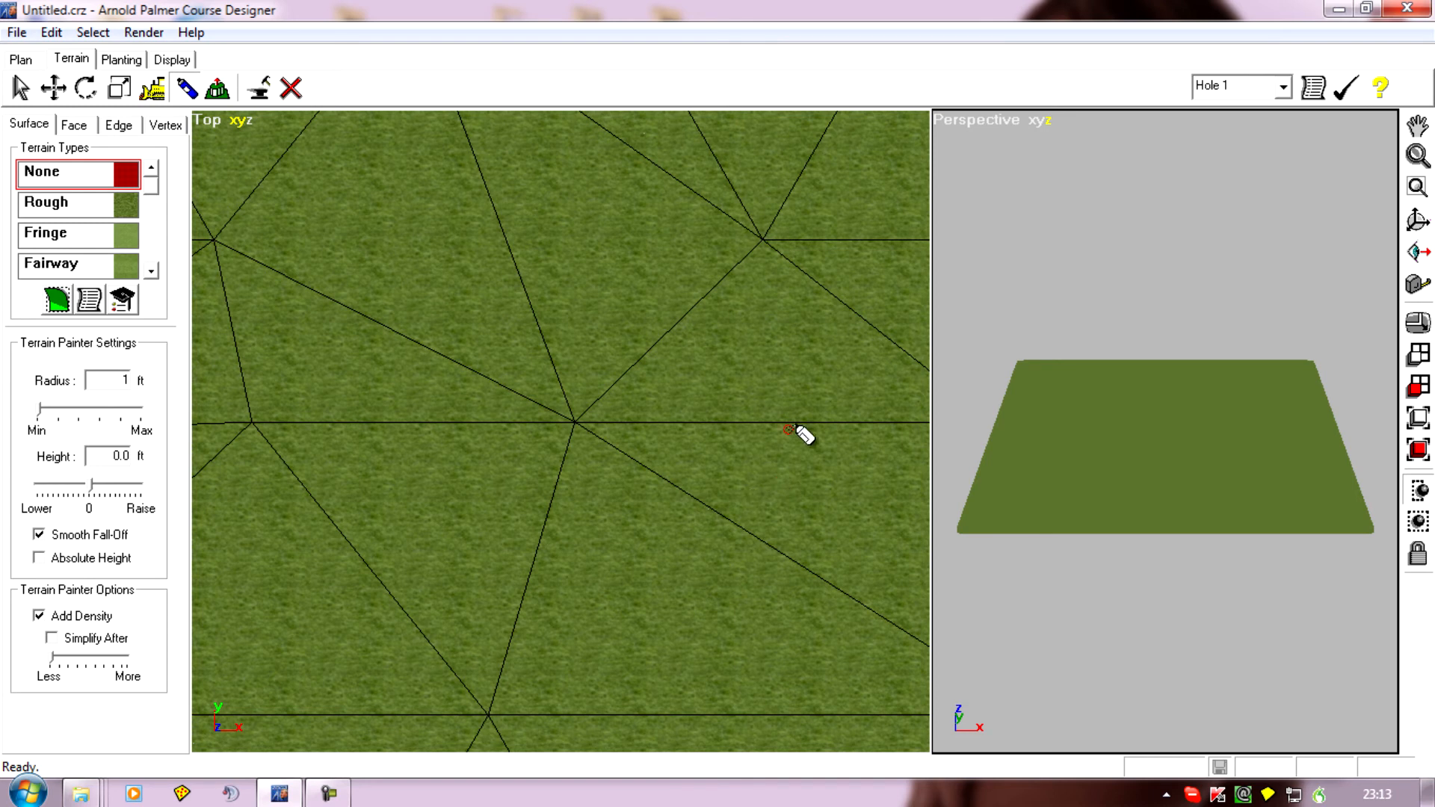
pyautogui.moveTo(787, 464)
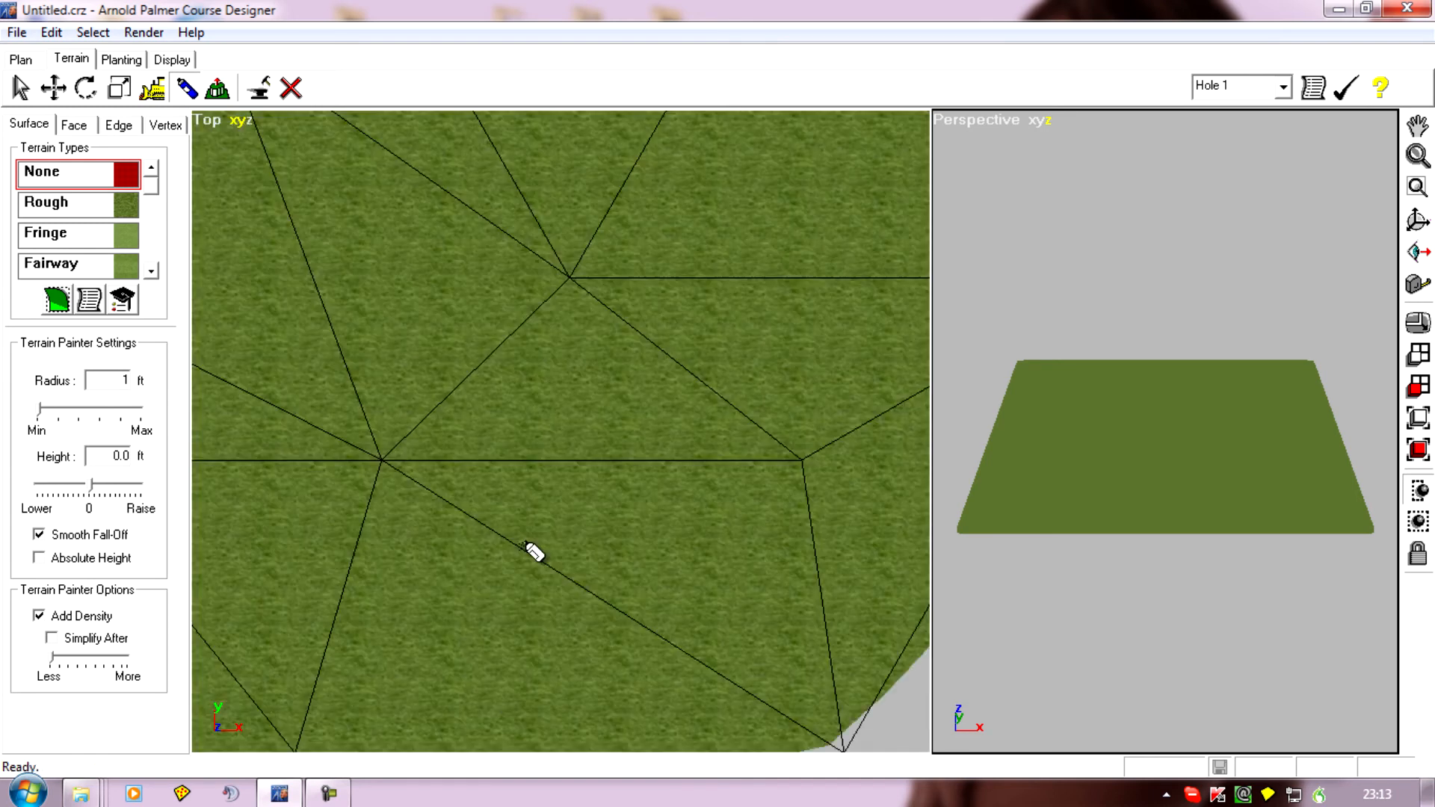
pyautogui.moveTo(183, 216)
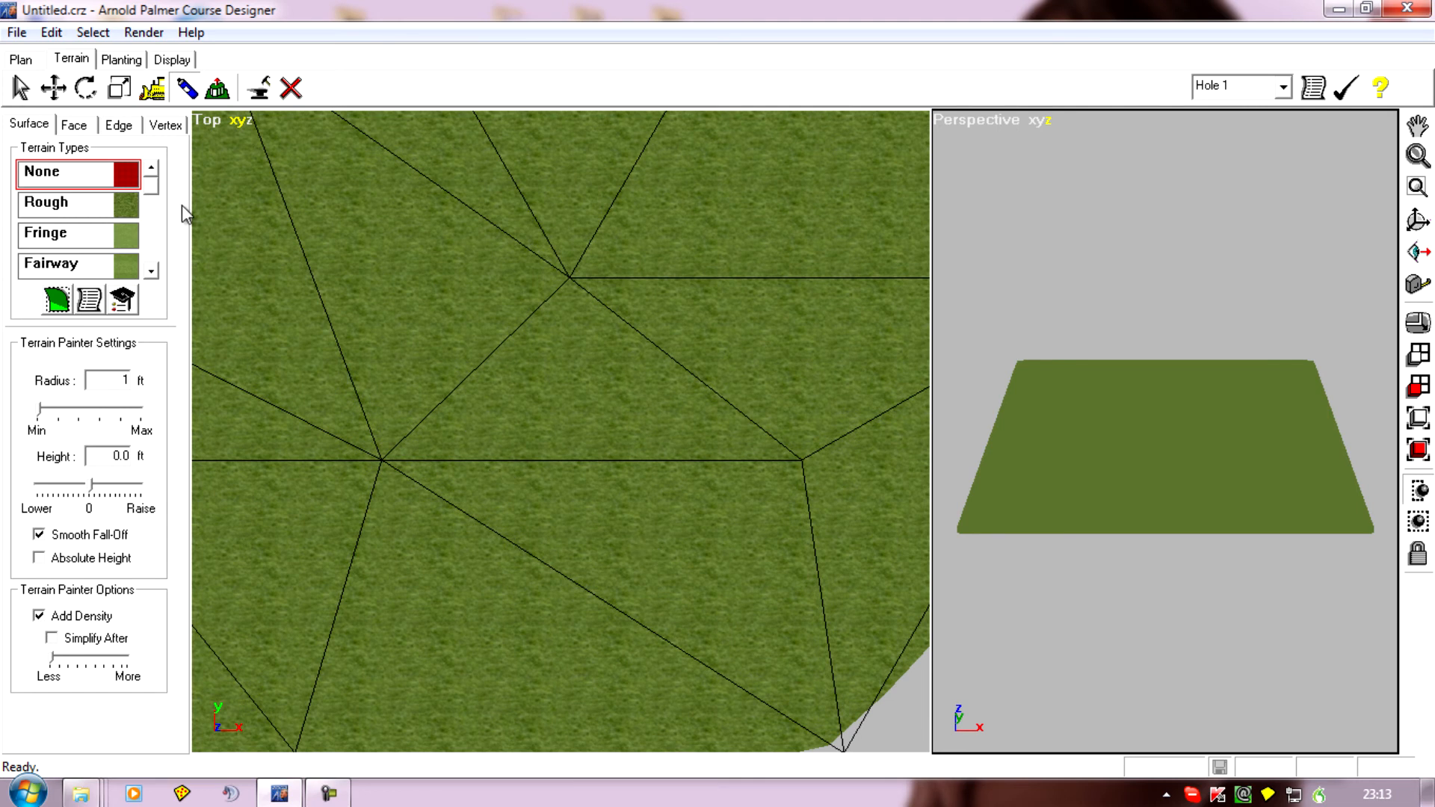
pyautogui.moveTo(737, 529)
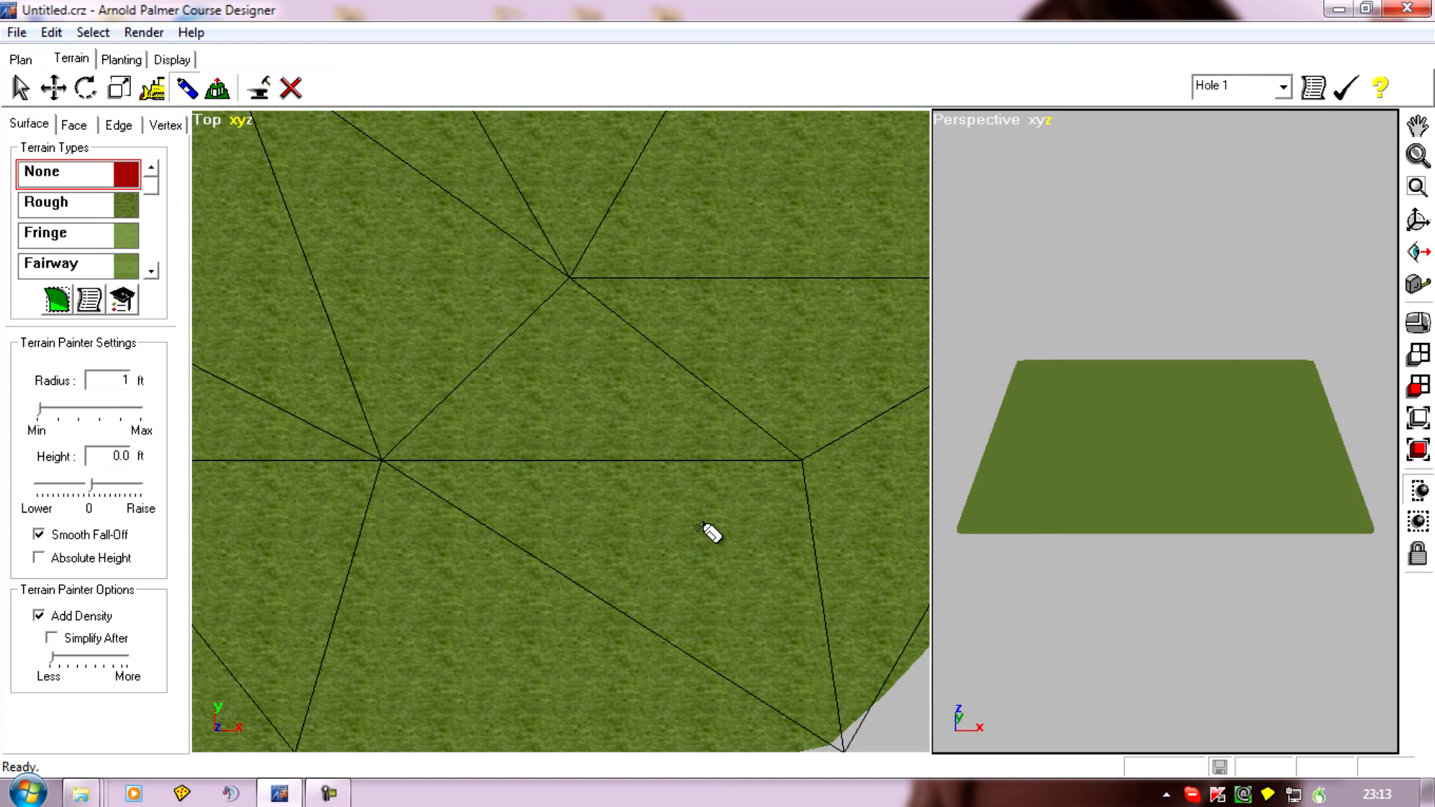
pyautogui.moveTo(751, 595)
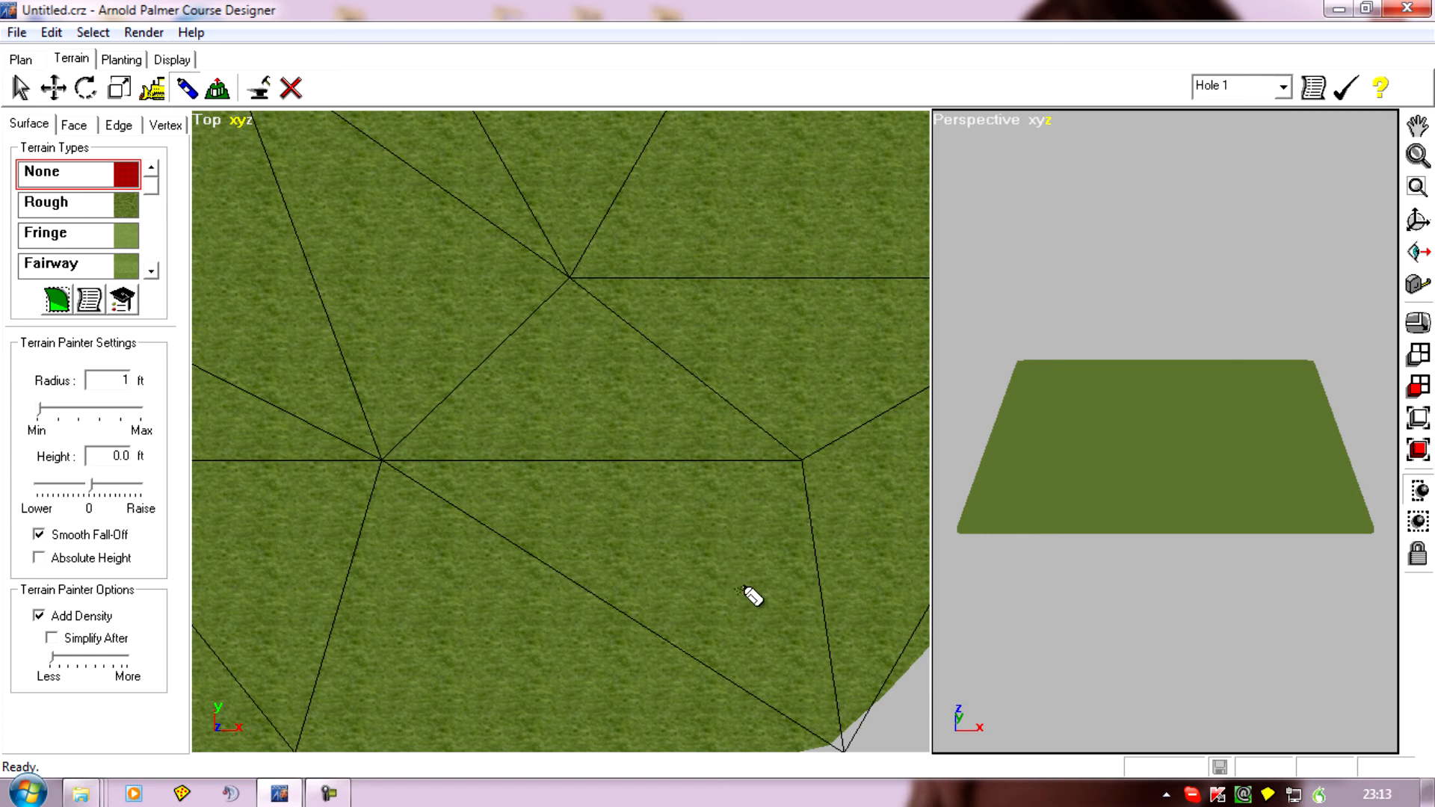
pyautogui.moveTo(813, 562)
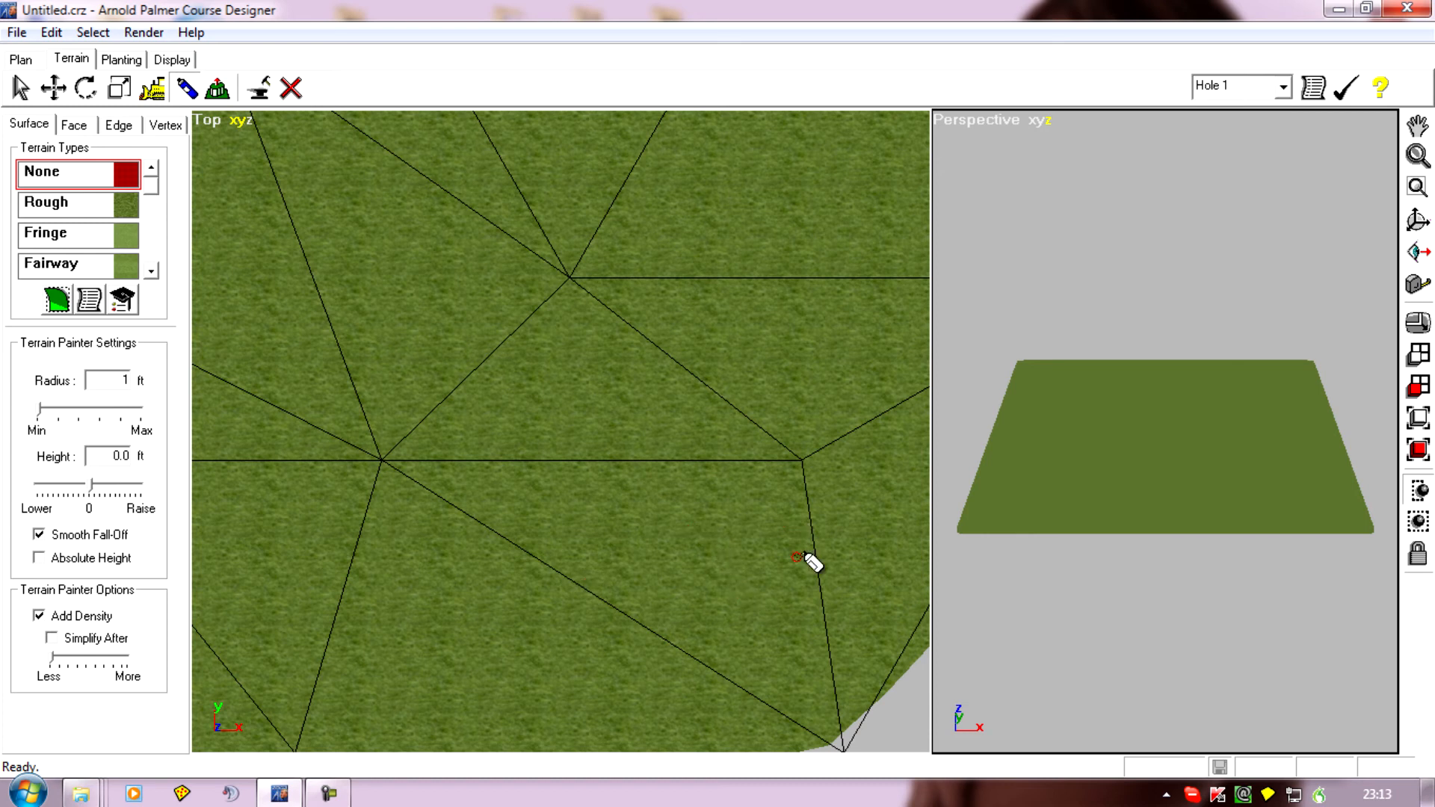
pyautogui.moveTo(806, 591)
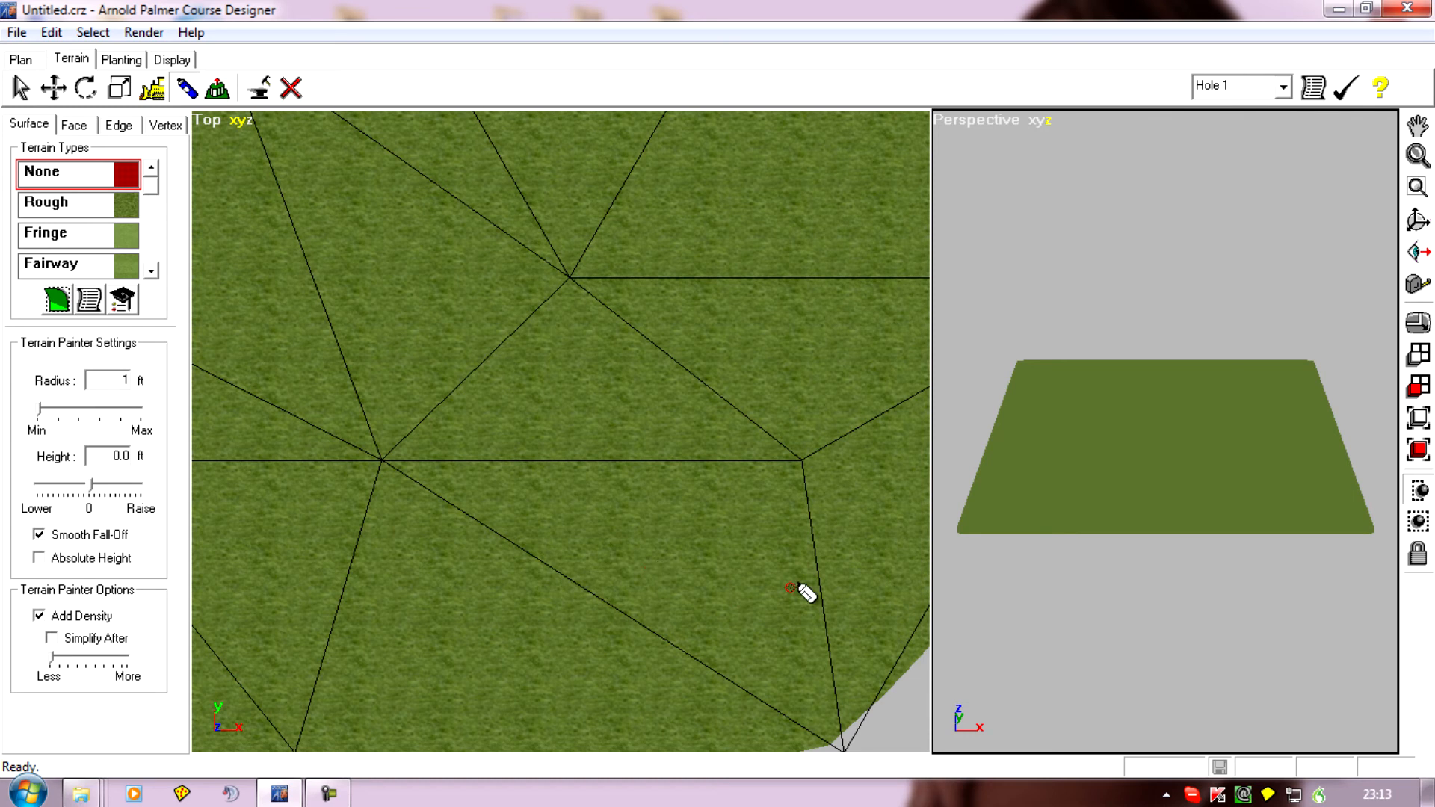
pyautogui.moveTo(678, 562)
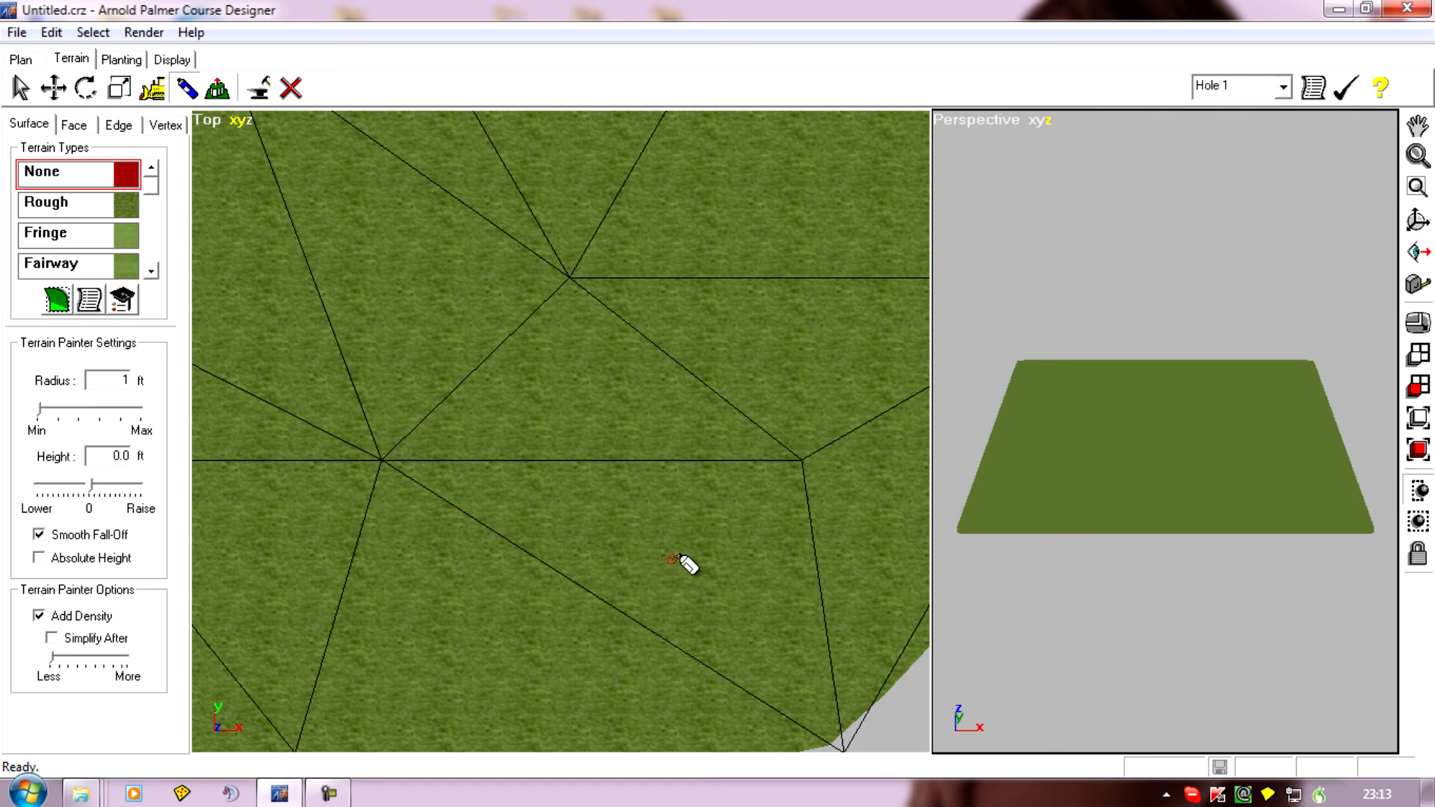
pyautogui.moveTo(718, 539)
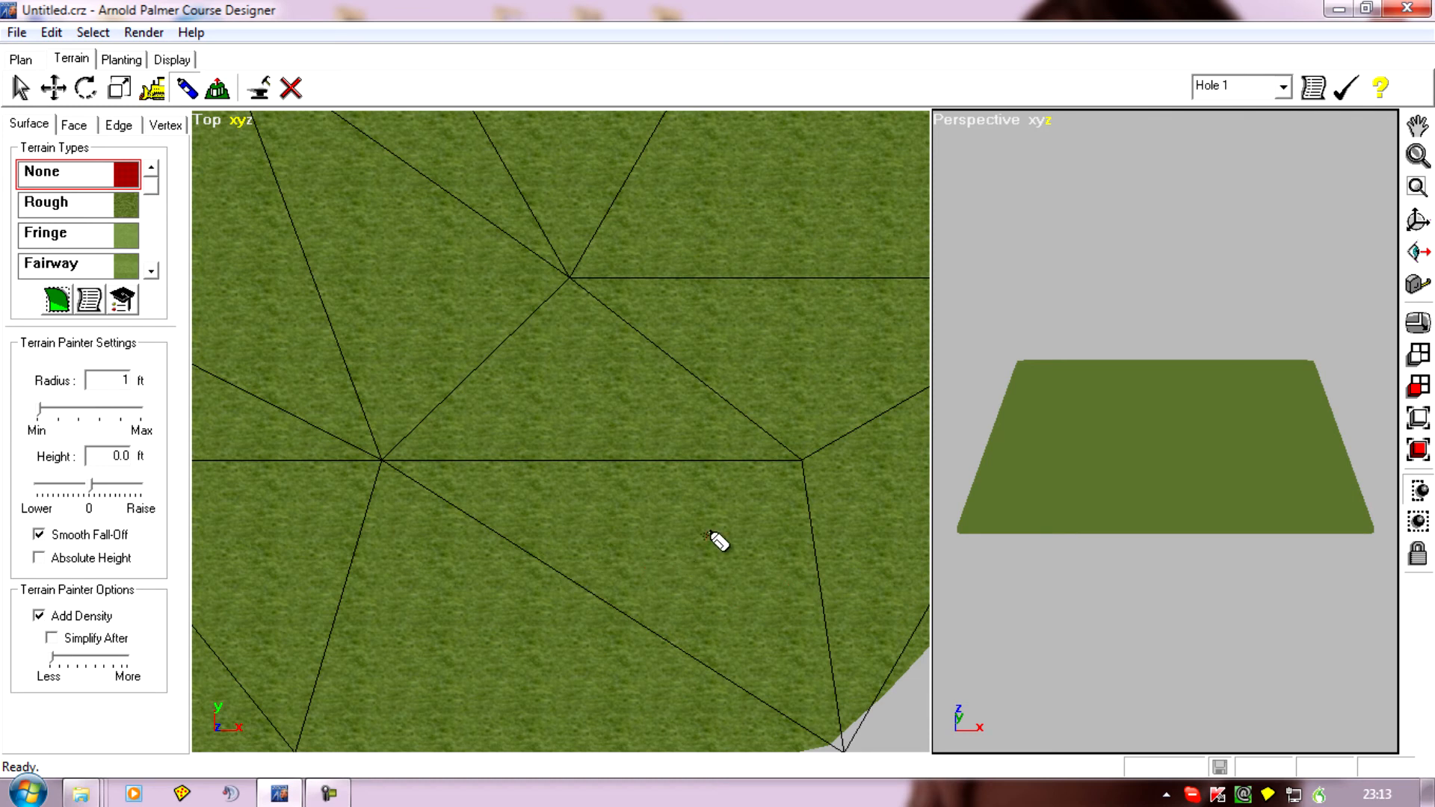
pyautogui.moveTo(656, 564)
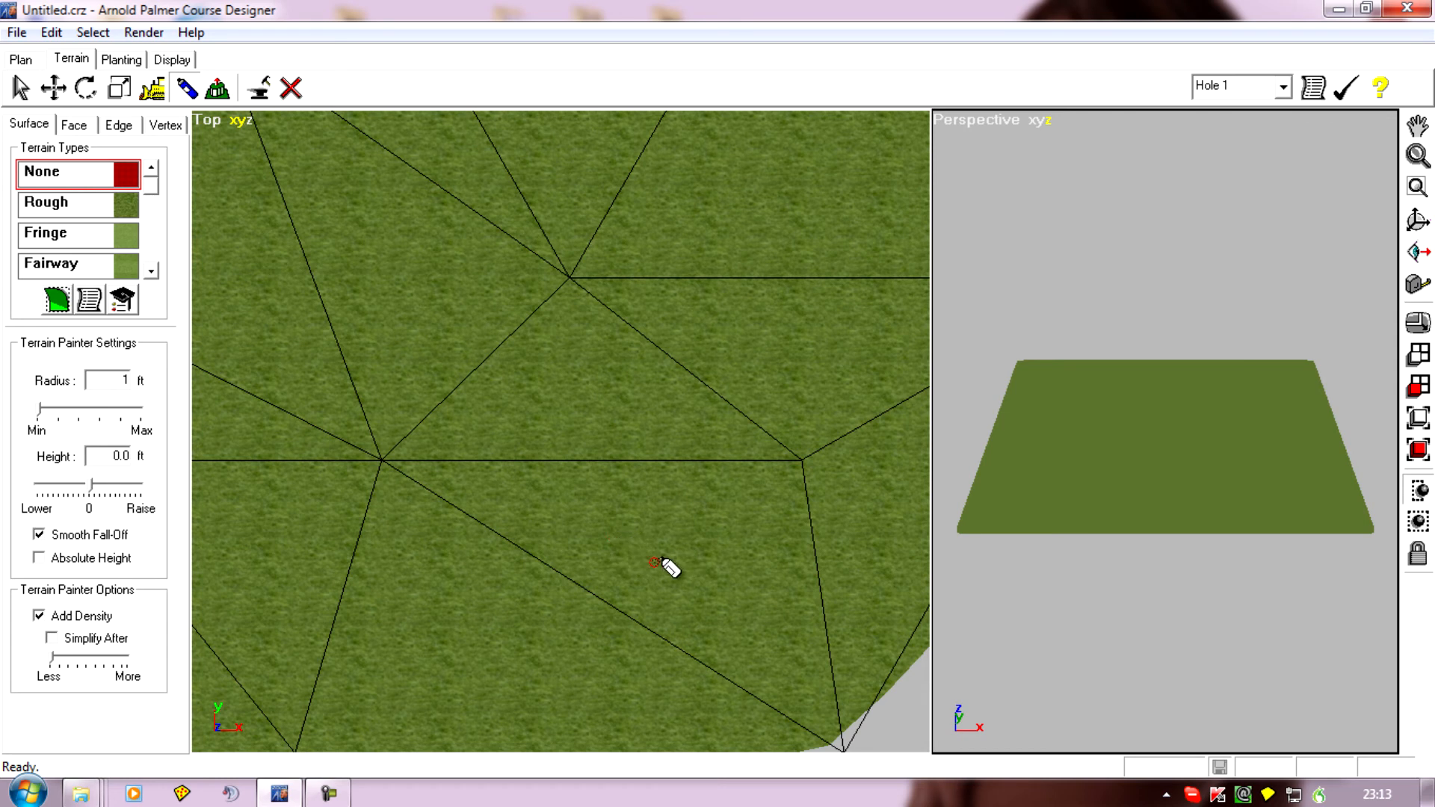
pyautogui.moveTo(710, 575)
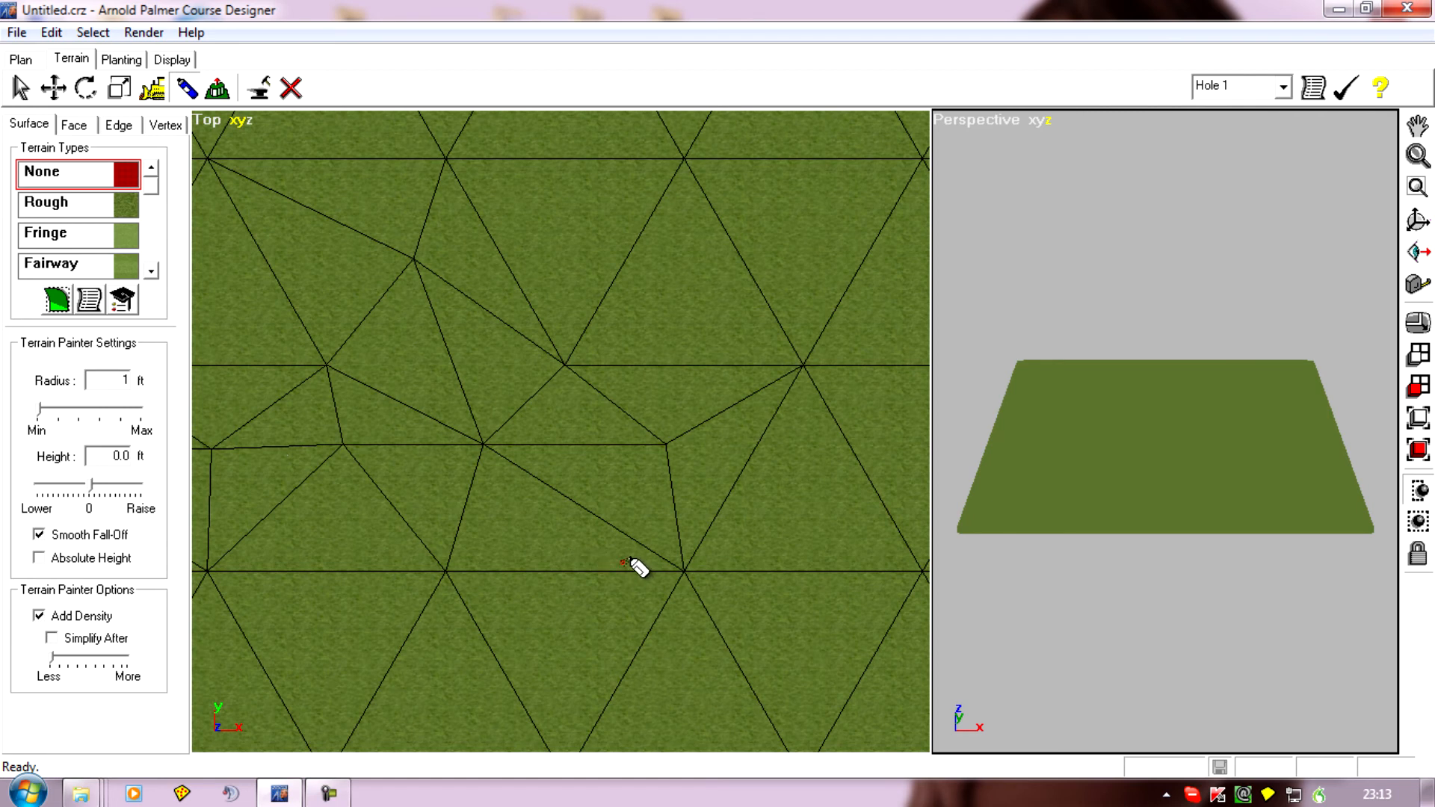
pyautogui.moveTo(579, 507)
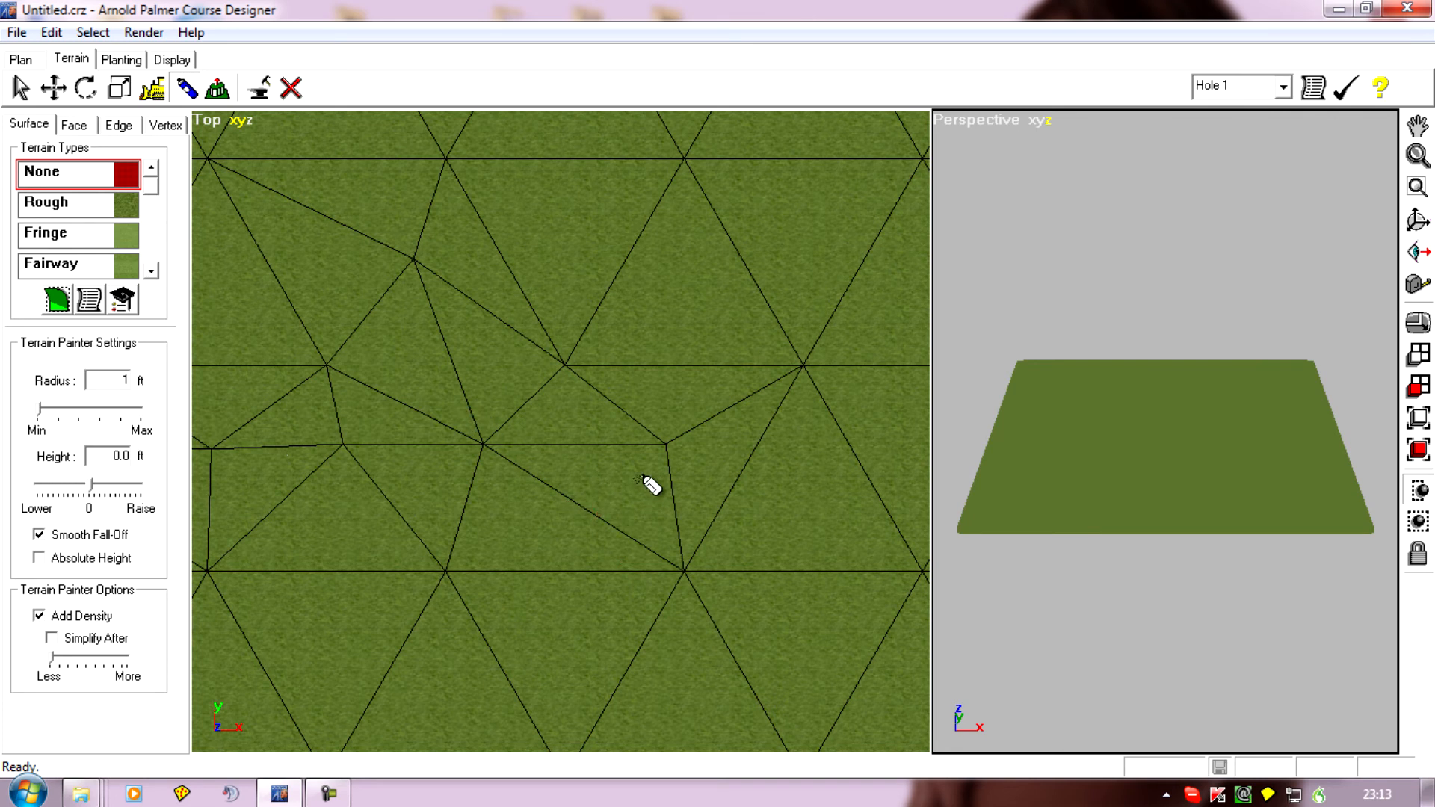
pyautogui.moveTo(408, 458)
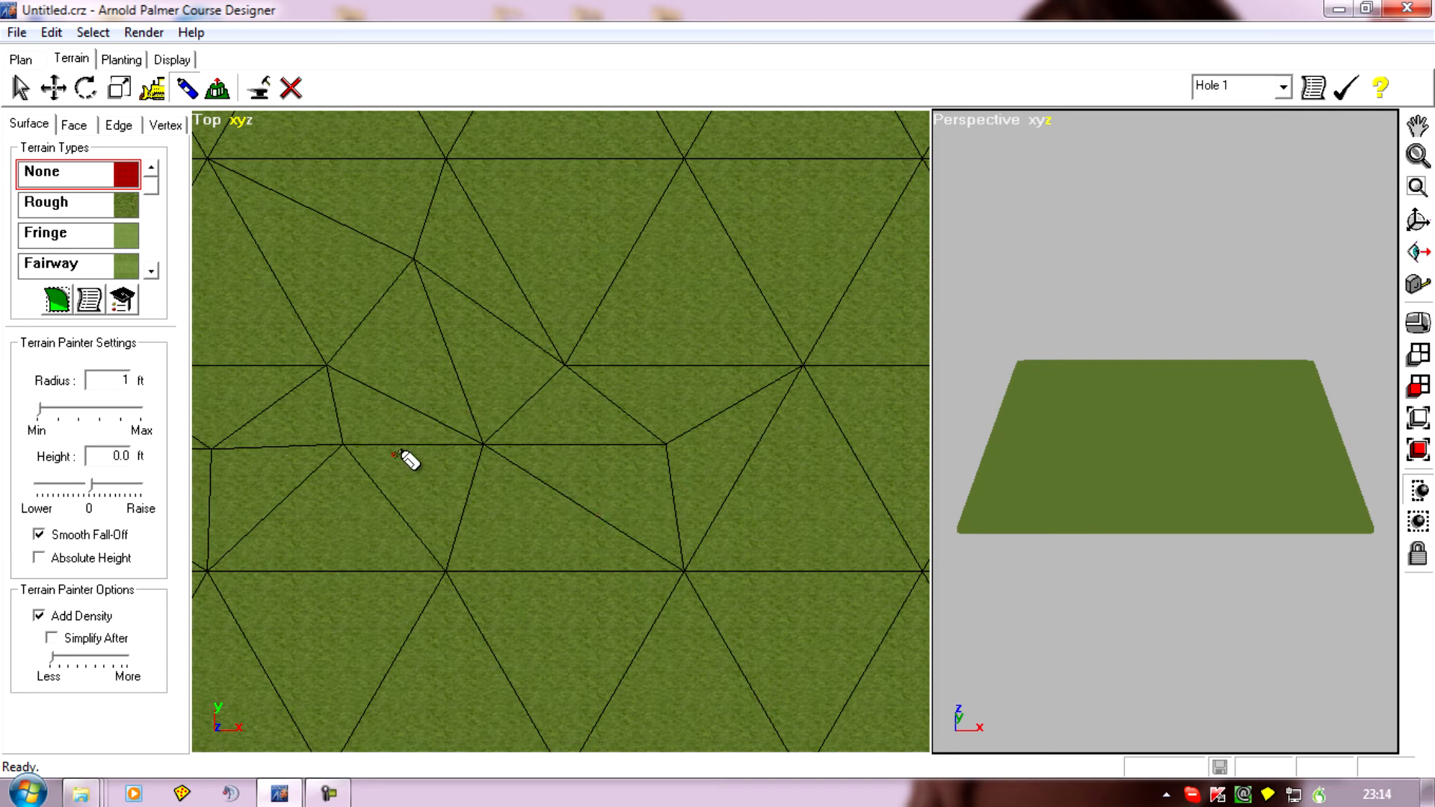
pyautogui.moveTo(798, 456)
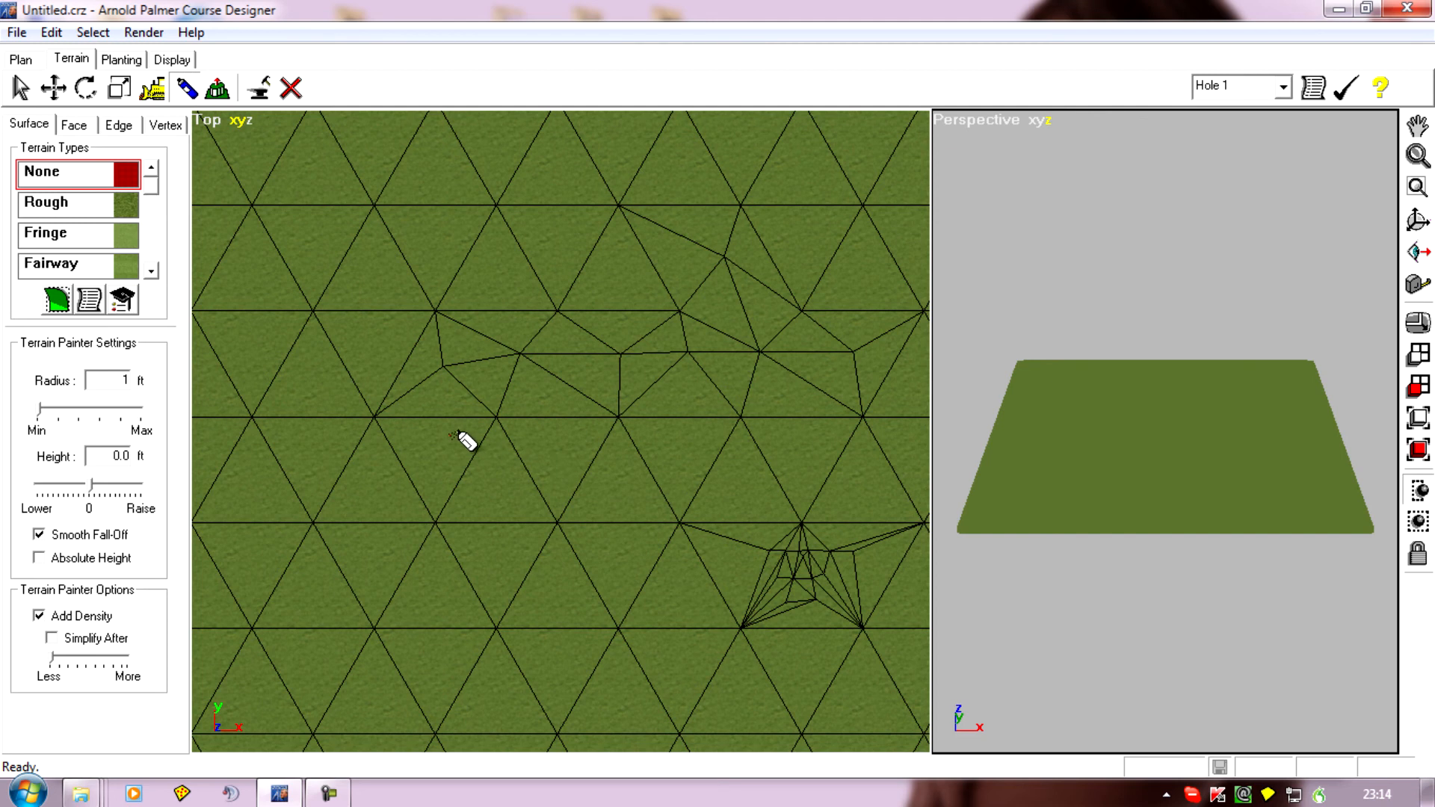
pyautogui.moveTo(723, 485)
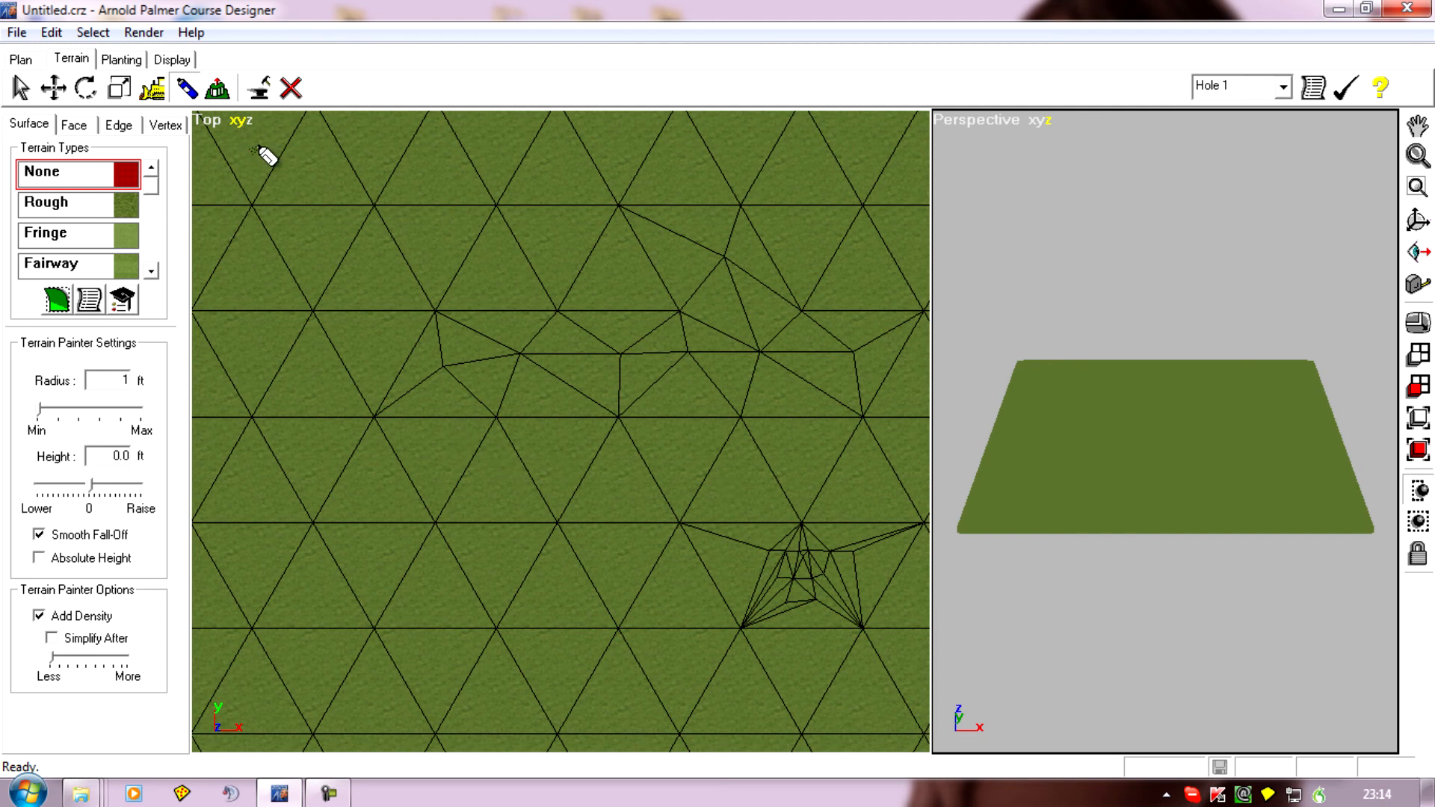
pyautogui.moveTo(699, 566)
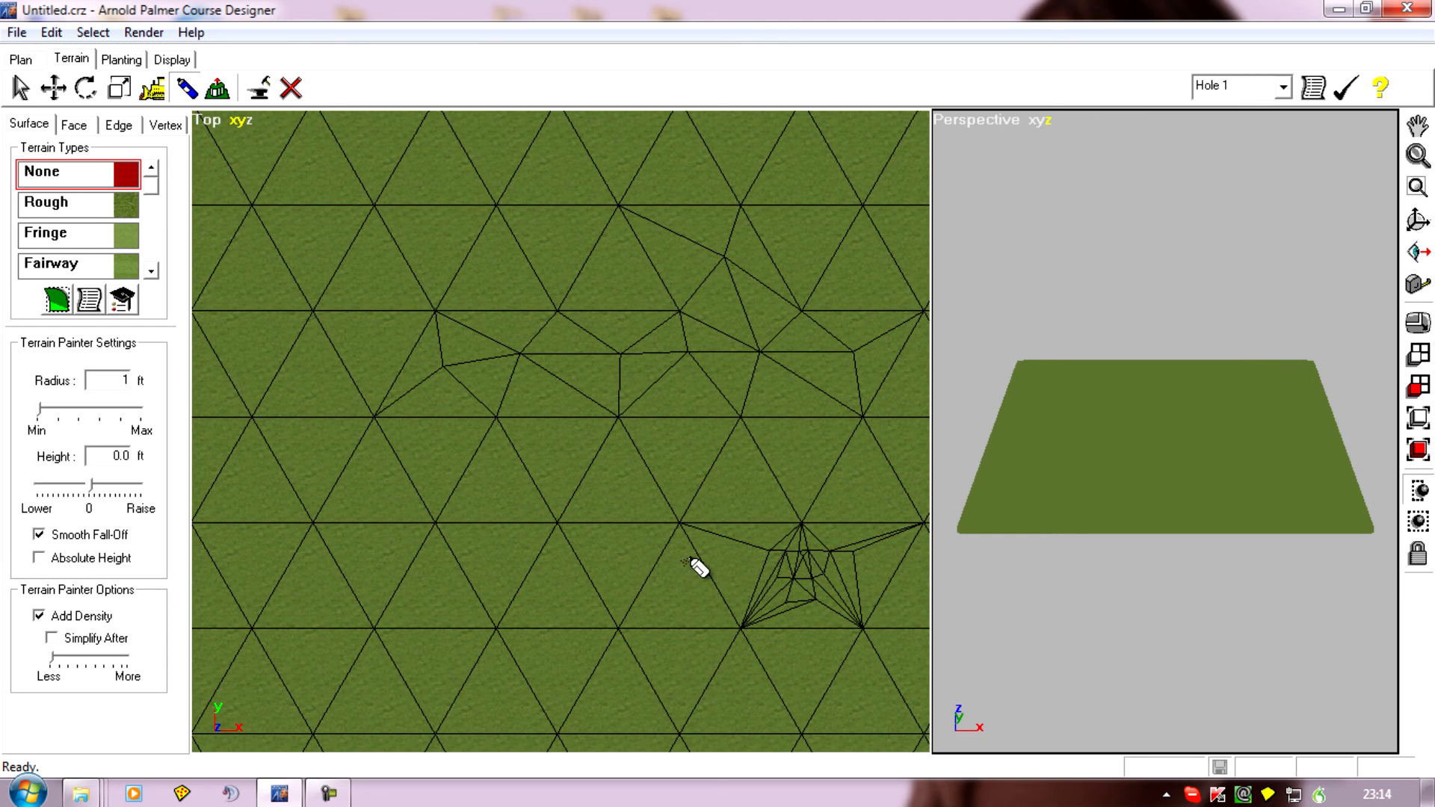
pyautogui.moveTo(671, 572)
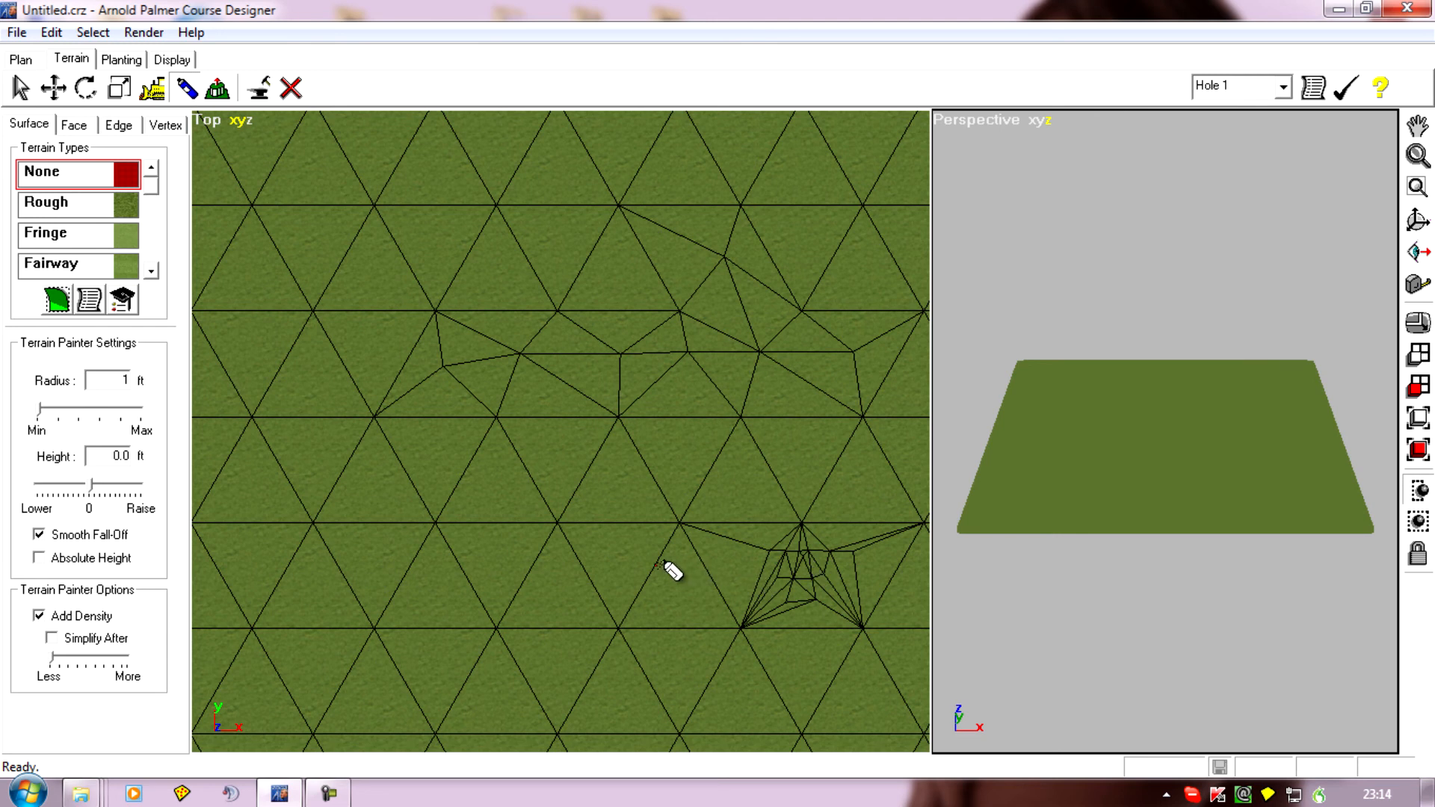
pyautogui.moveTo(746, 515)
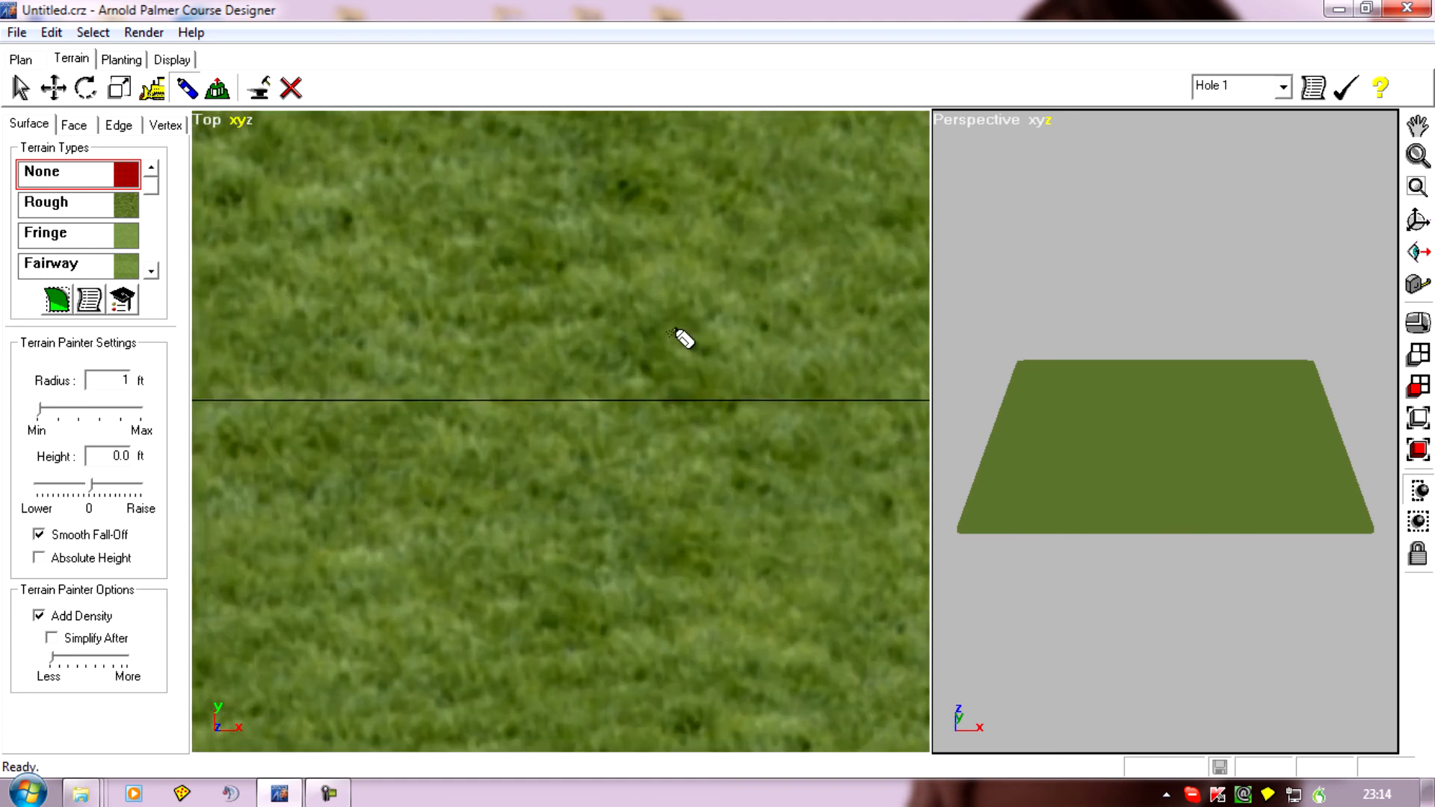
pyautogui.moveTo(656, 438)
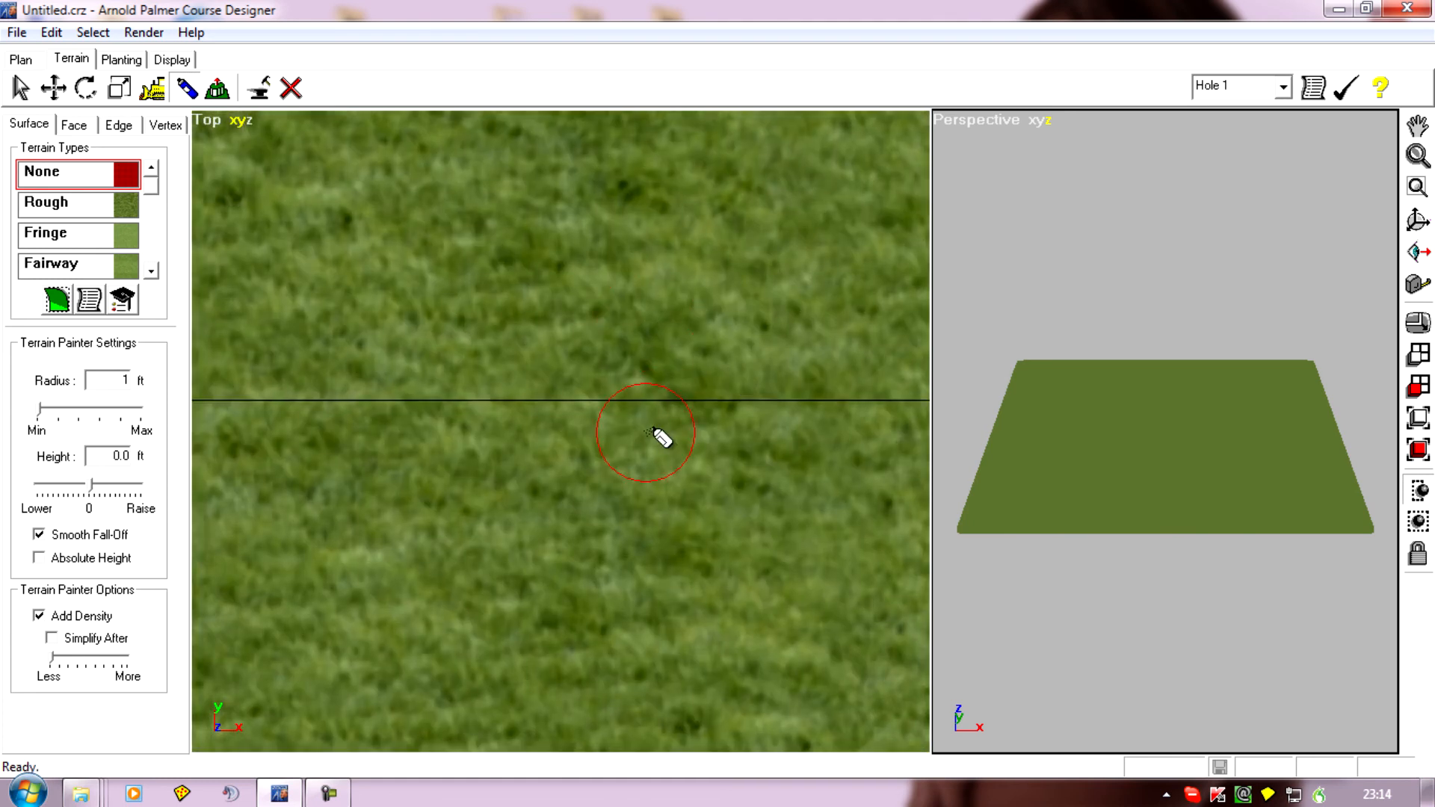
pyautogui.moveTo(660, 376)
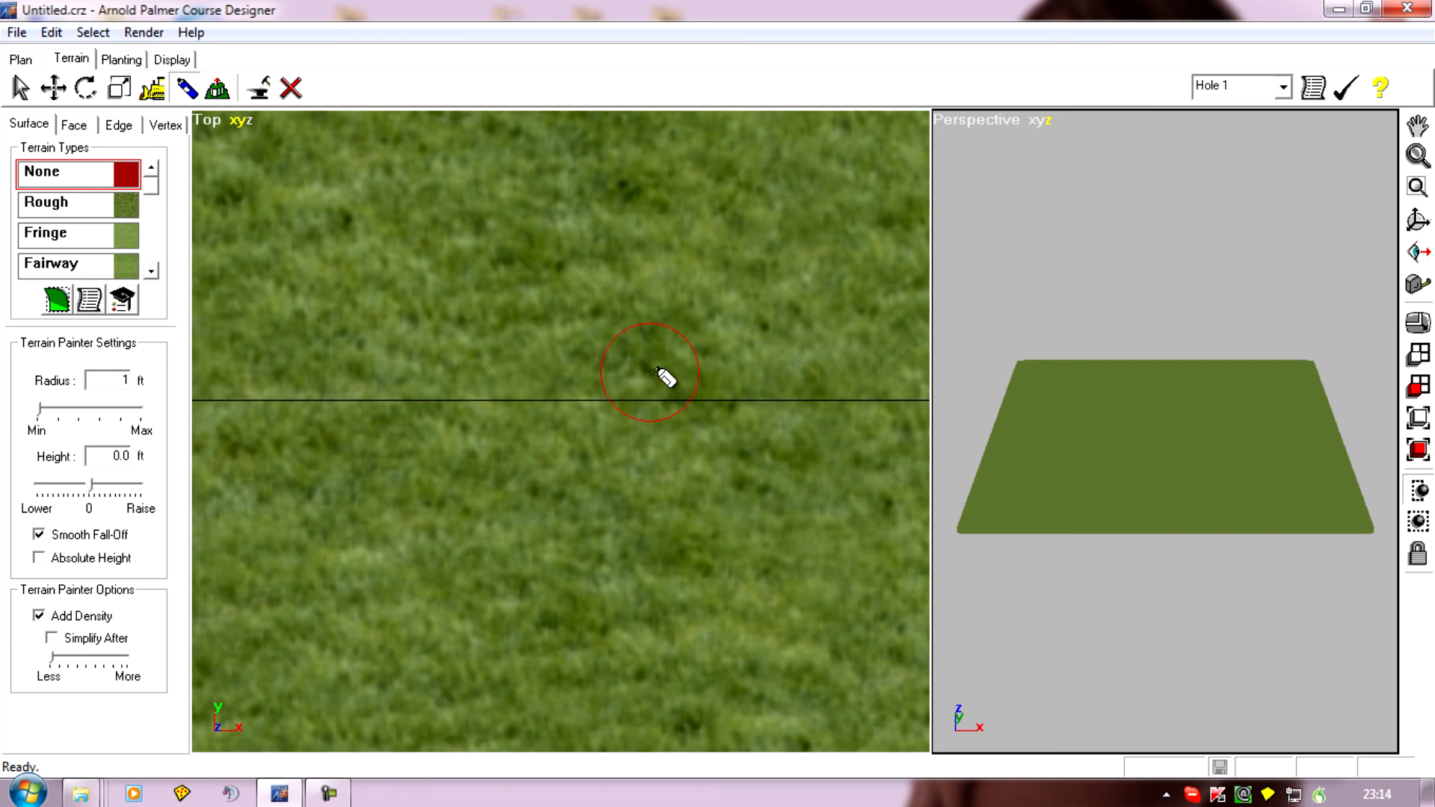
pyautogui.moveTo(667, 464)
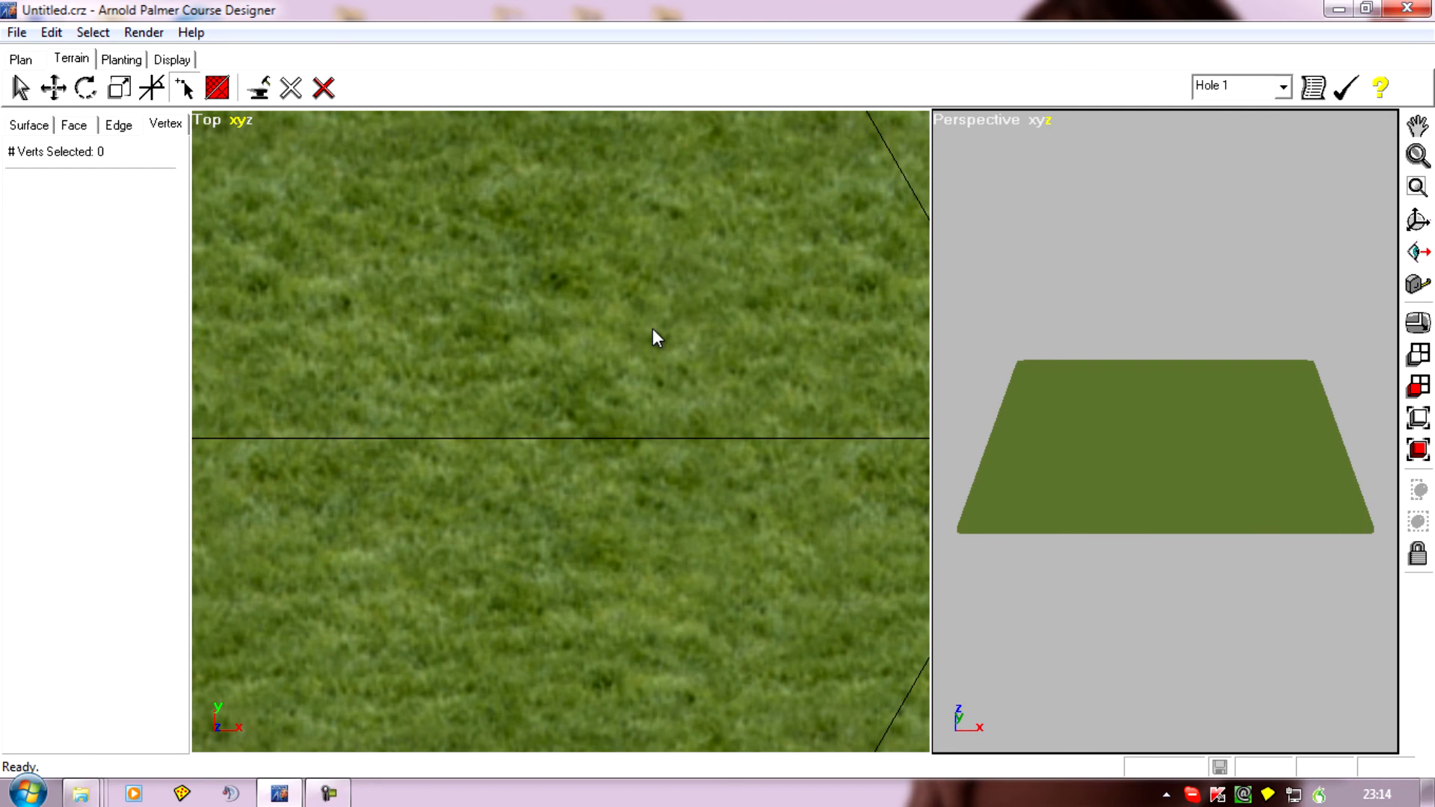
pyautogui.click(648, 341)
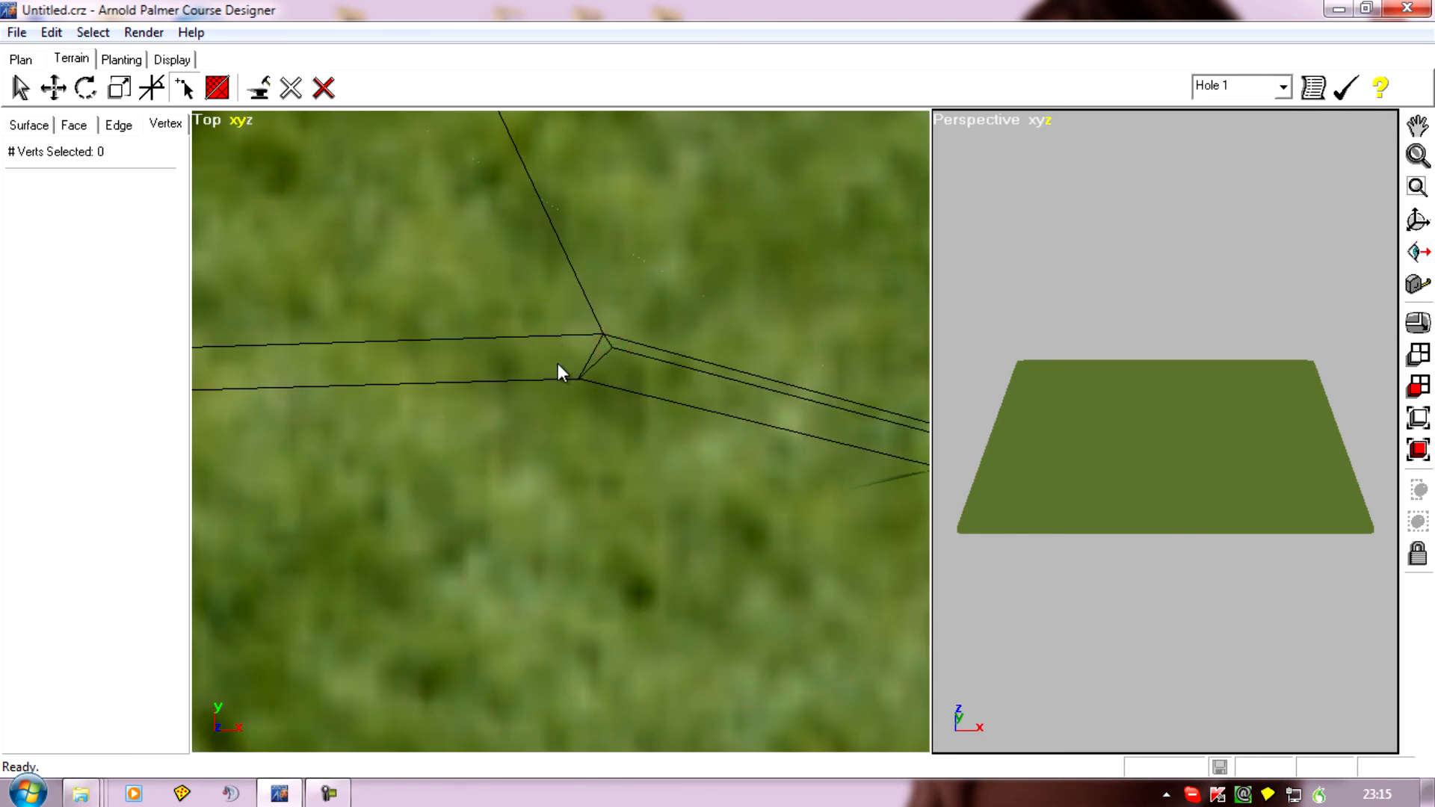
pyautogui.moveTo(531, 318)
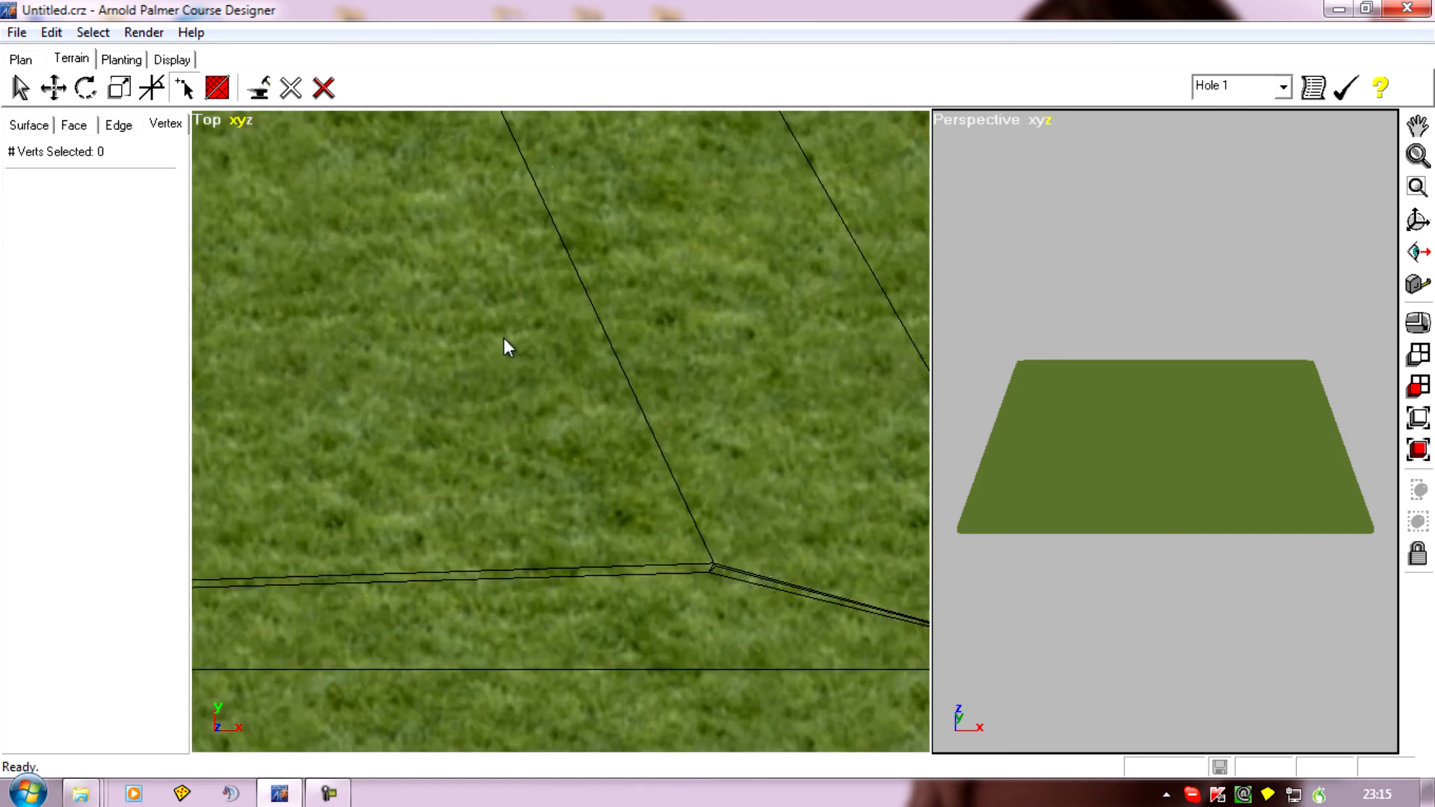
pyautogui.moveTo(352, 279)
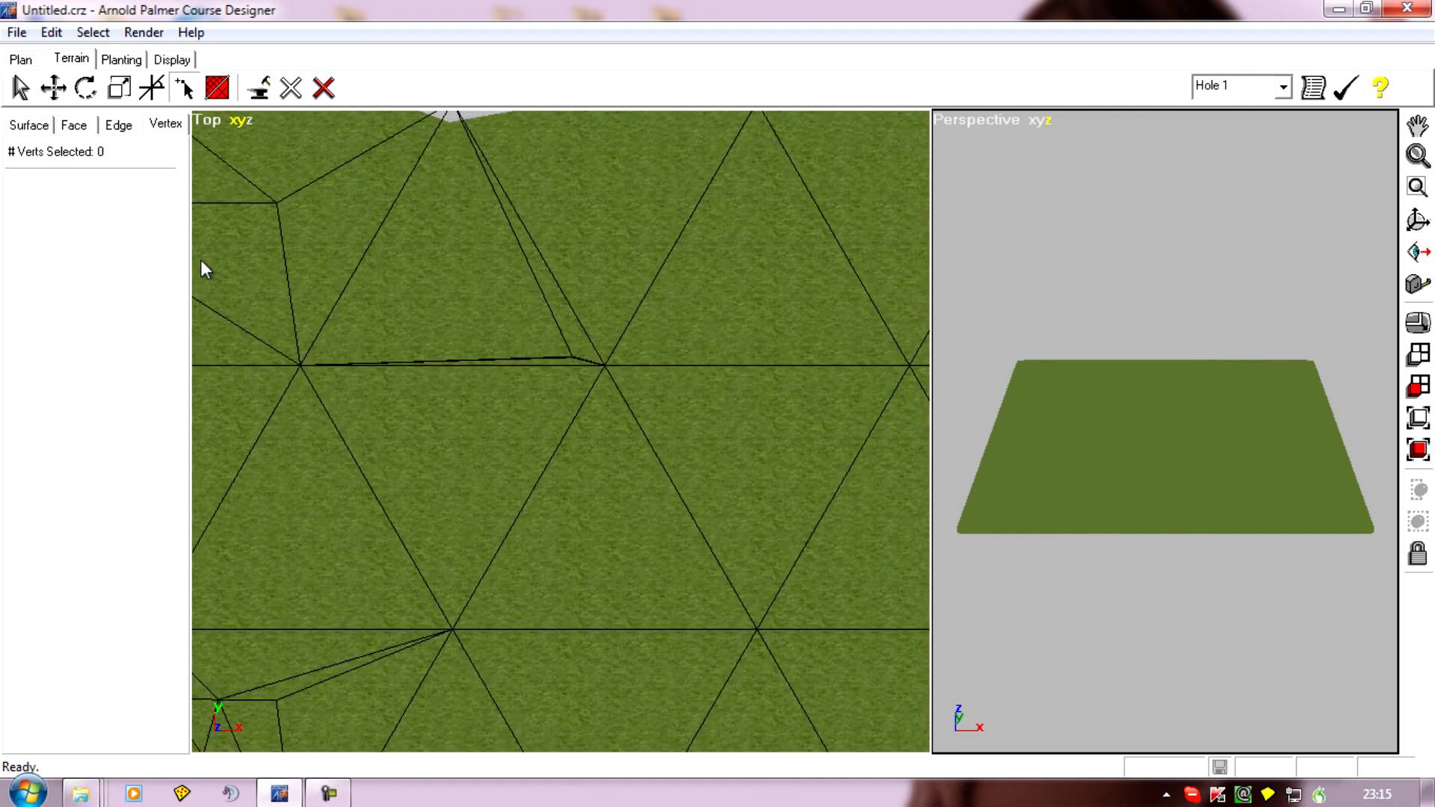
pyautogui.moveTo(575, 412)
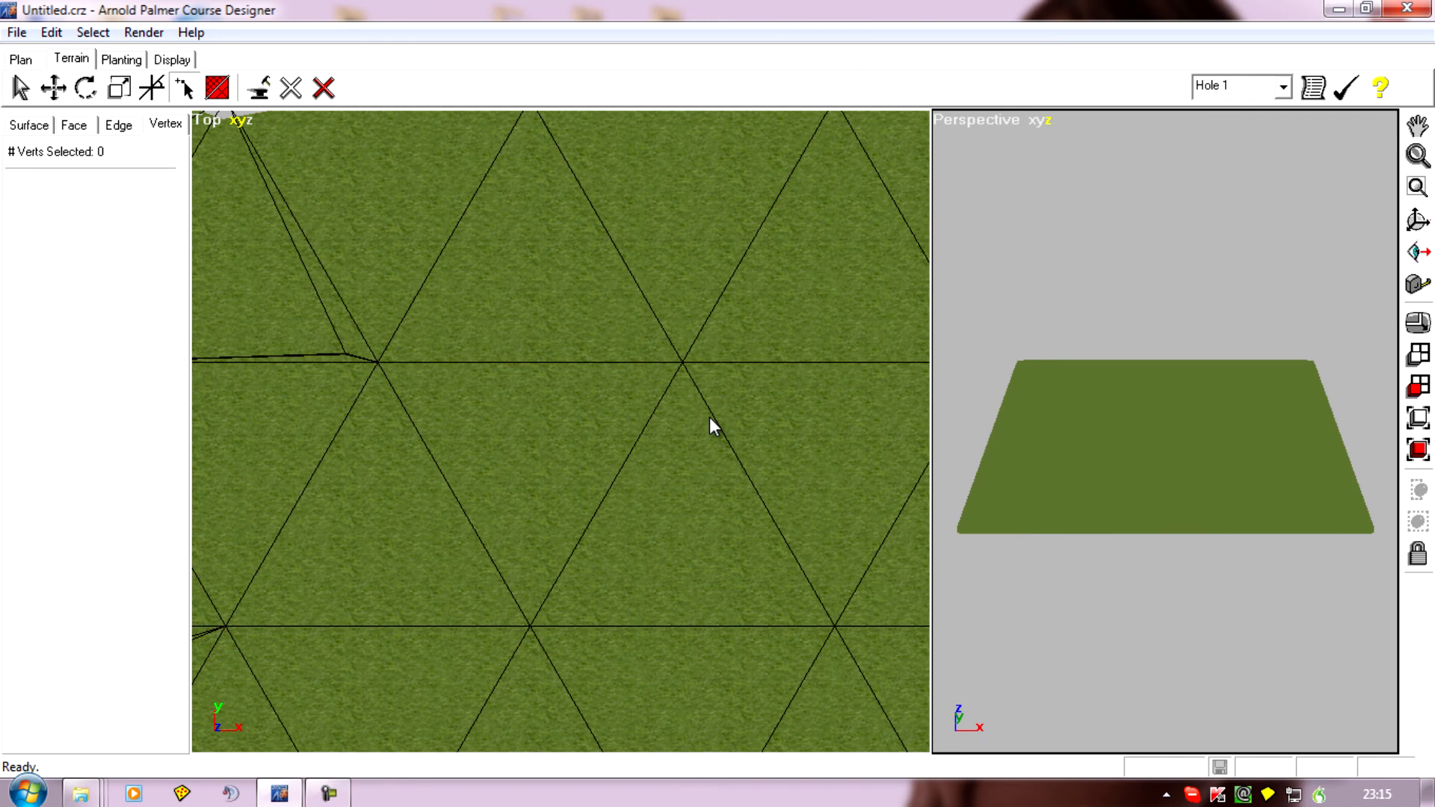
pyautogui.moveTo(586, 404)
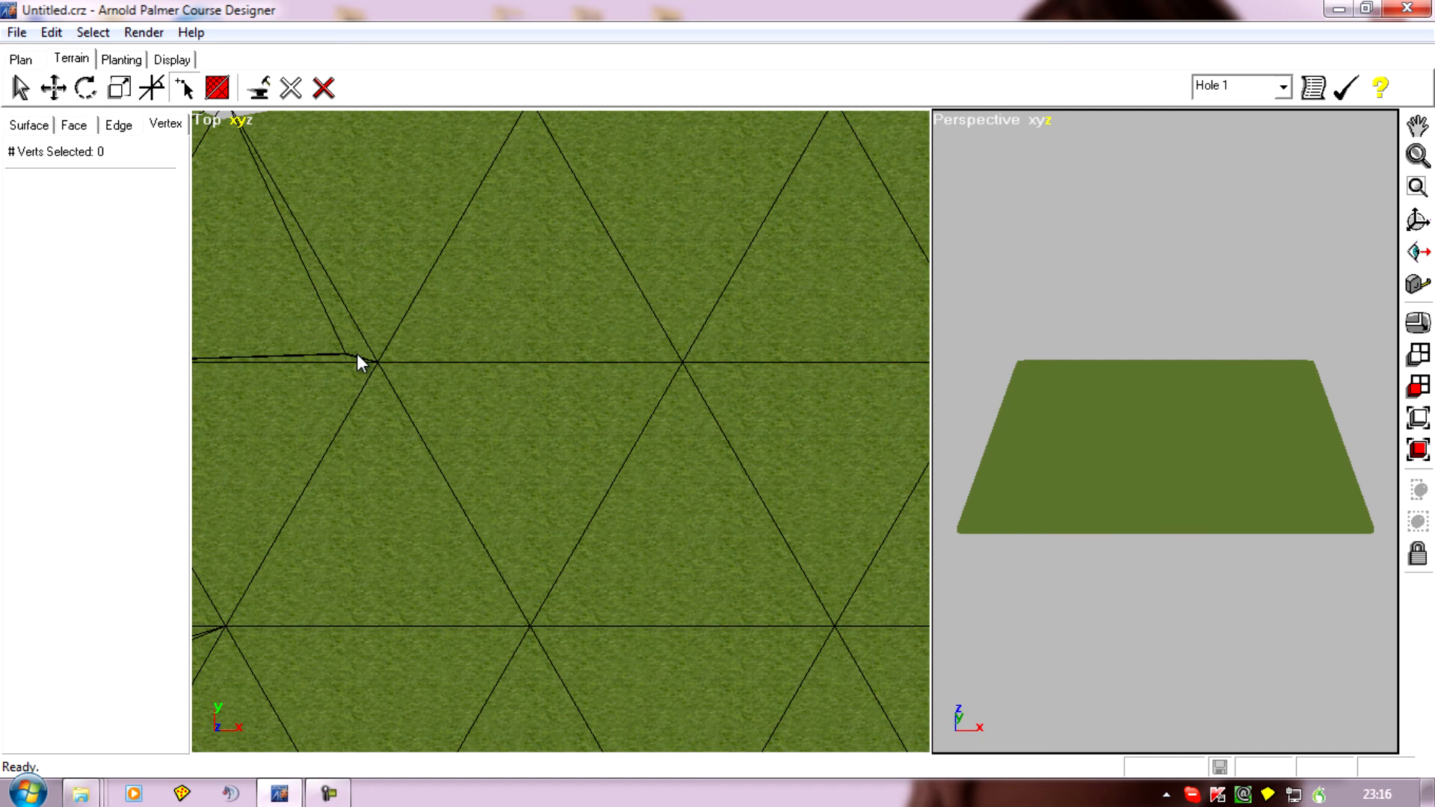
pyautogui.moveTo(268, 325)
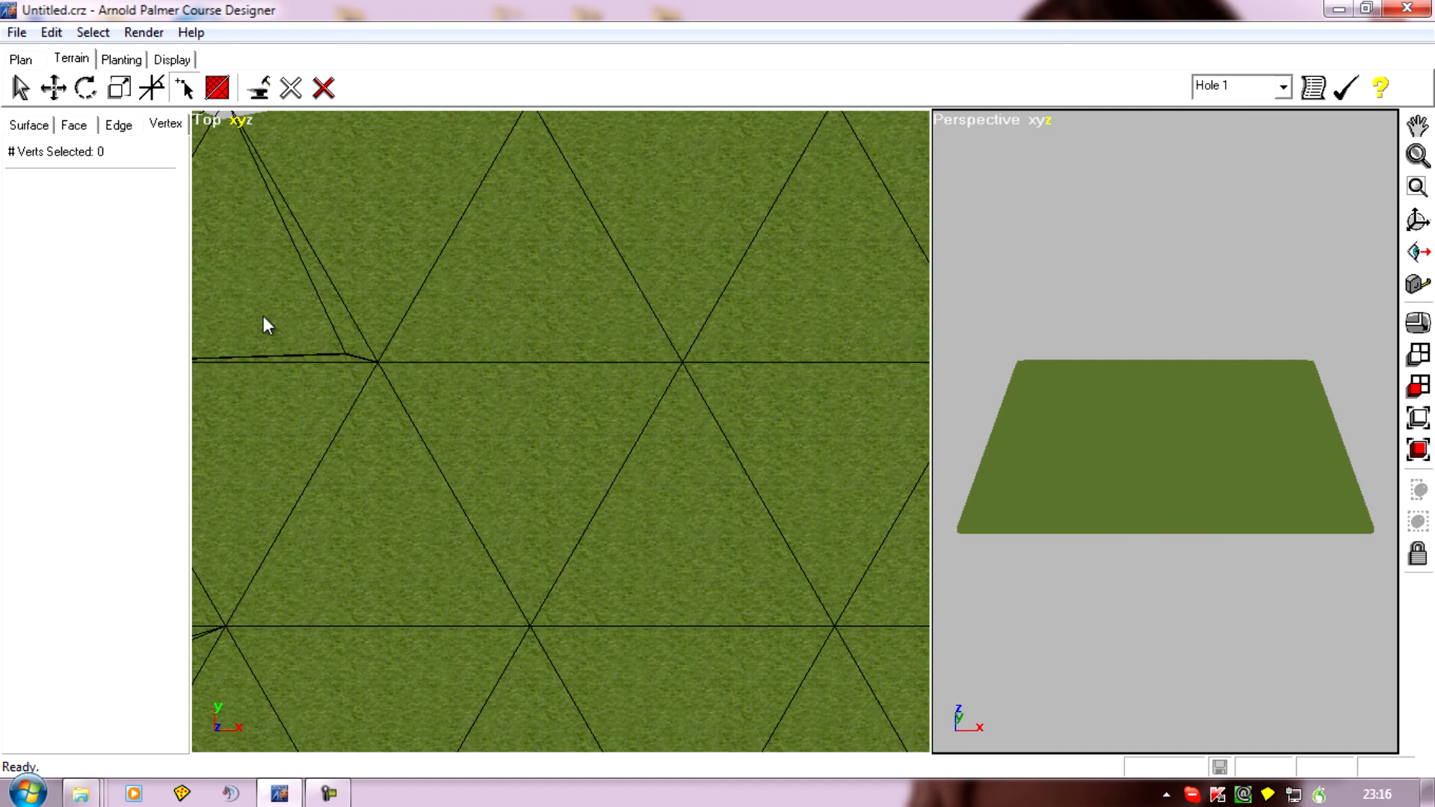
pyautogui.moveTo(177, 372)
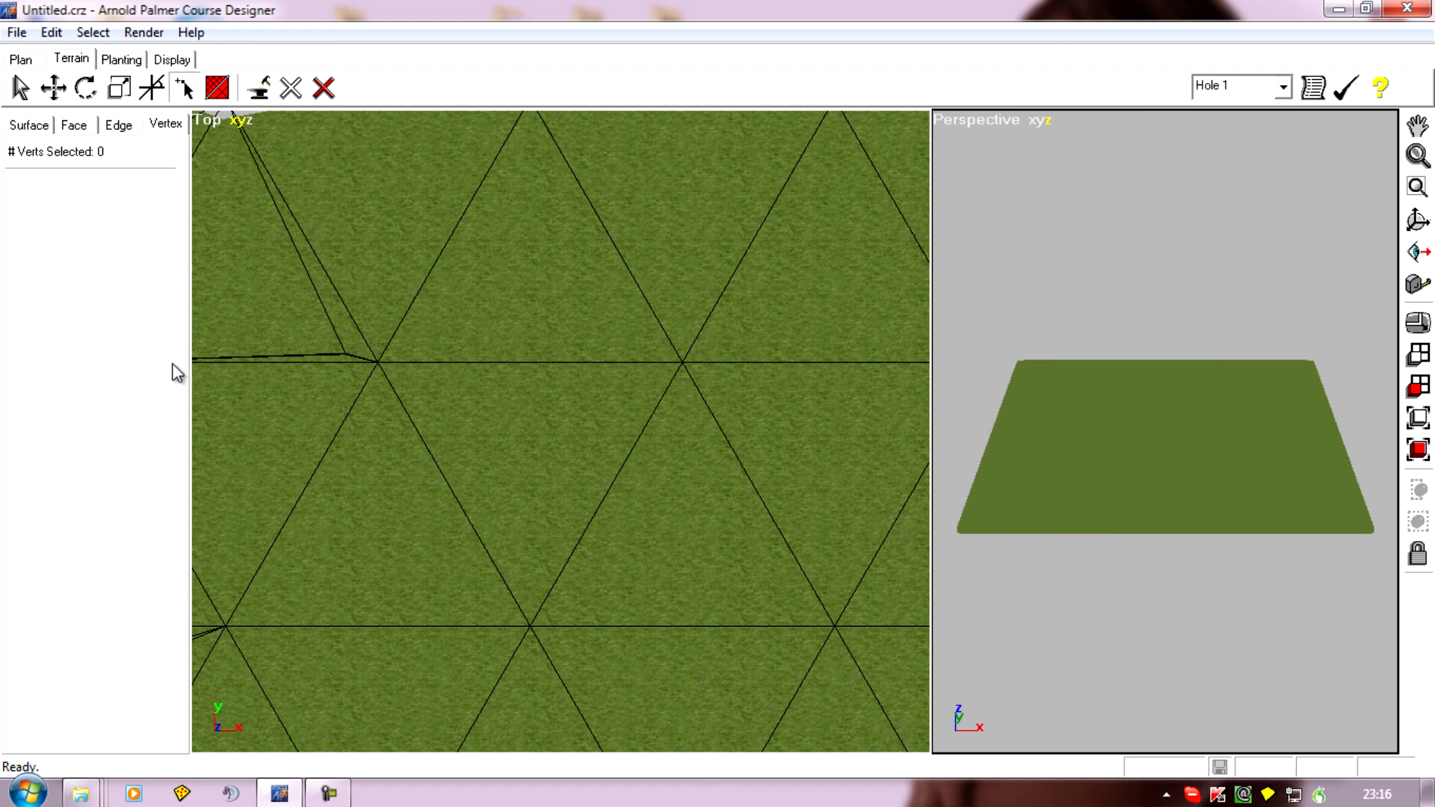
pyautogui.moveTo(511, 448)
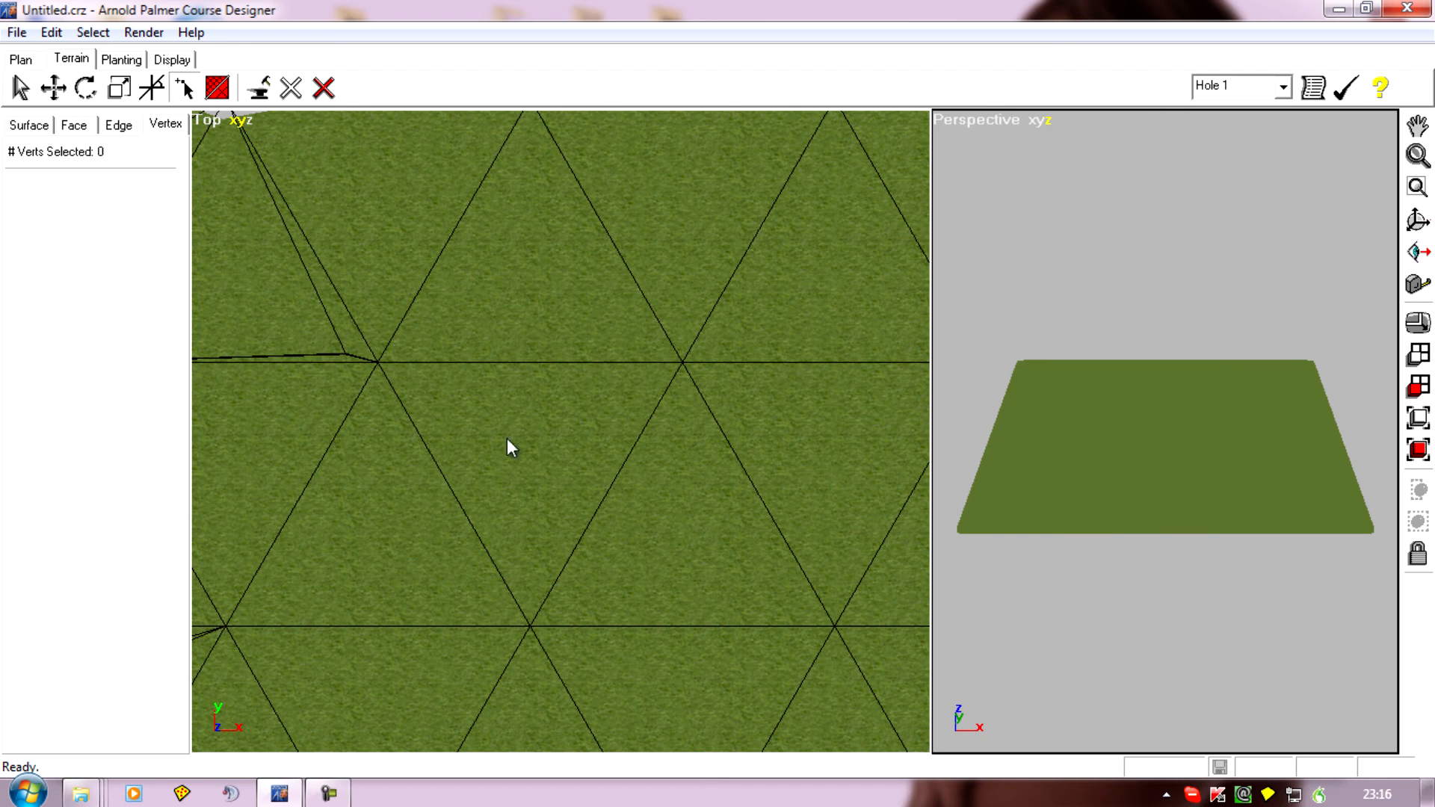
pyautogui.moveTo(102, 69)
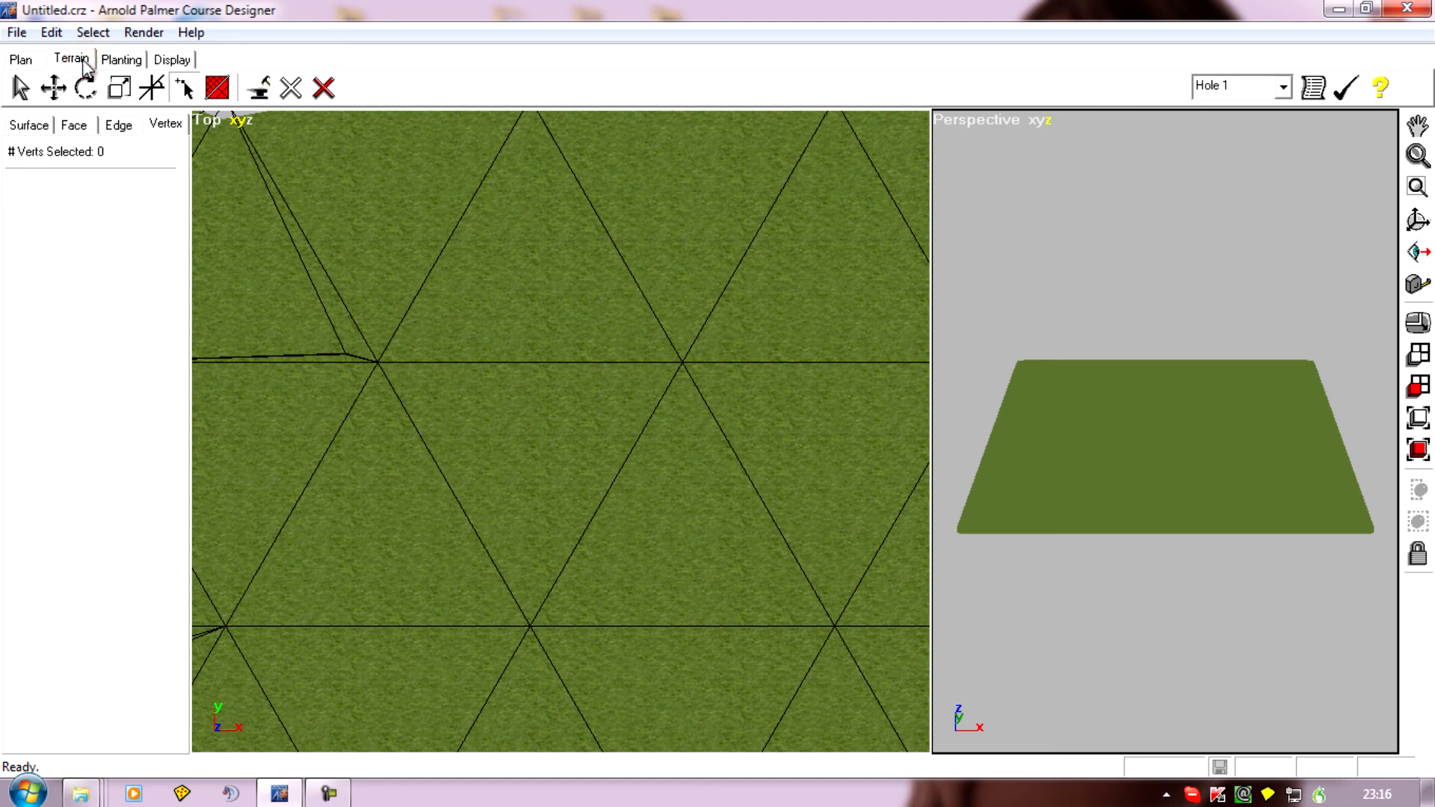
# Step: Reactivate the Terrain Painter at radius 1 ft, height 0, Add Density on
pyautogui.click(28, 125)
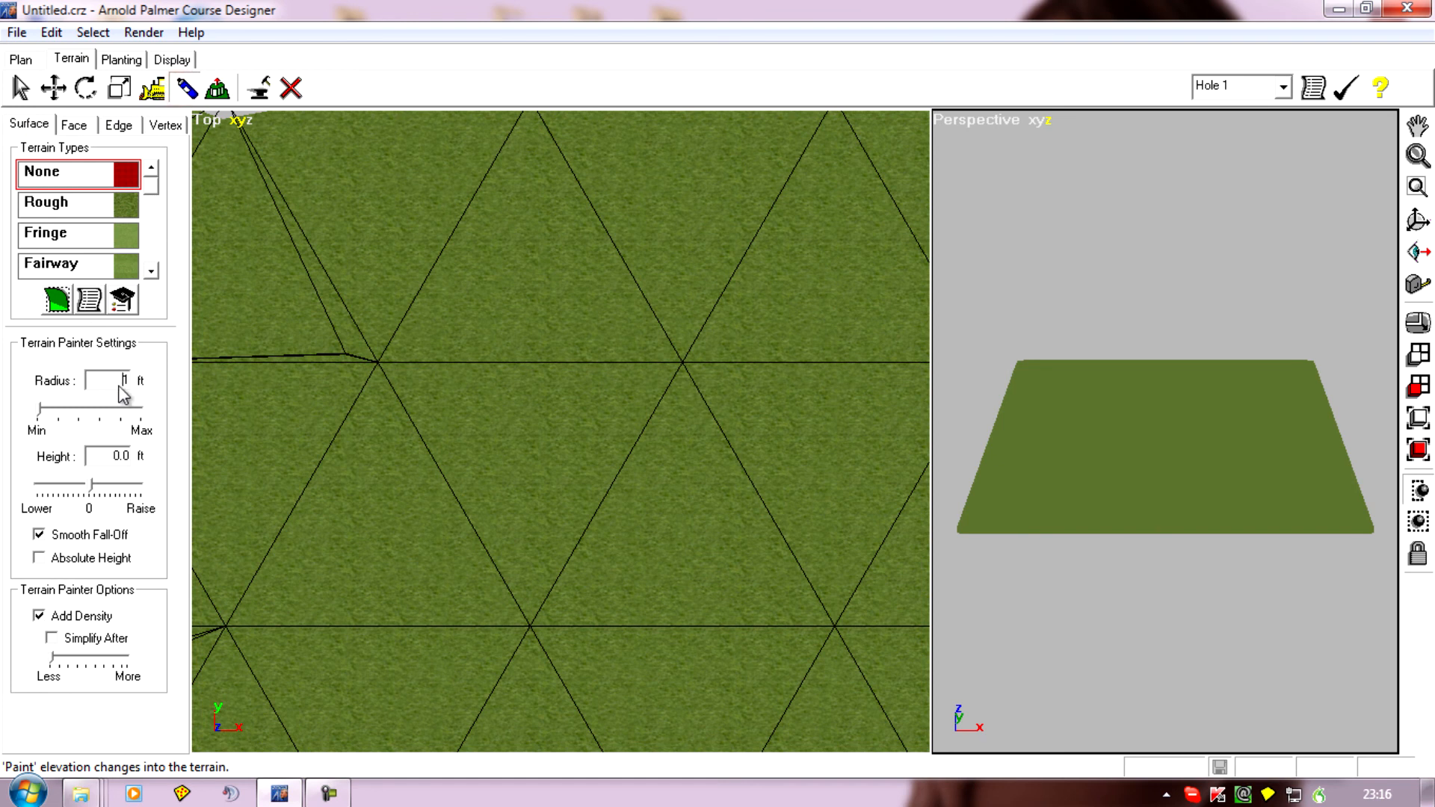
pyautogui.moveTo(44, 421)
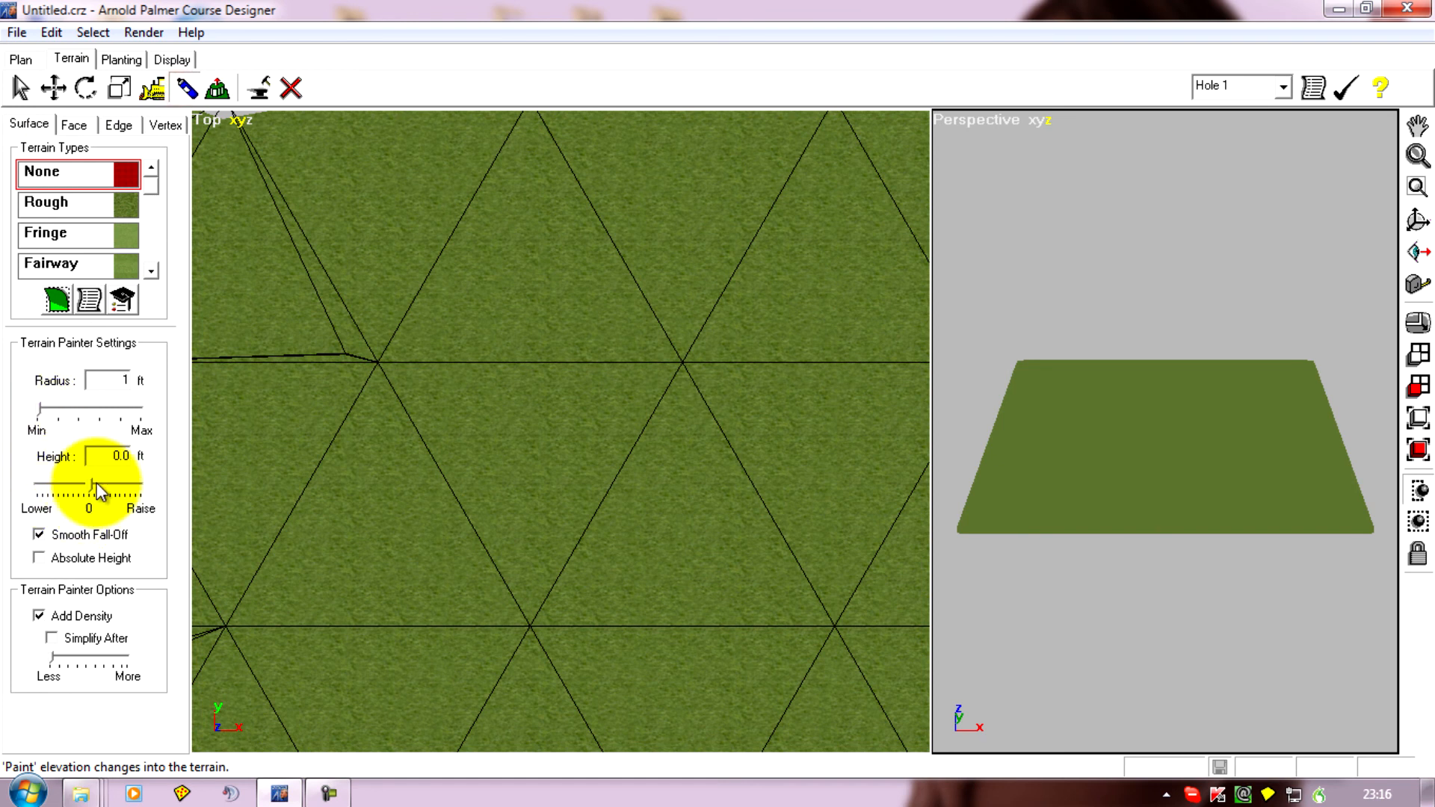
pyautogui.moveTo(127, 664)
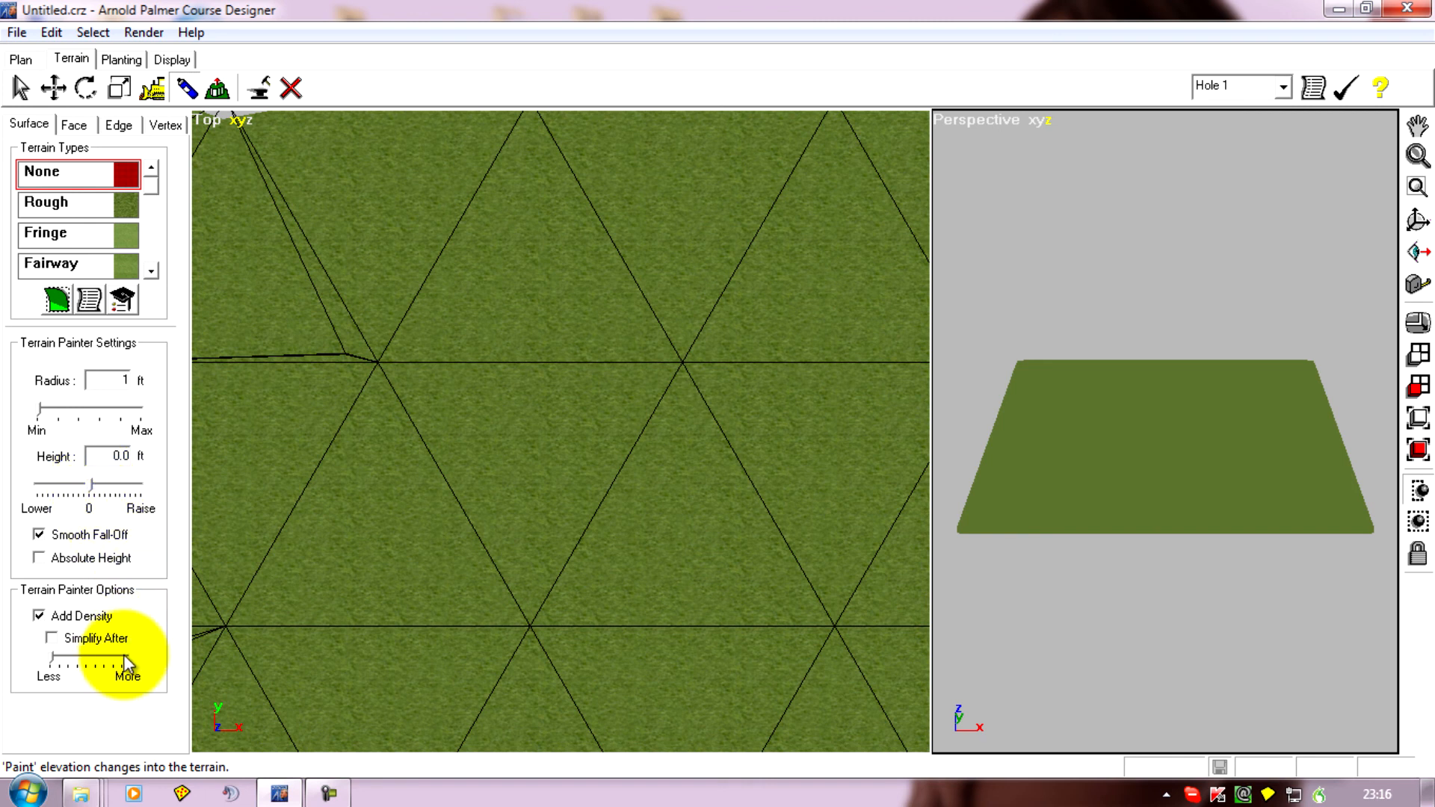